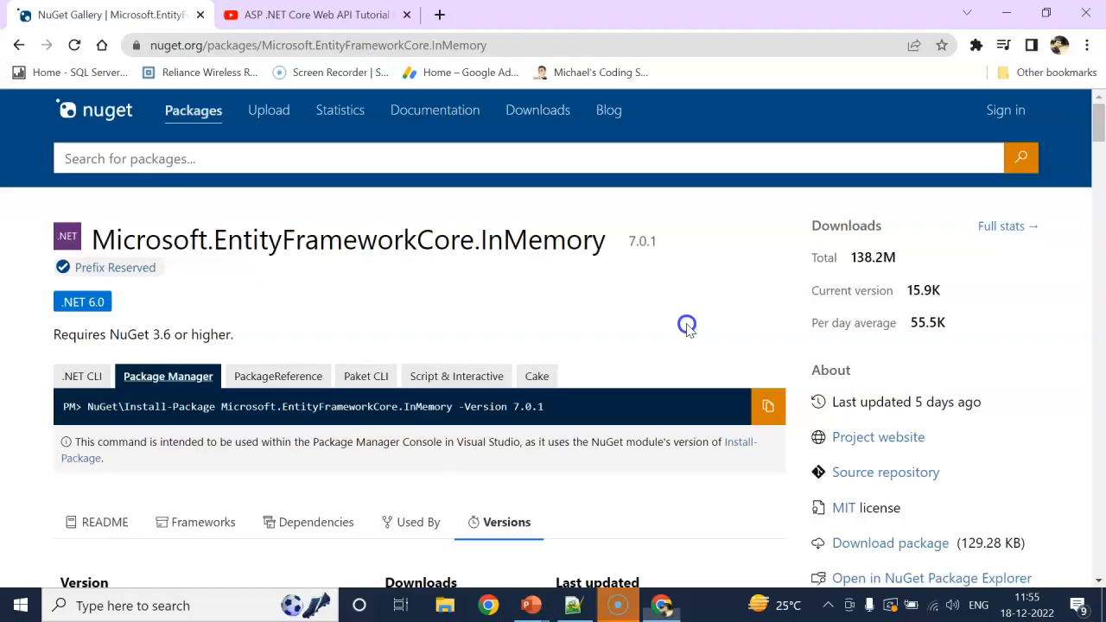
Step: Switch Chrome to the YouTube ASP.NET Core Entity Framework tutorial tab
left_click(311, 15)
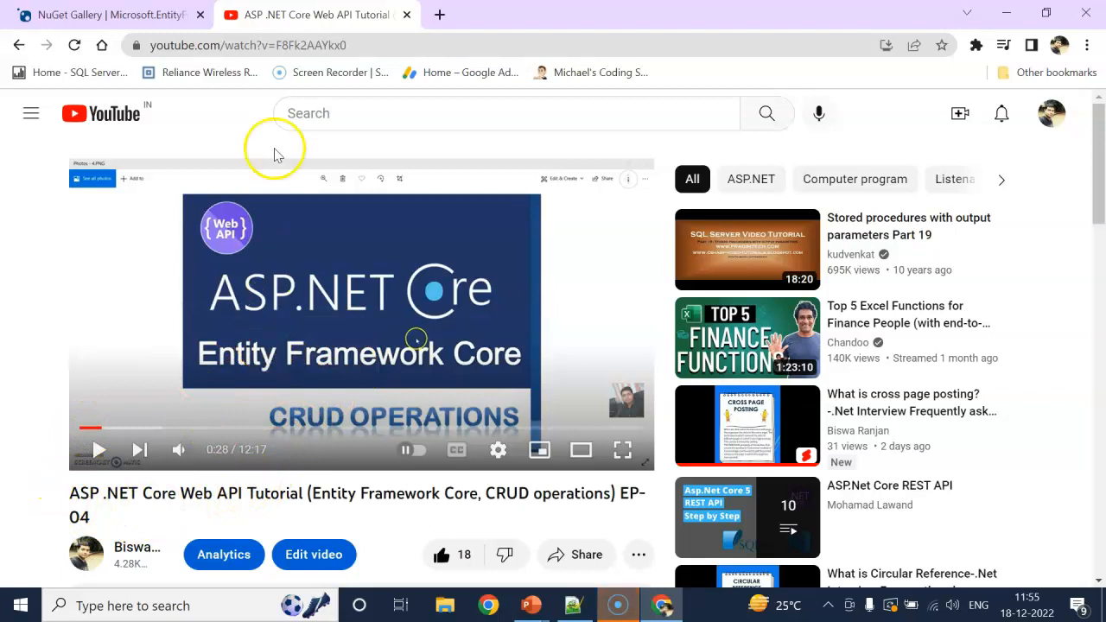
mouse_move(546, 255)
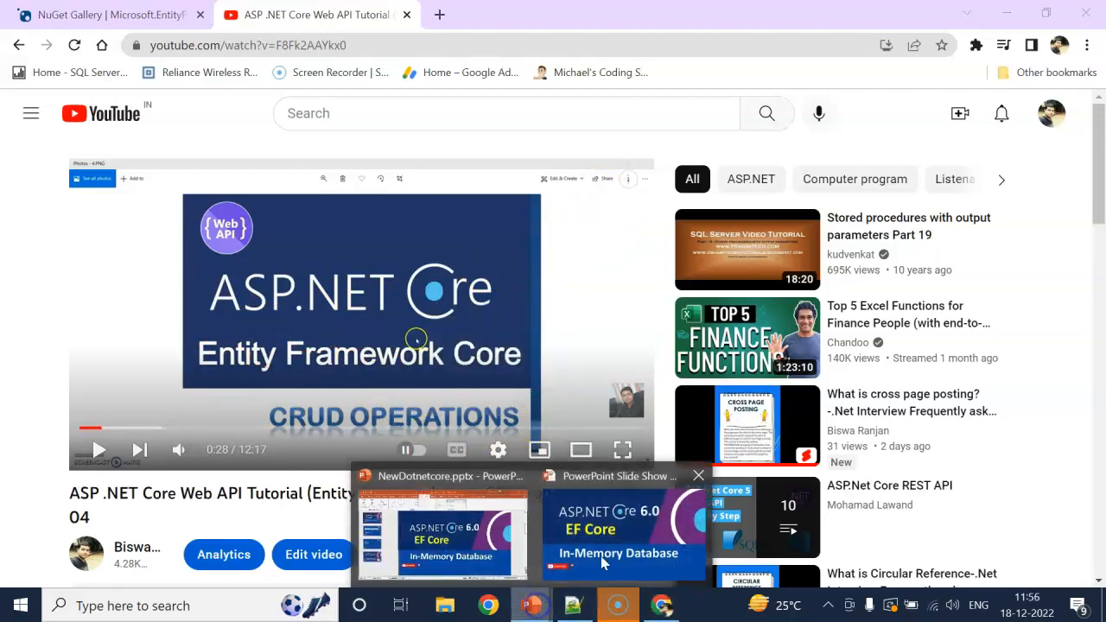
left_click(19, 604)
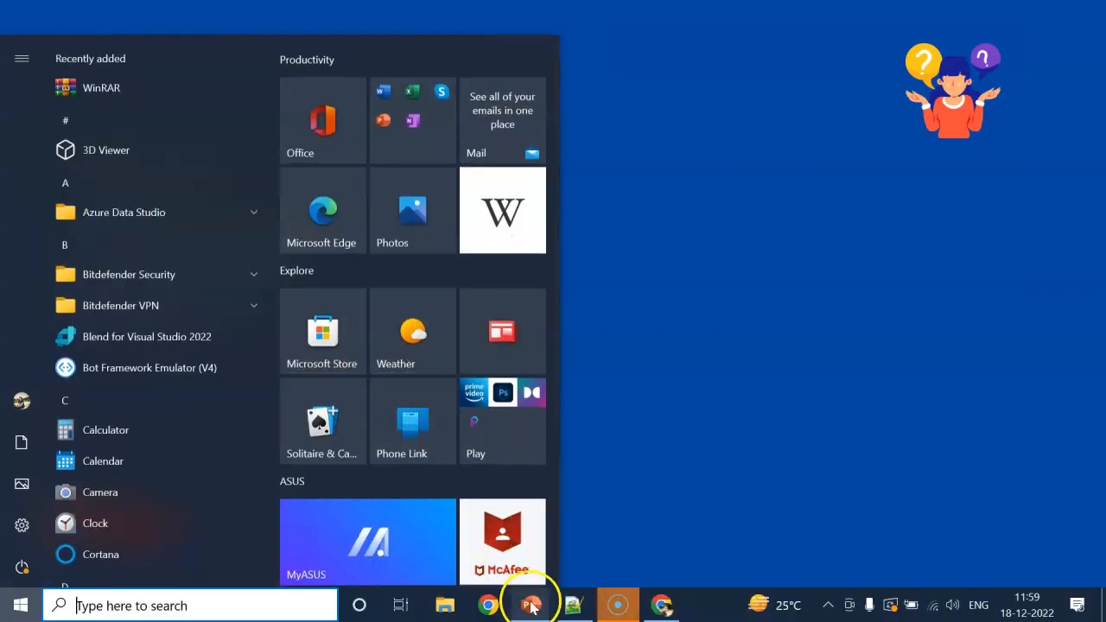
Step: Launch Visual Studio 2022 and choose the ASP.NET Core Web API template for a new project
type("visu")
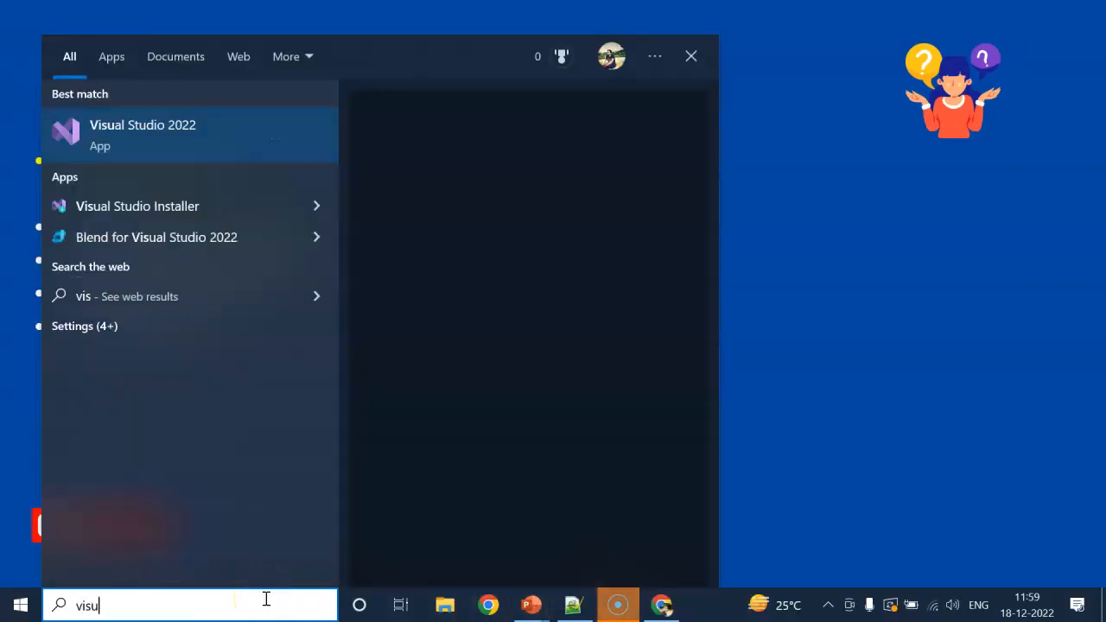
left_click(143, 135)
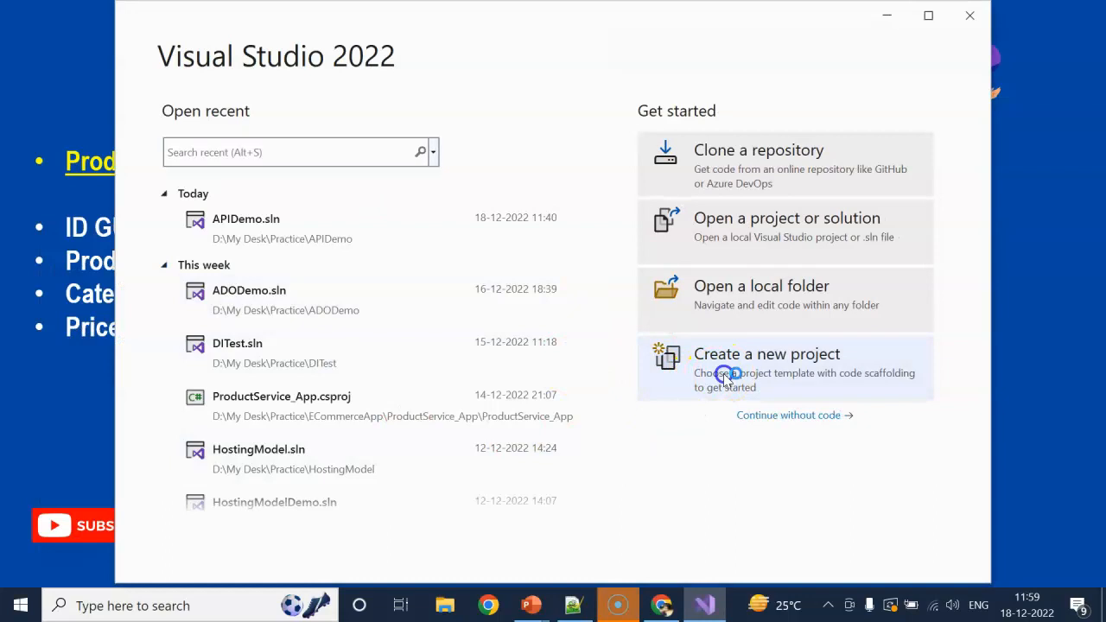
left_click(766, 353)
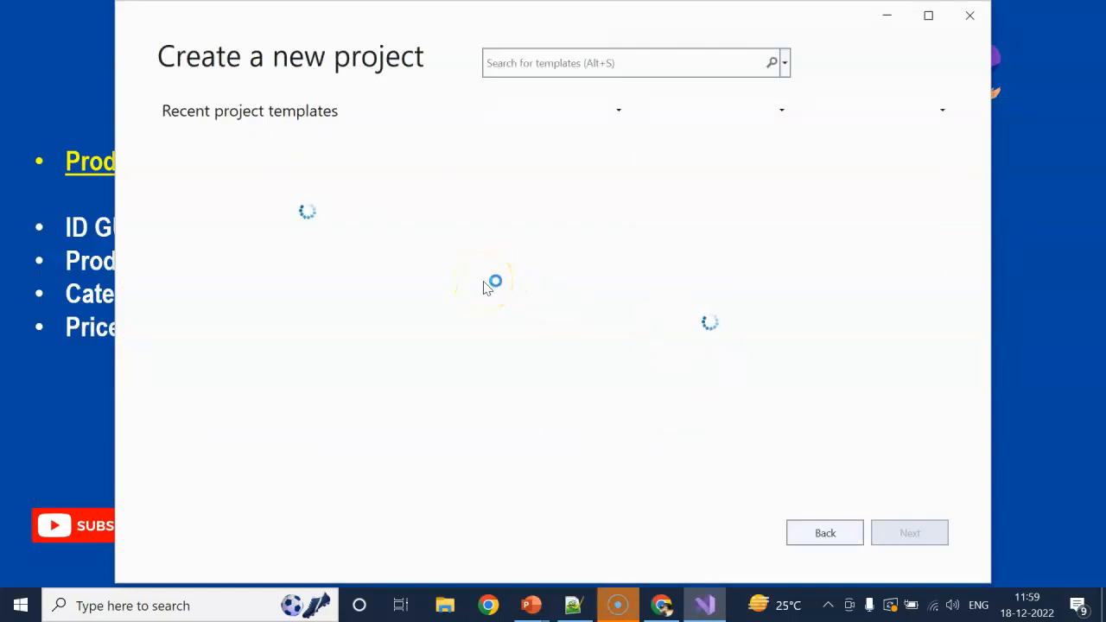
left_click(237, 155)
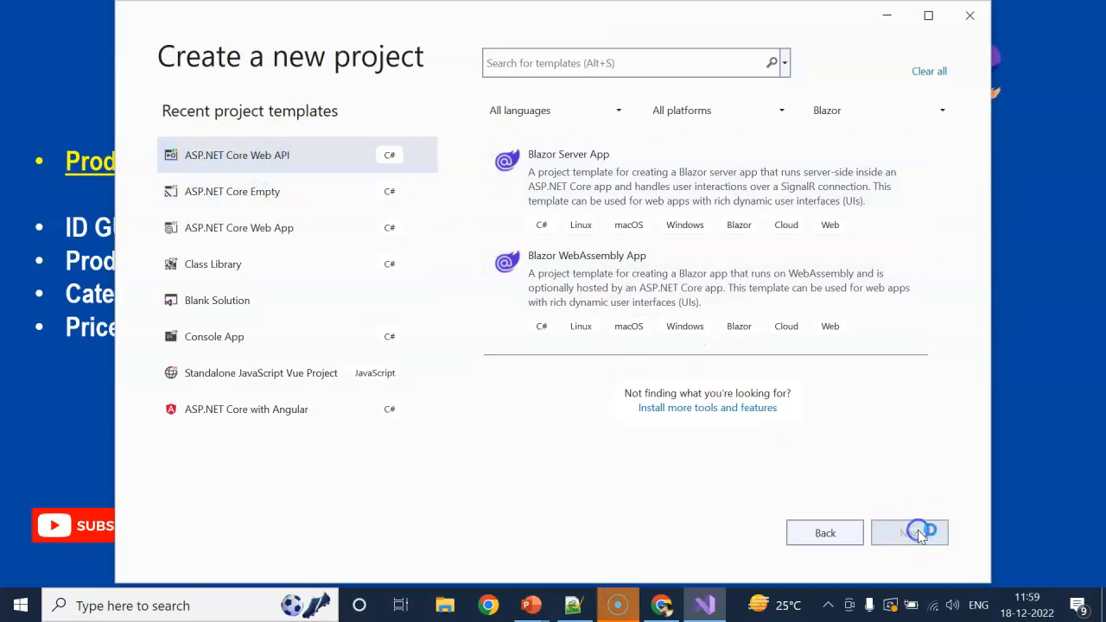
Step: Name the project EFCoreInMemoryDemo and create it on .NET 6.0
left_click(908, 532)
type("EFCoreInMemo")
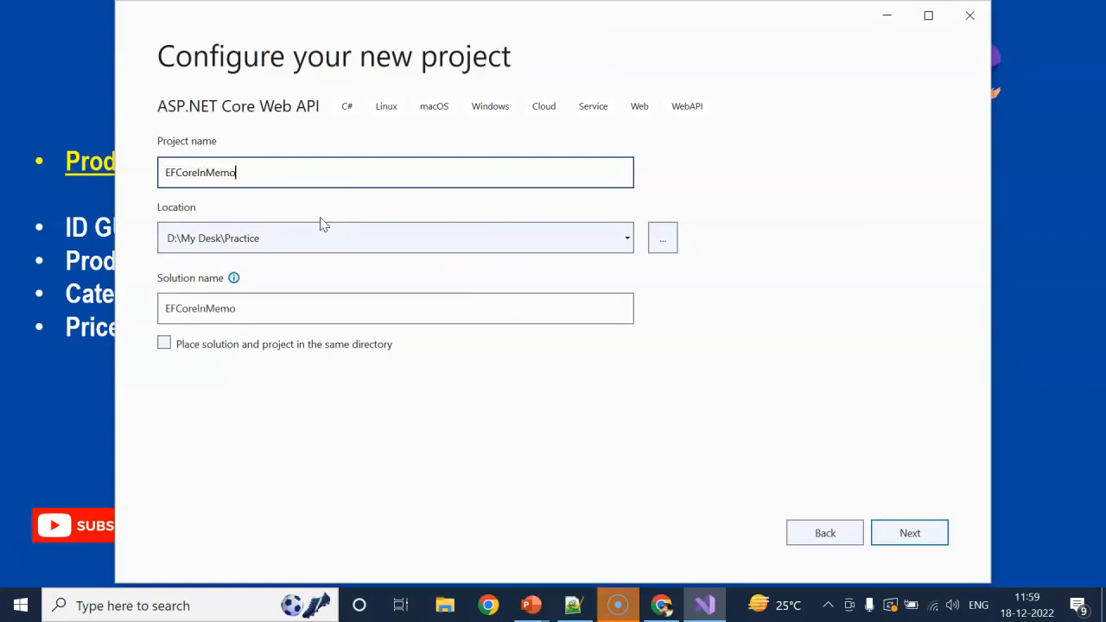
type("ryDemo")
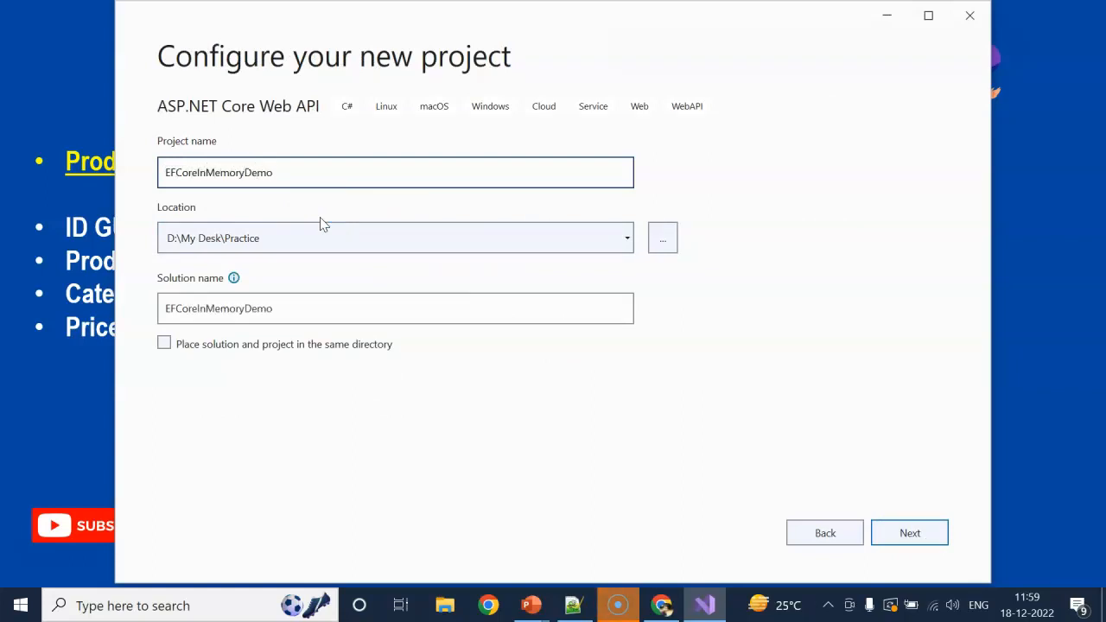
left_click(908, 532)
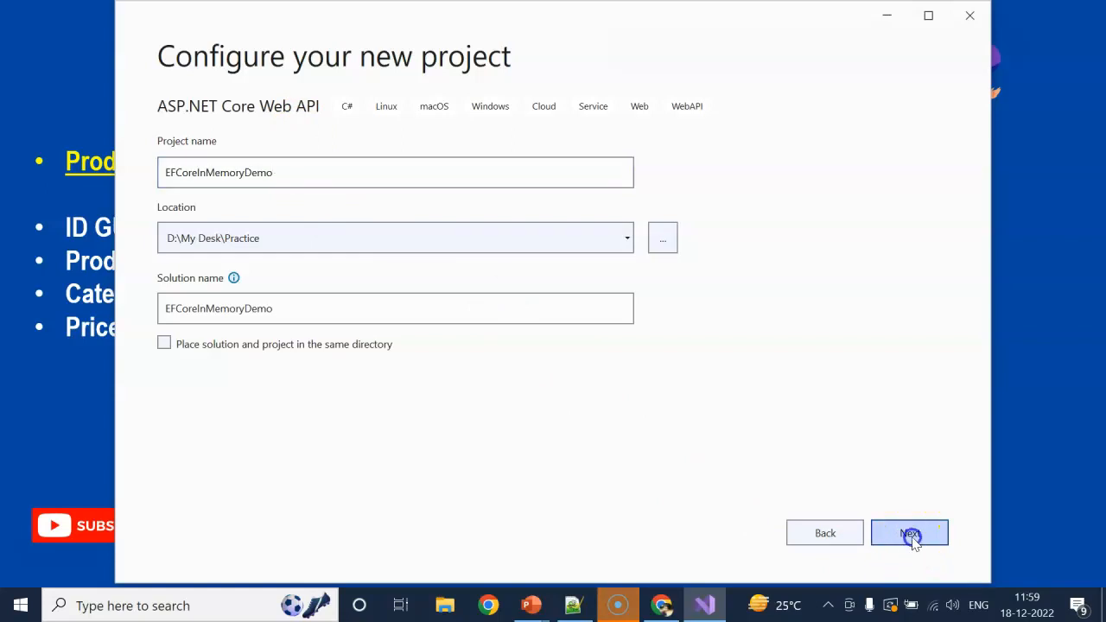
left_click(908, 532)
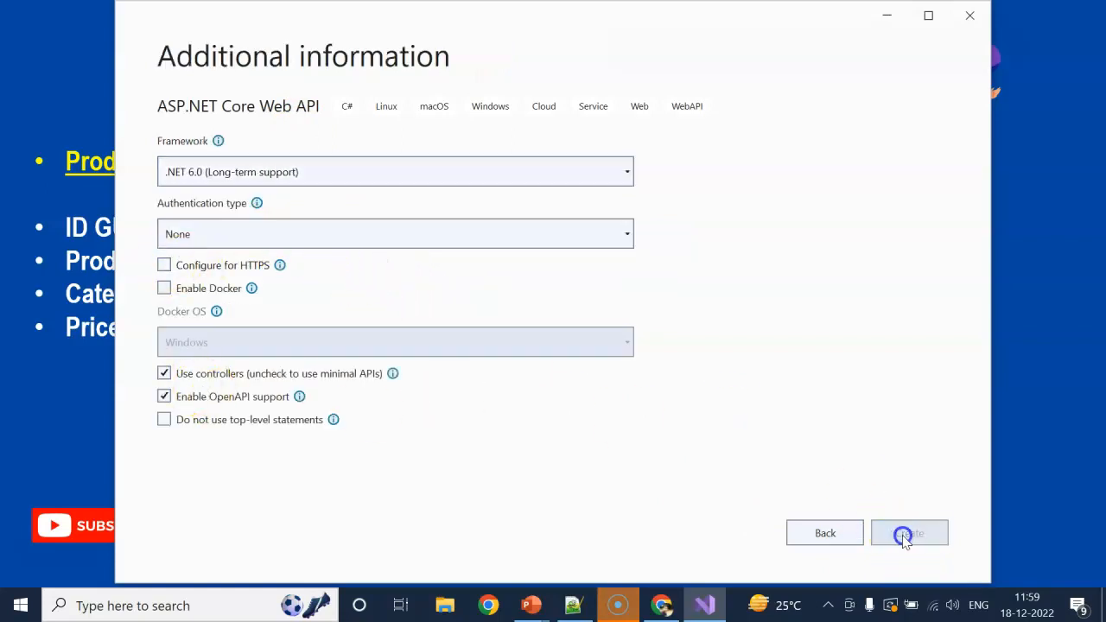
left_click(908, 532)
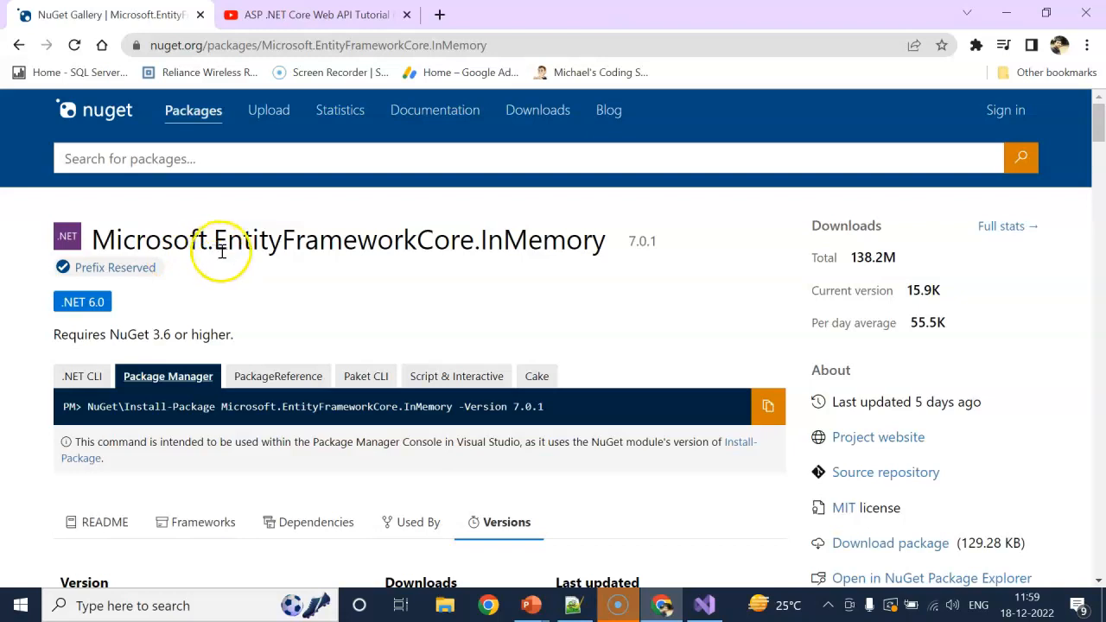
mouse_move(113, 240)
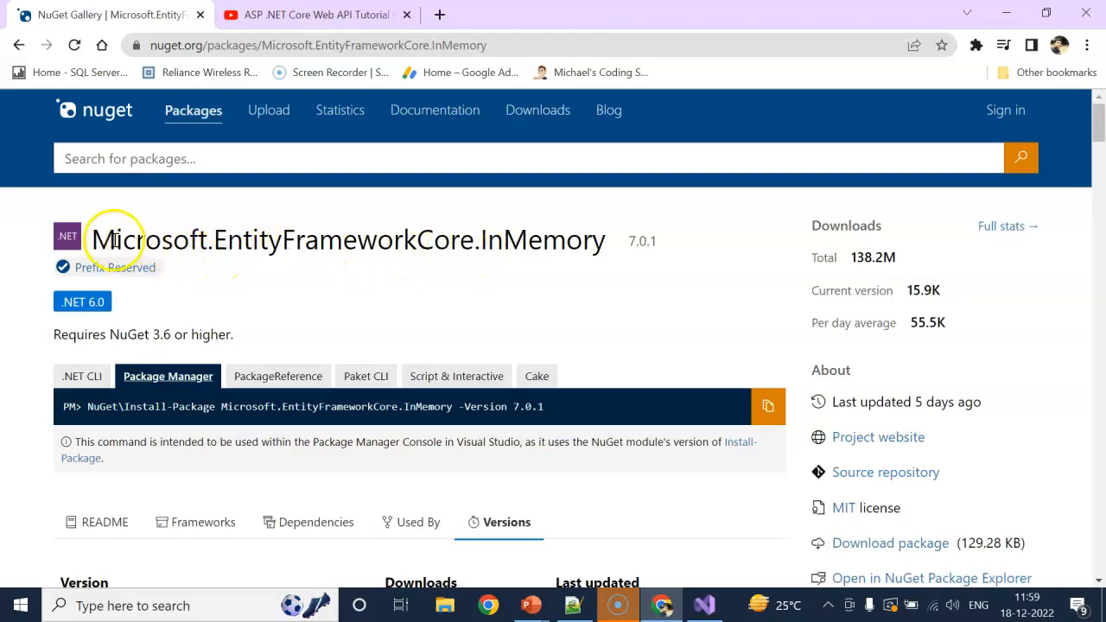
Step: Select the Microsoft.EntityFrameworkCore.InMemory package name on the NuGet page
double_click(151, 406)
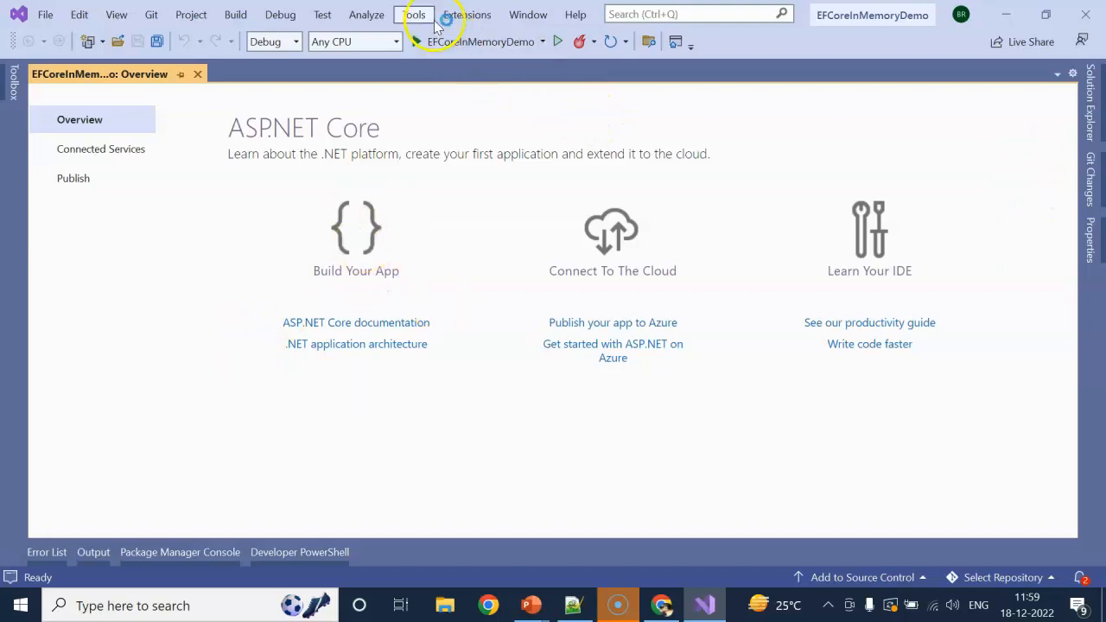
Step: Open the Package Manager Console via Tools > NuGet Package Manager
left_click(413, 14)
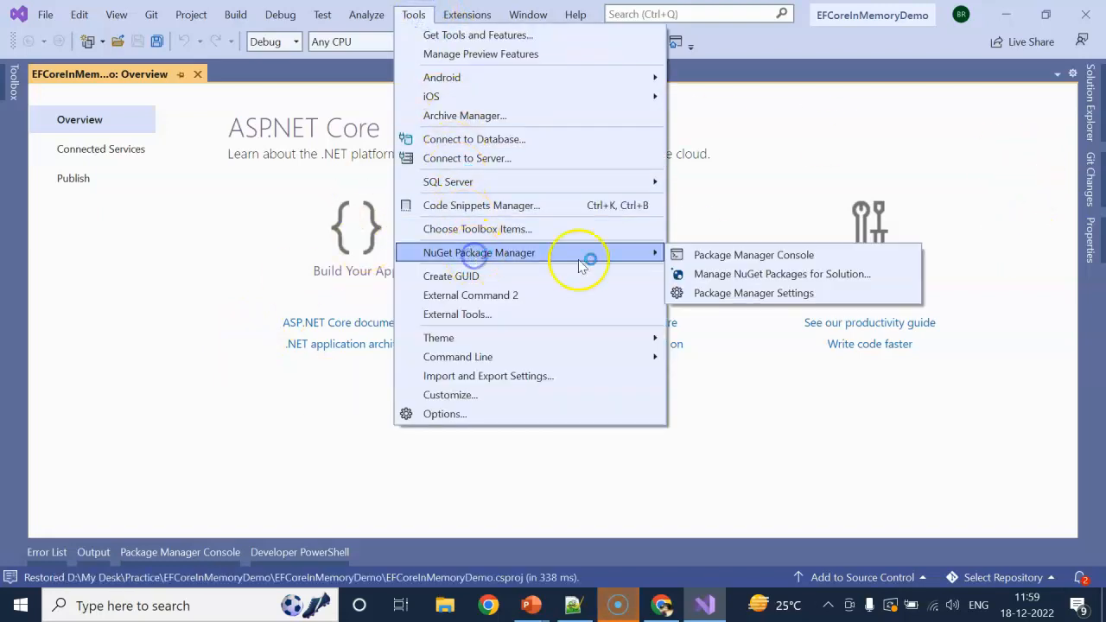
left_click(753, 255)
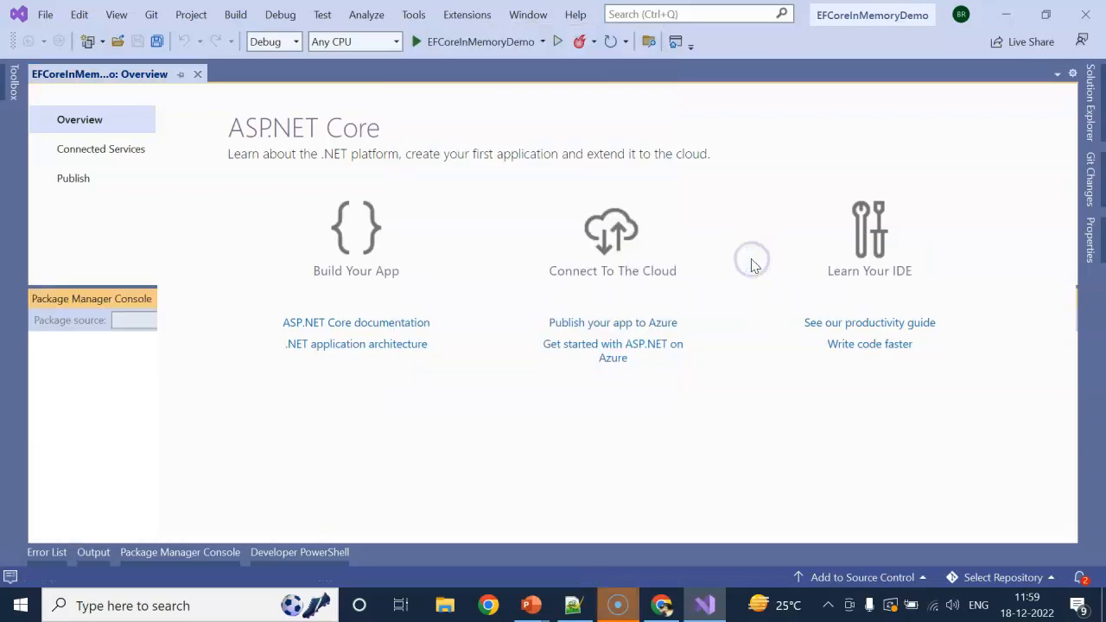
left_click(92, 552)
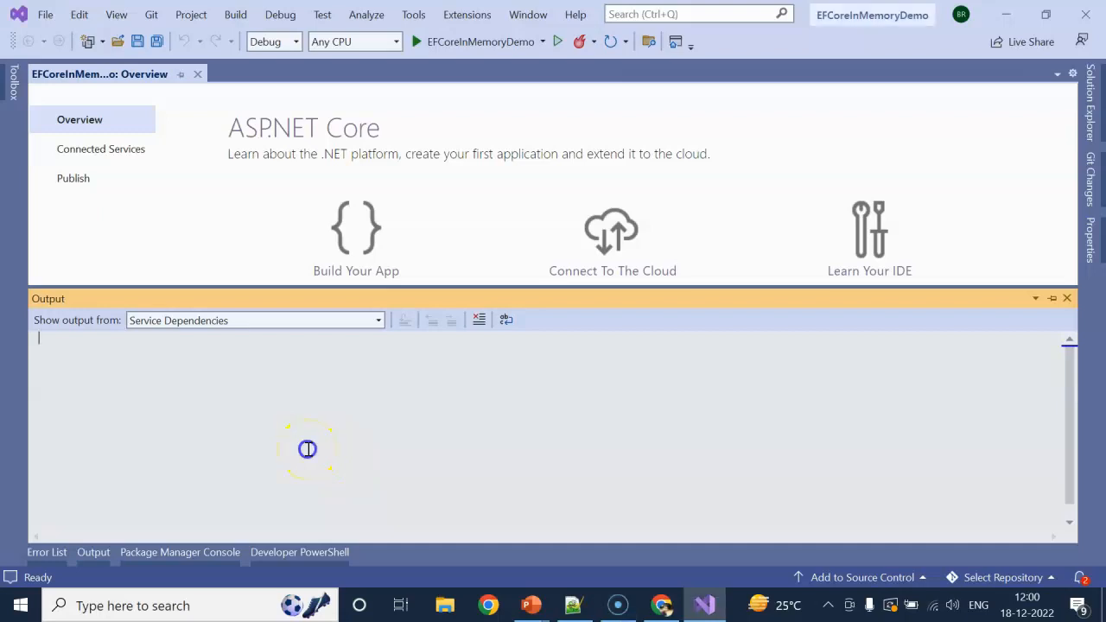
left_click(180, 552)
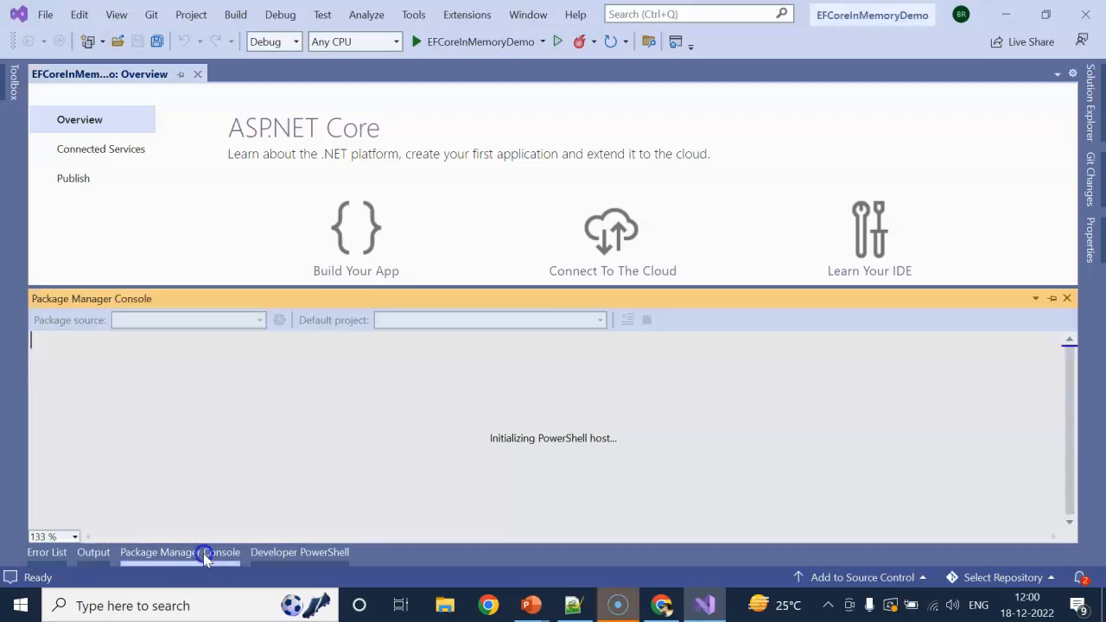
mouse_move(177, 557)
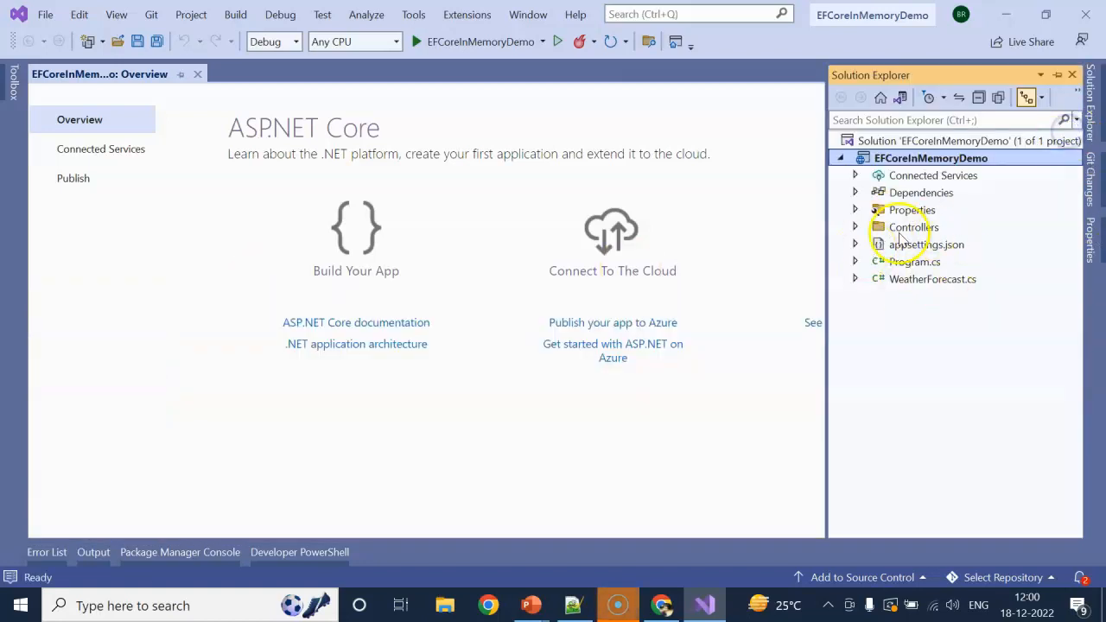
Step: Add a DataModel folder containing a new ProductDataModel class
right_click(930, 157)
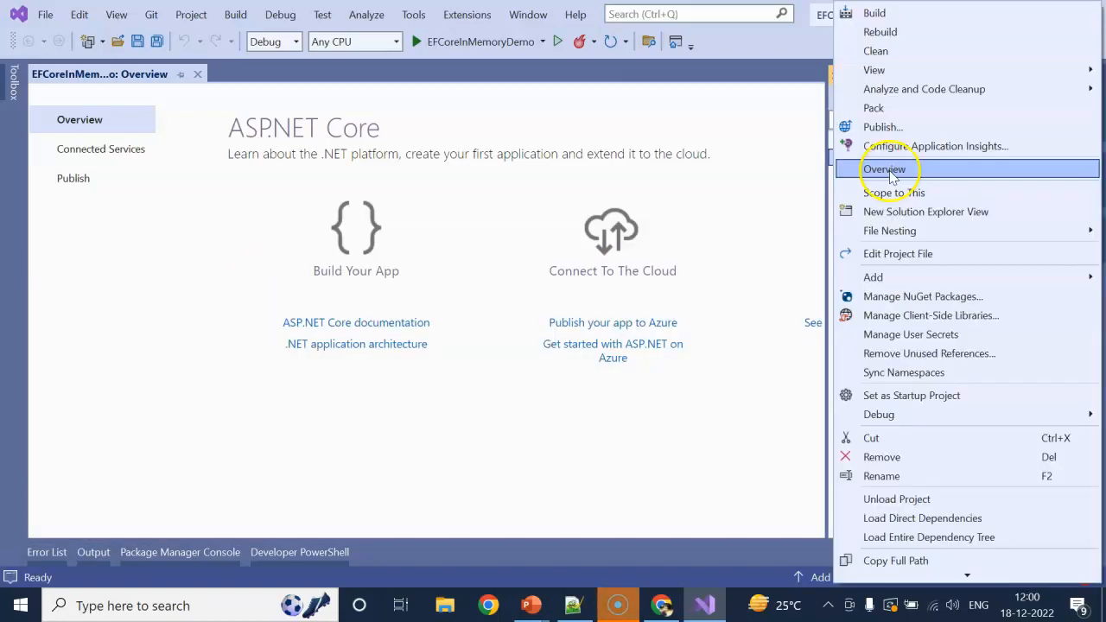
left_click(884, 169)
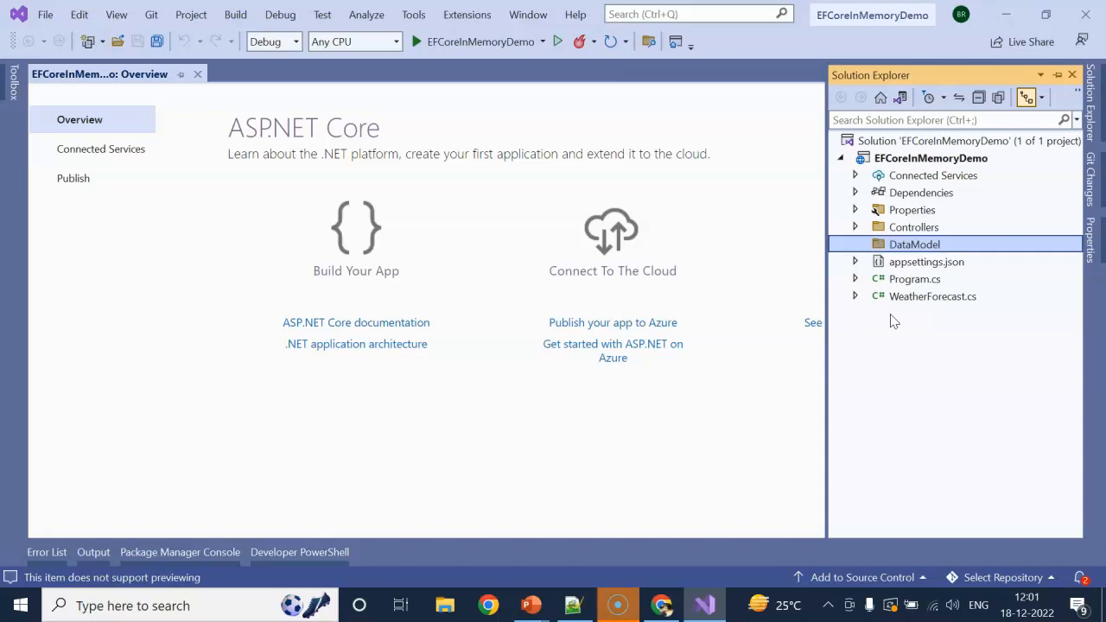
mouse_move(532, 604)
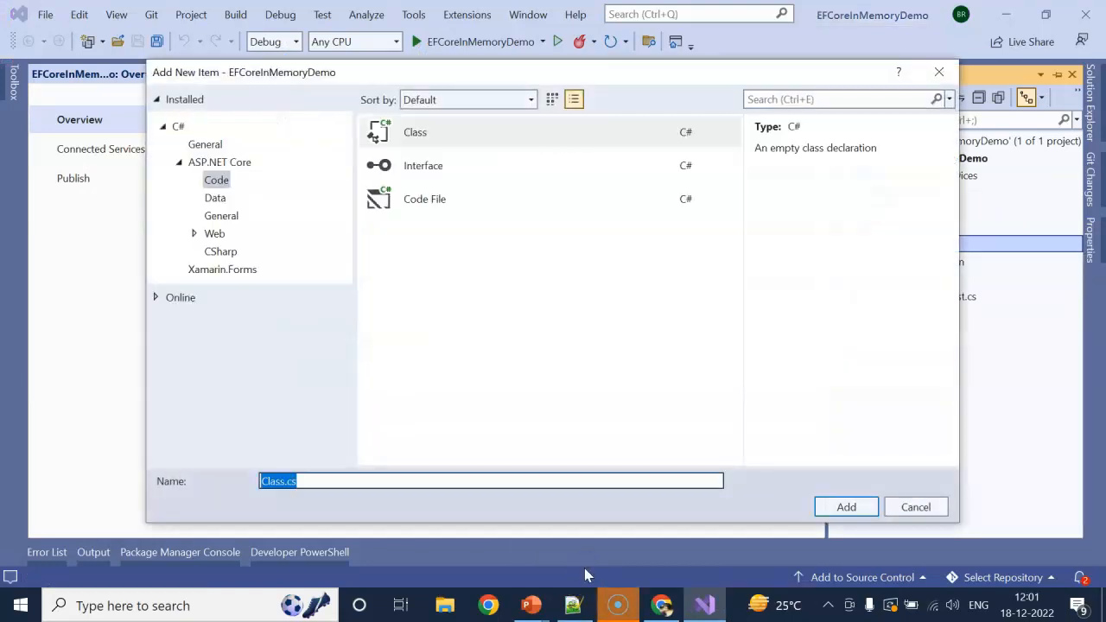
type("ProductDa")
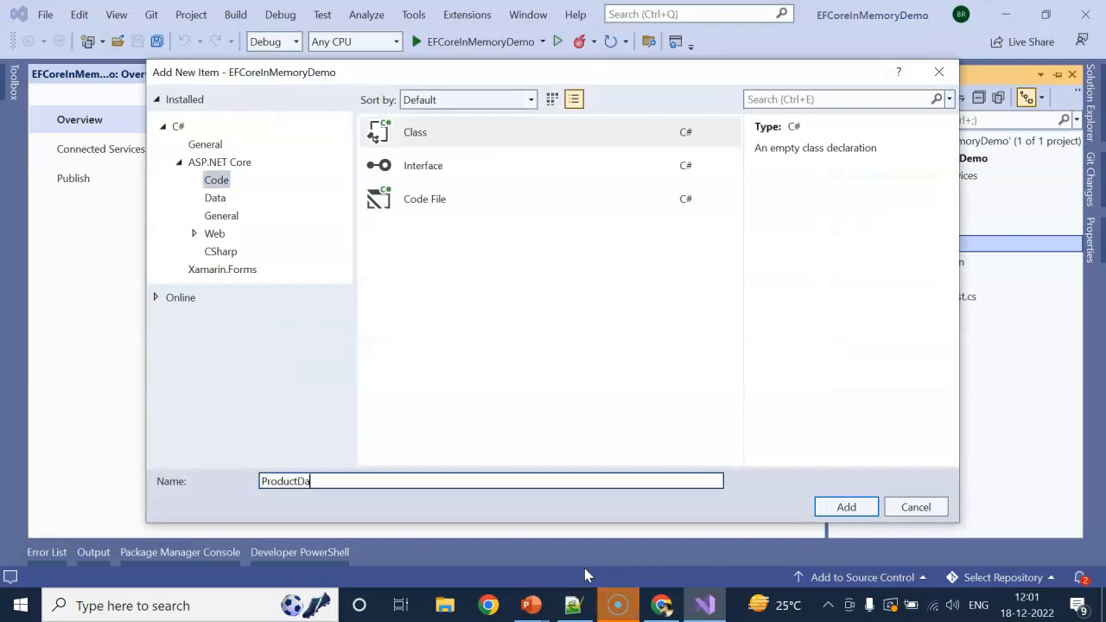
left_click(845, 507)
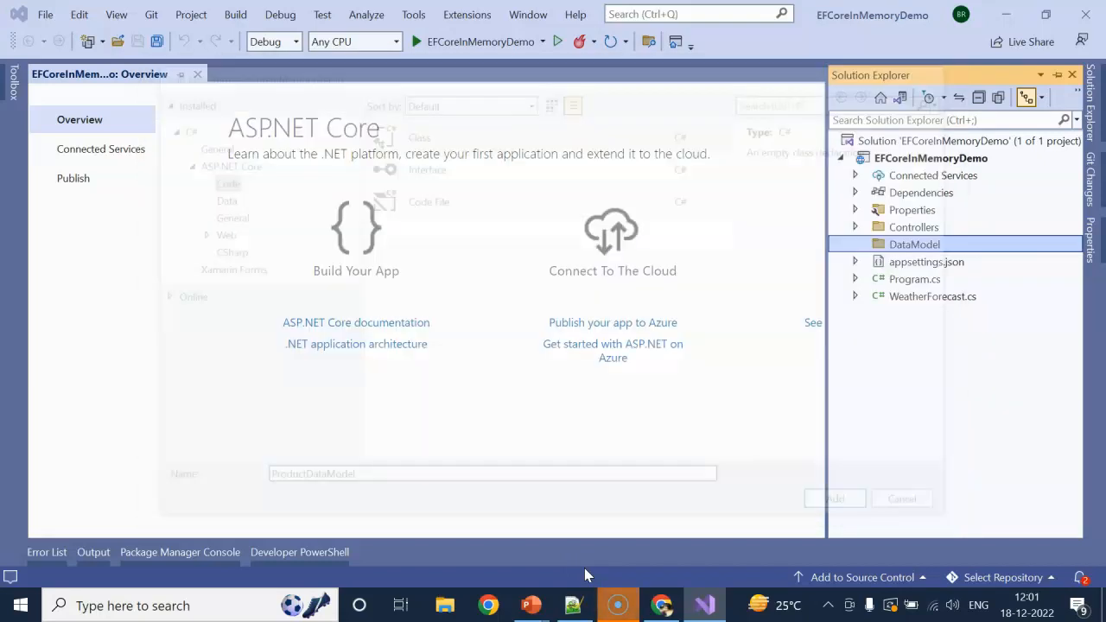
Step: Resolve the [Key] attribute on the Id, ProductName, Category and Price properties
left_click(832, 499)
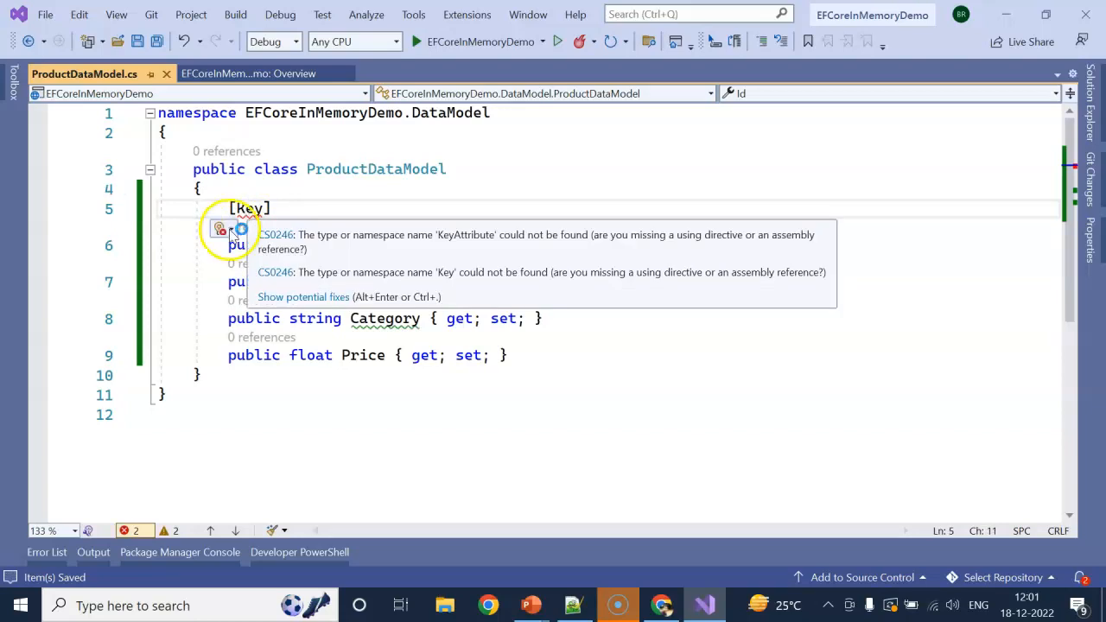
left_click(220, 228)
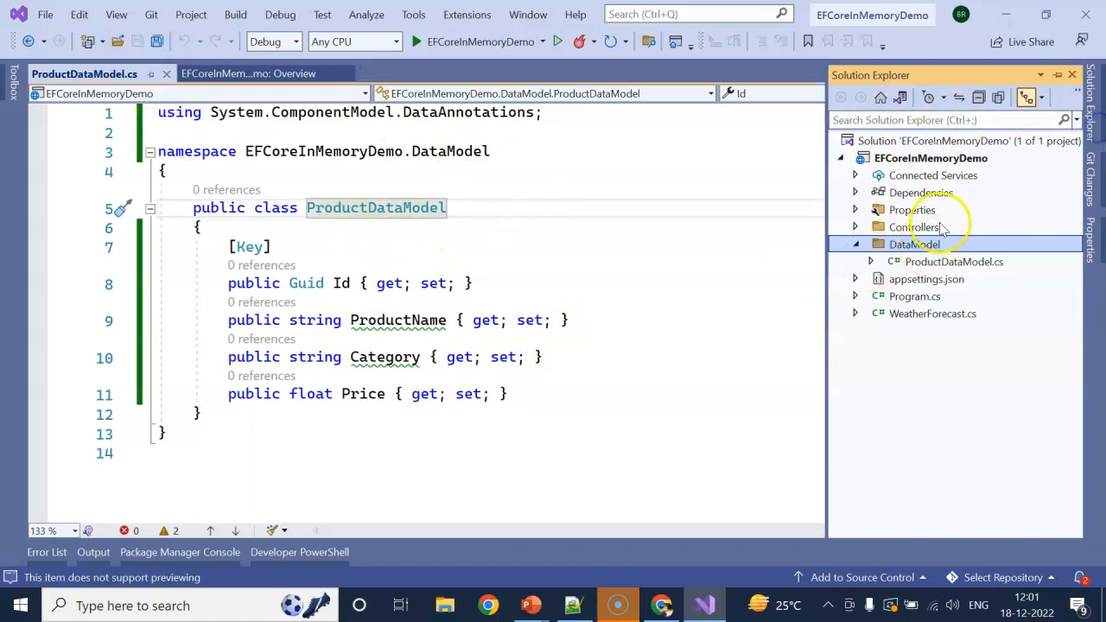
left_click(930, 157)
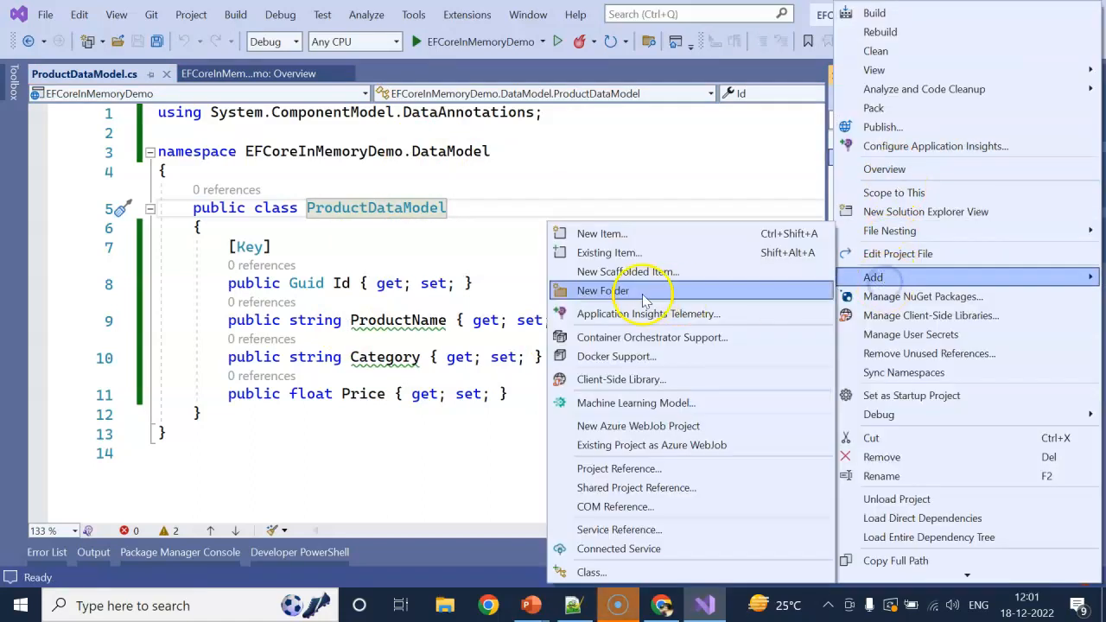
Step: Create a DatabaseContext folder and add a MyDatabaseContext class to it
left_click(602, 290)
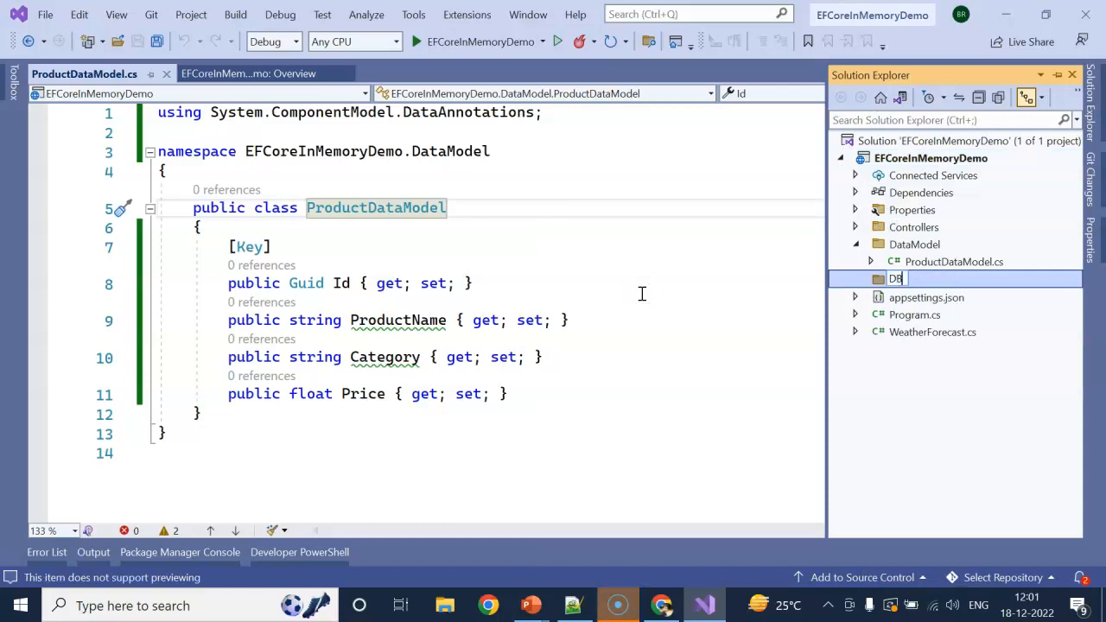
key("Backspace")
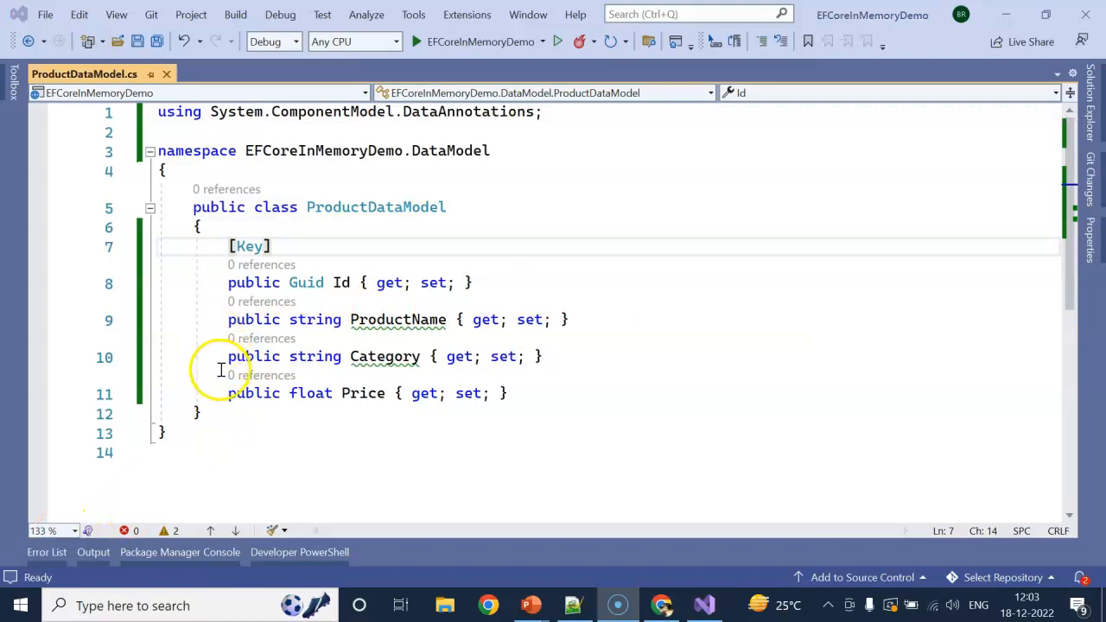
mouse_move(305, 283)
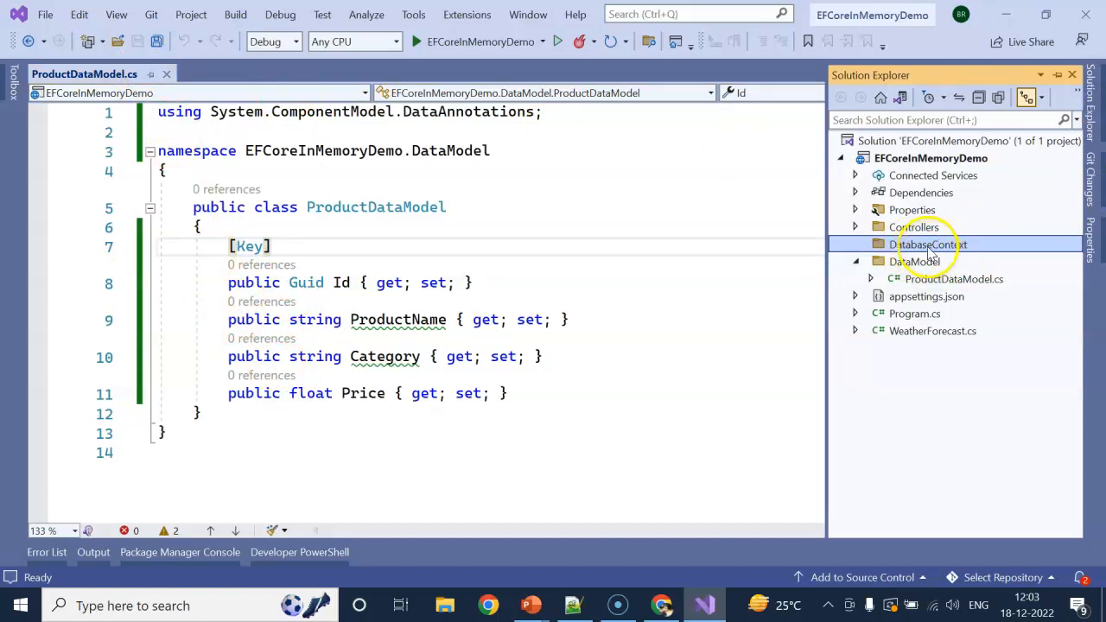
right_click(931, 244)
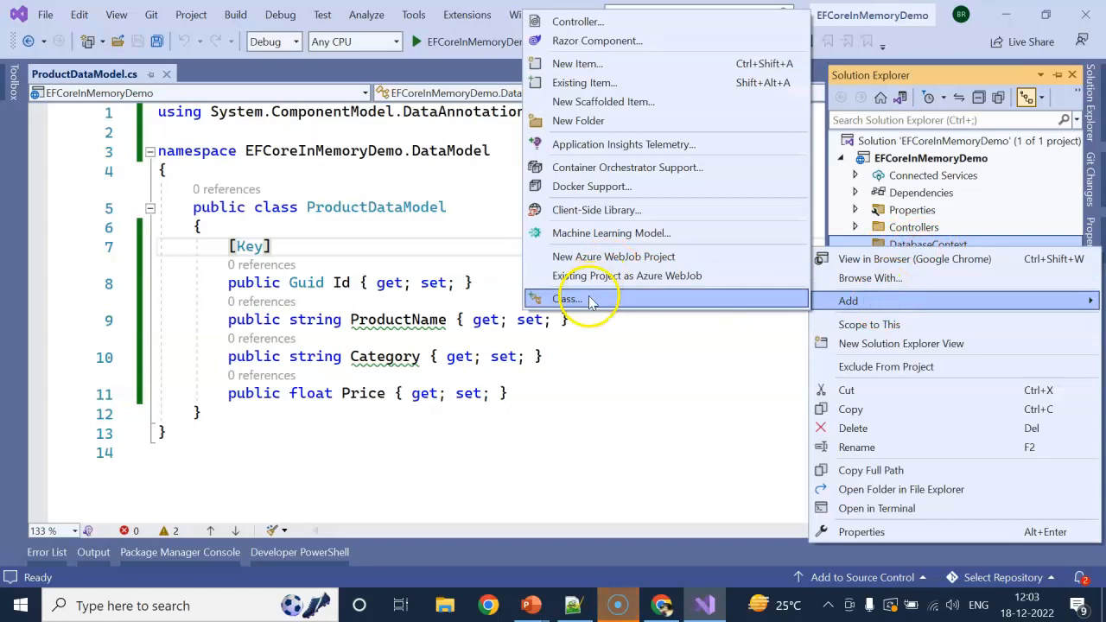
left_click(568, 298)
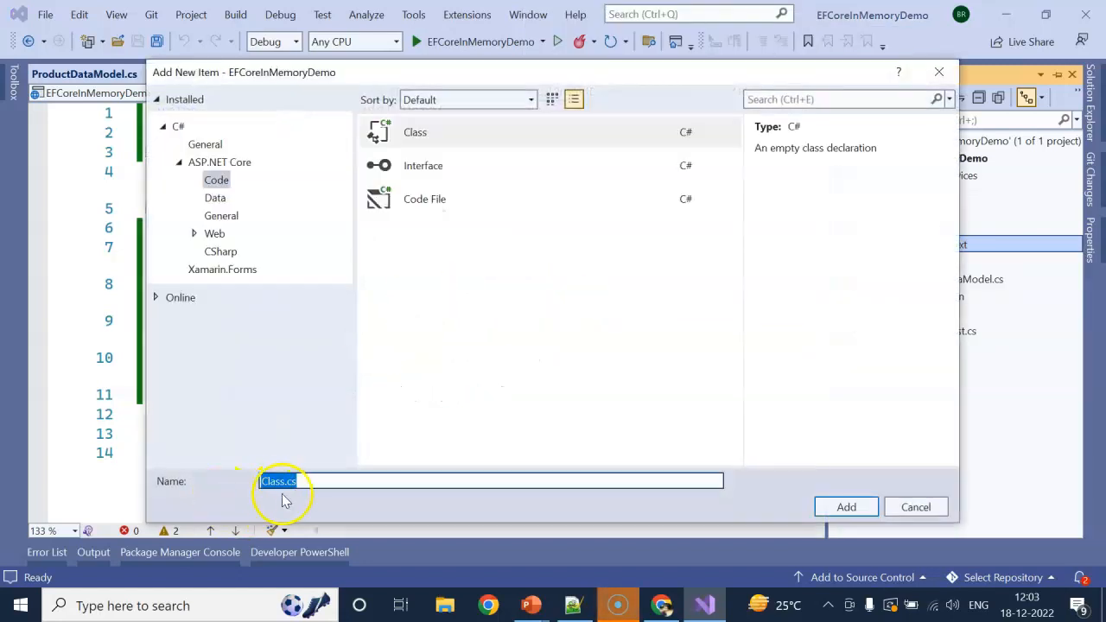
type("DatabaseContext")
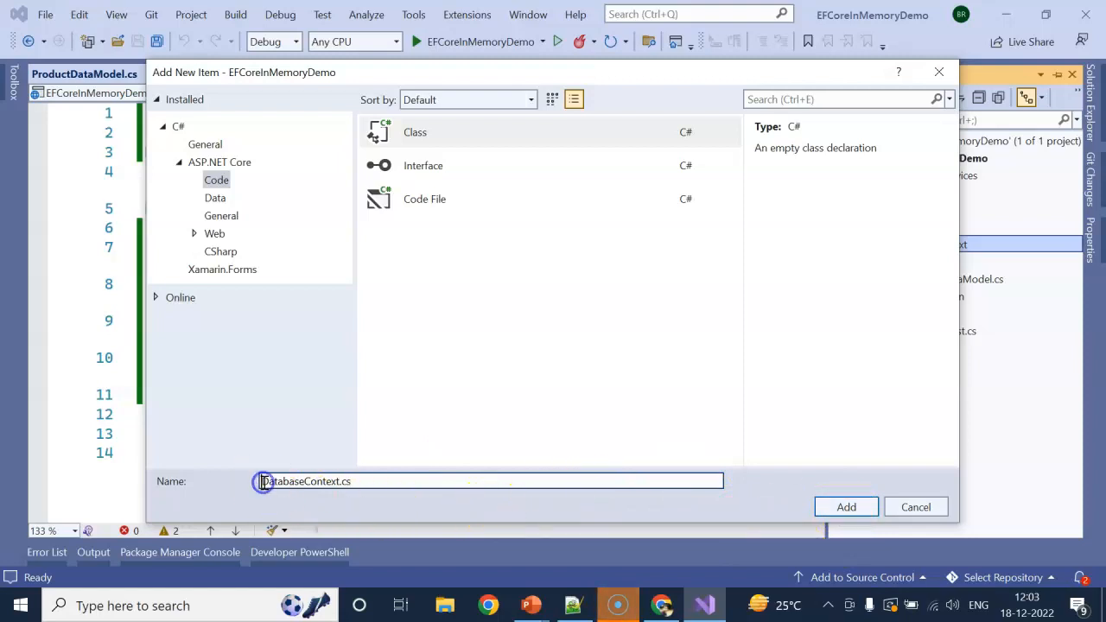
type("My")
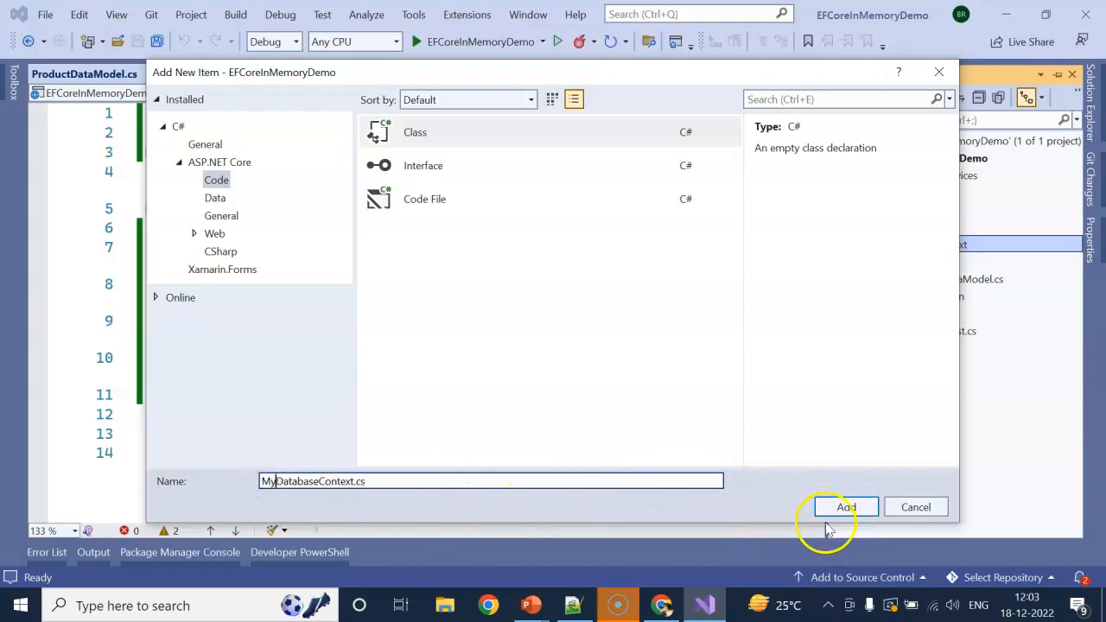
left_click(845, 507)
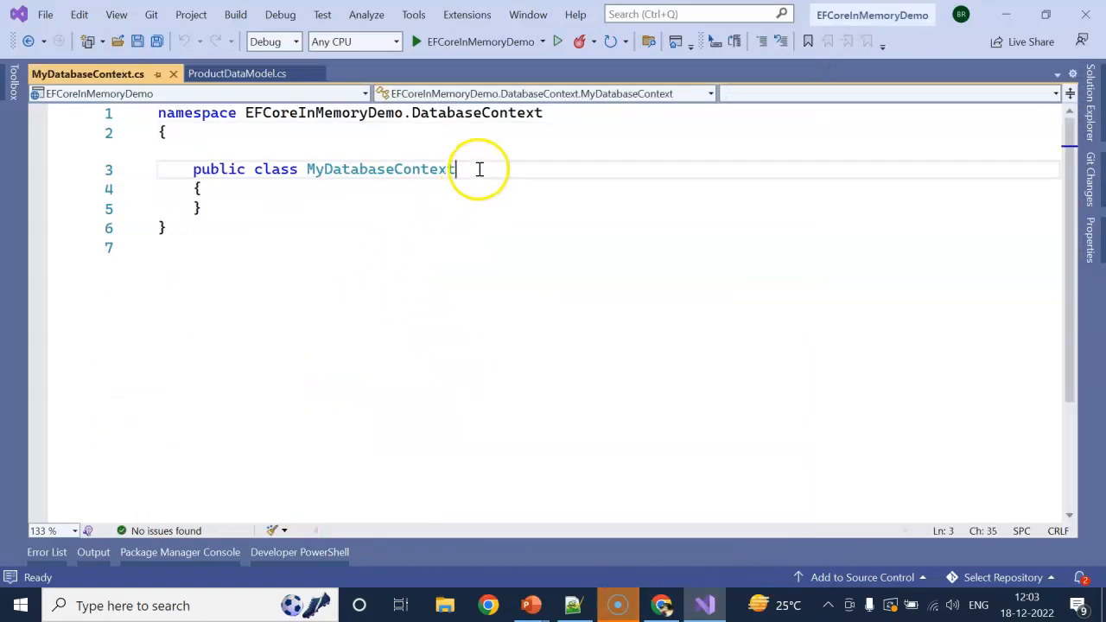
Step: Make MyDatabaseContext derive from DbContext, importing Microsoft.EntityFrameworkCore
type(":DB")
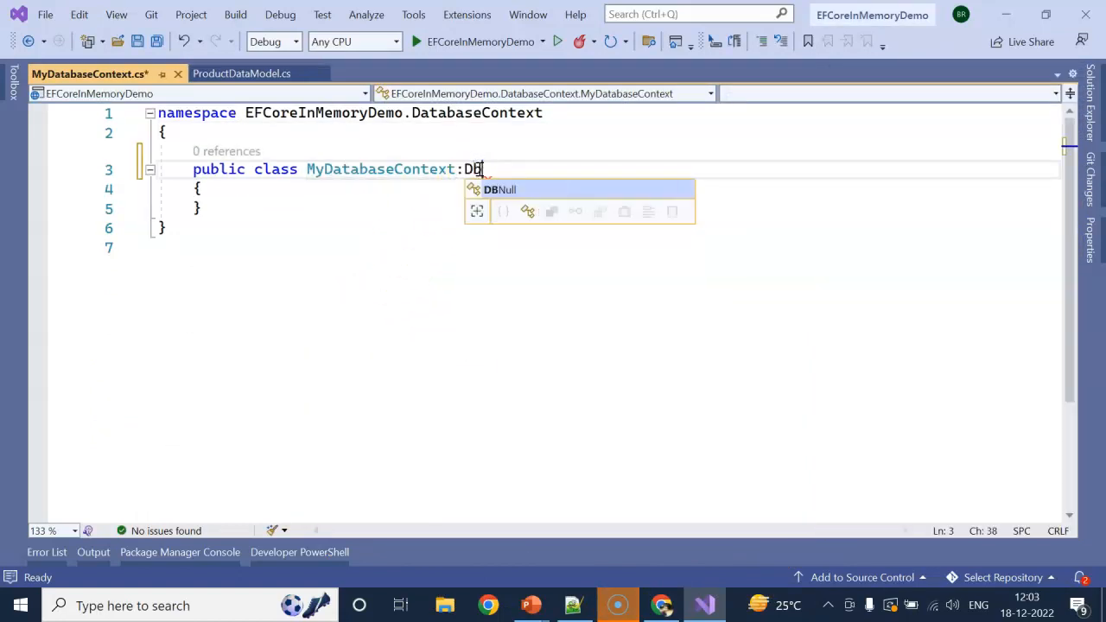
type("context")
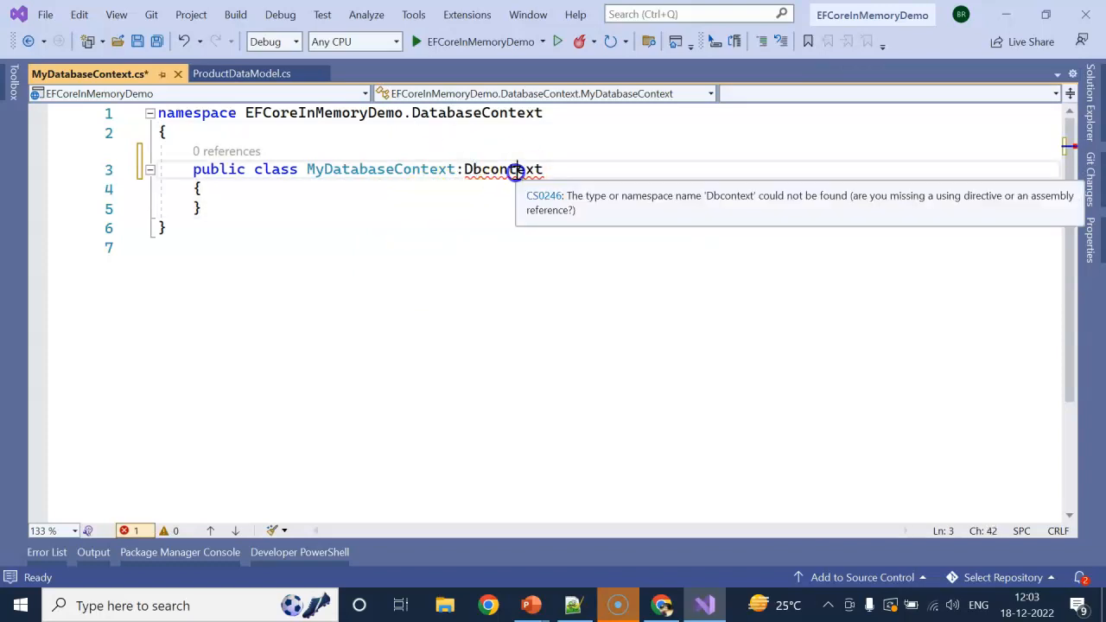
left_click(123, 170)
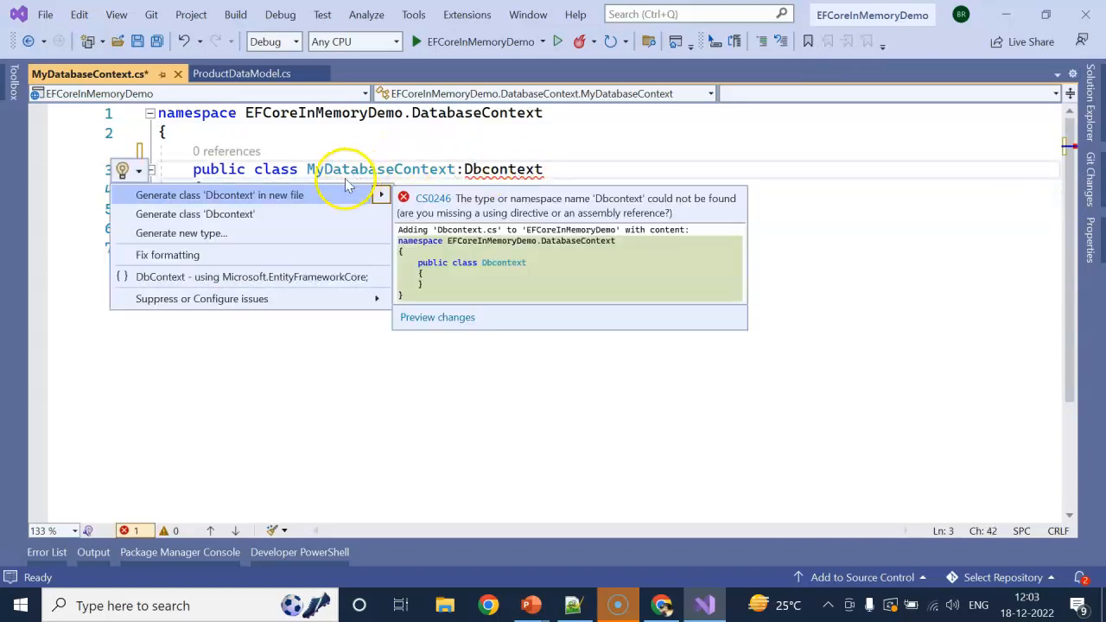
mouse_move(250, 276)
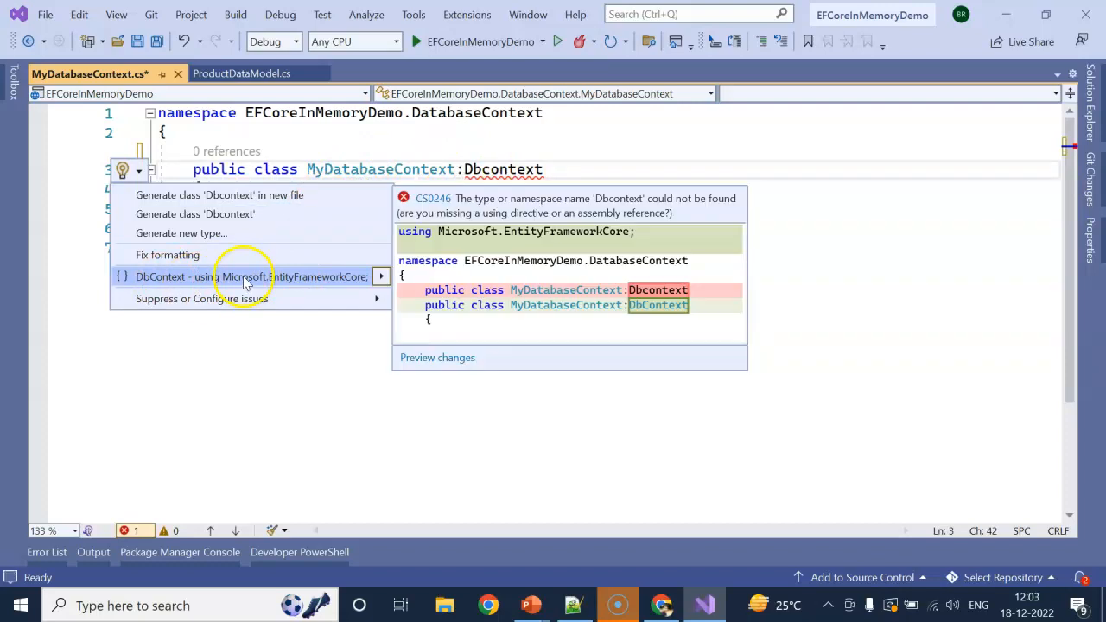
left_click(250, 276)
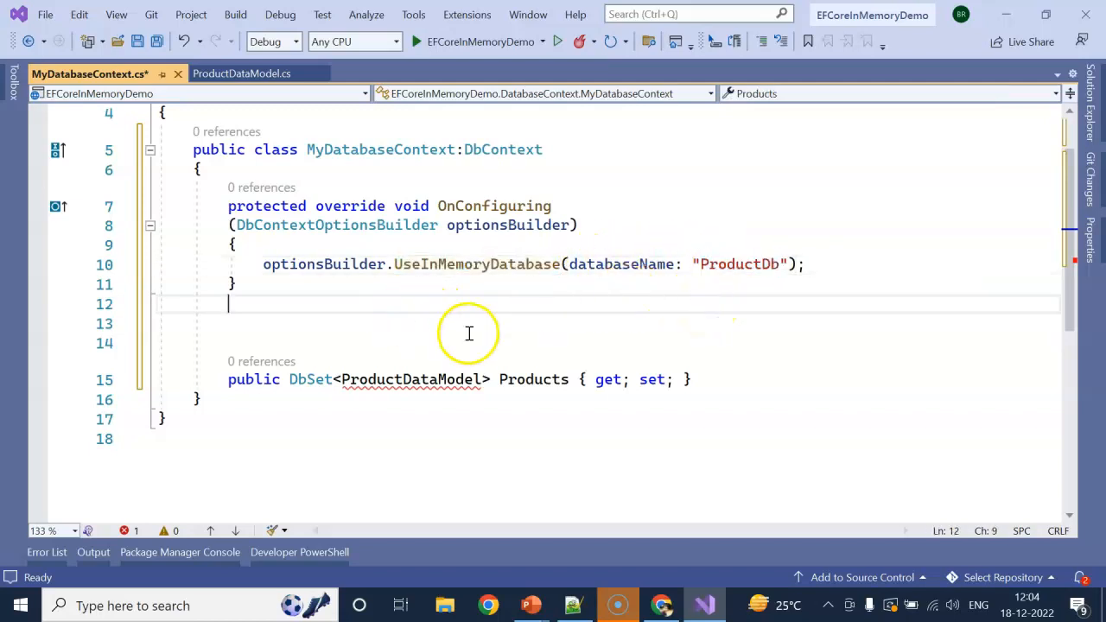
Step: Add OnConfiguring using in-memory database ProductDb and a Products DbSet of ProductDataModel
double_click(739, 264)
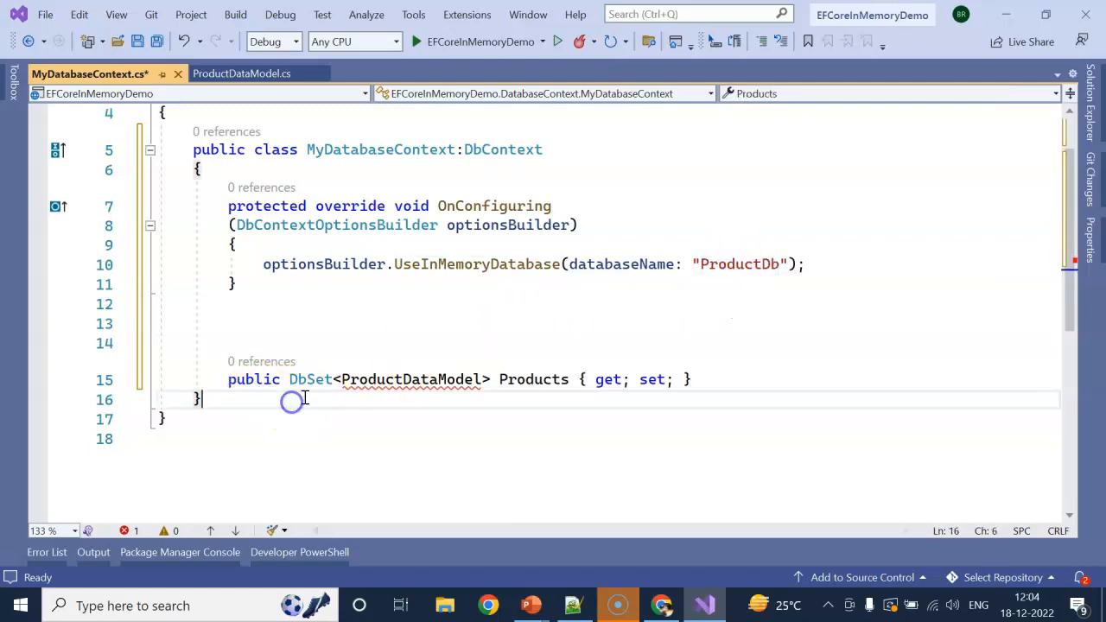
left_click(241, 74)
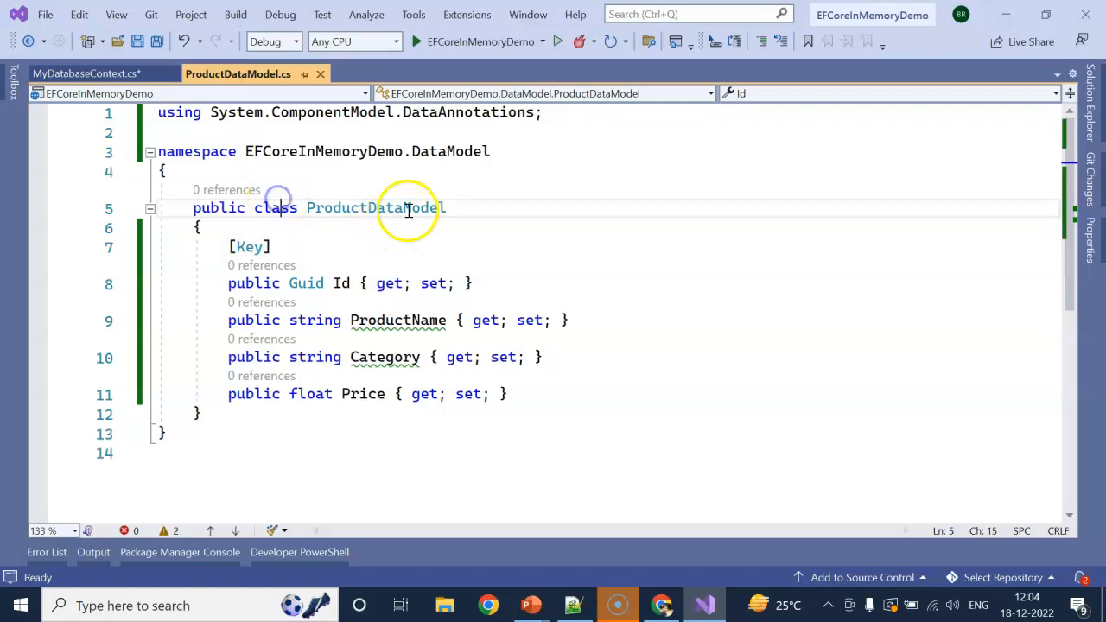
left_click(89, 74)
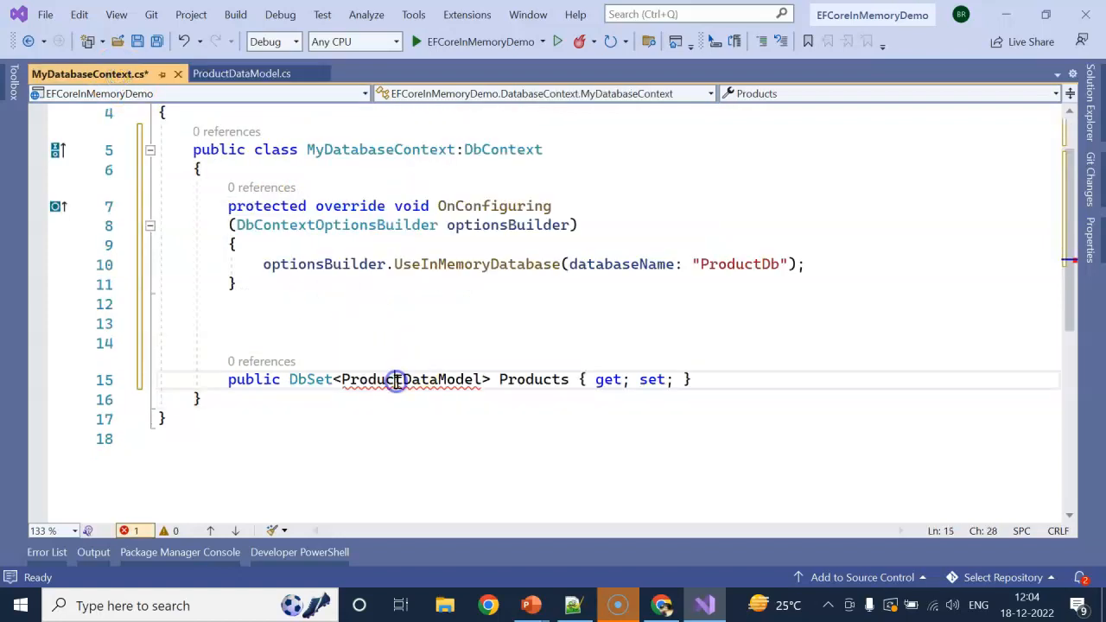
left_click(123, 380)
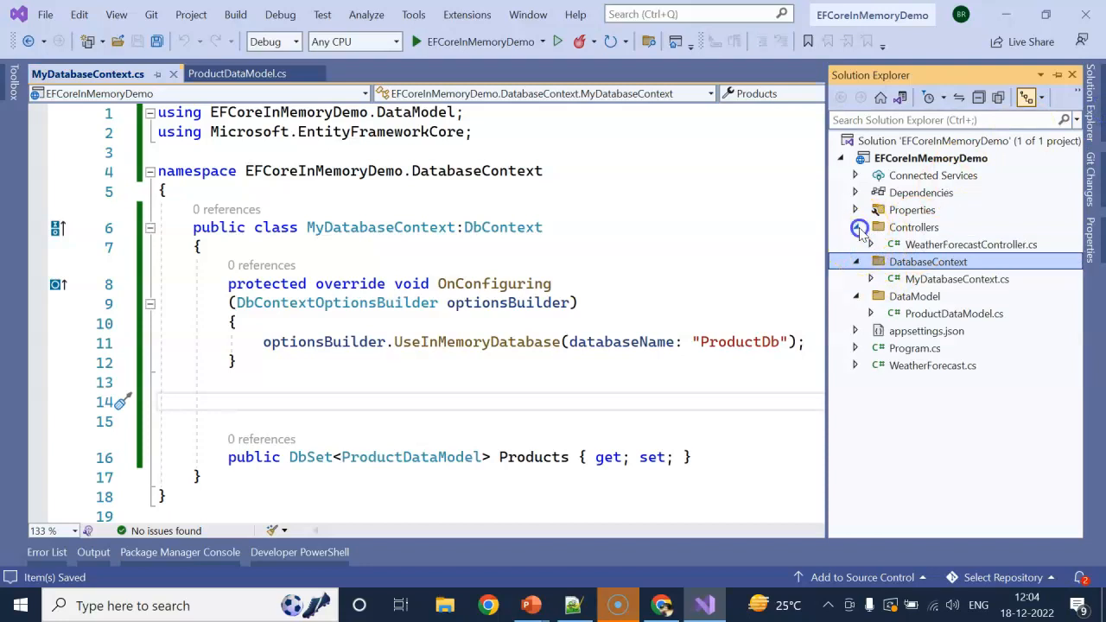
Step: Begin adding an empty API controller named ProductController.cs to the Controllers folder
right_click(927, 261)
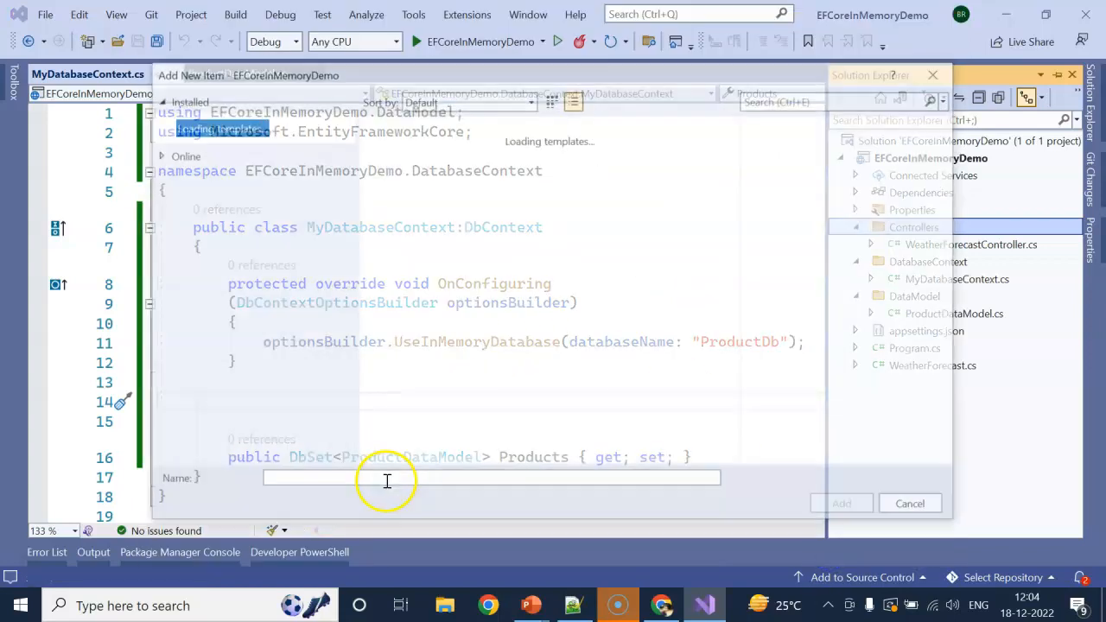
left_click(455, 299)
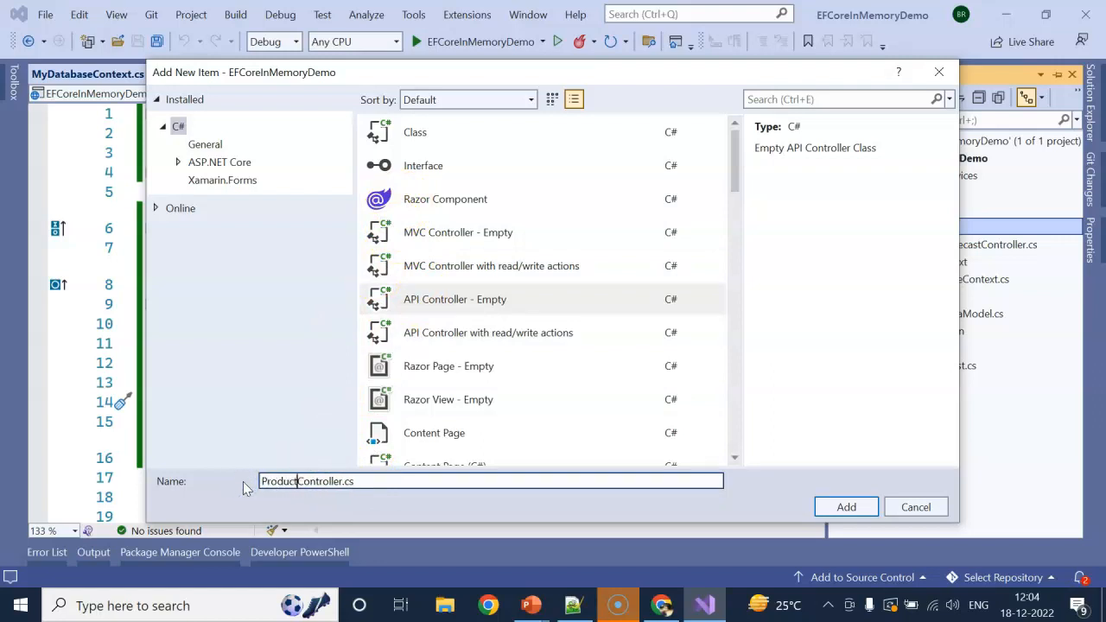
Step: Create ProductController and add [HttpGet] and [Route("GetProductList")] attributes
left_click(844, 507)
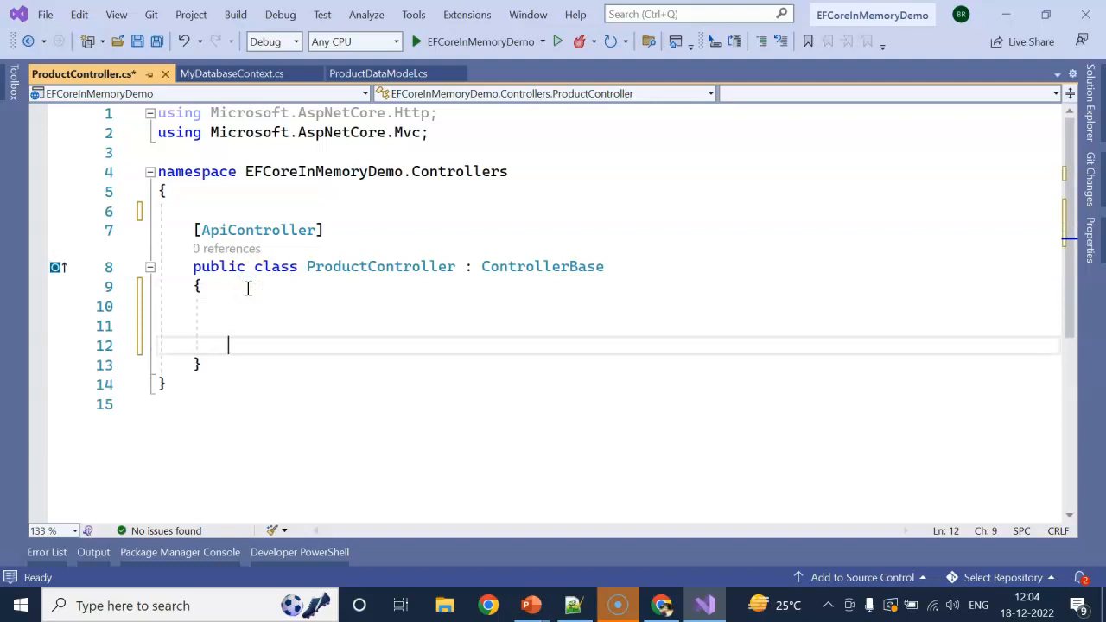
type("[httpGet")
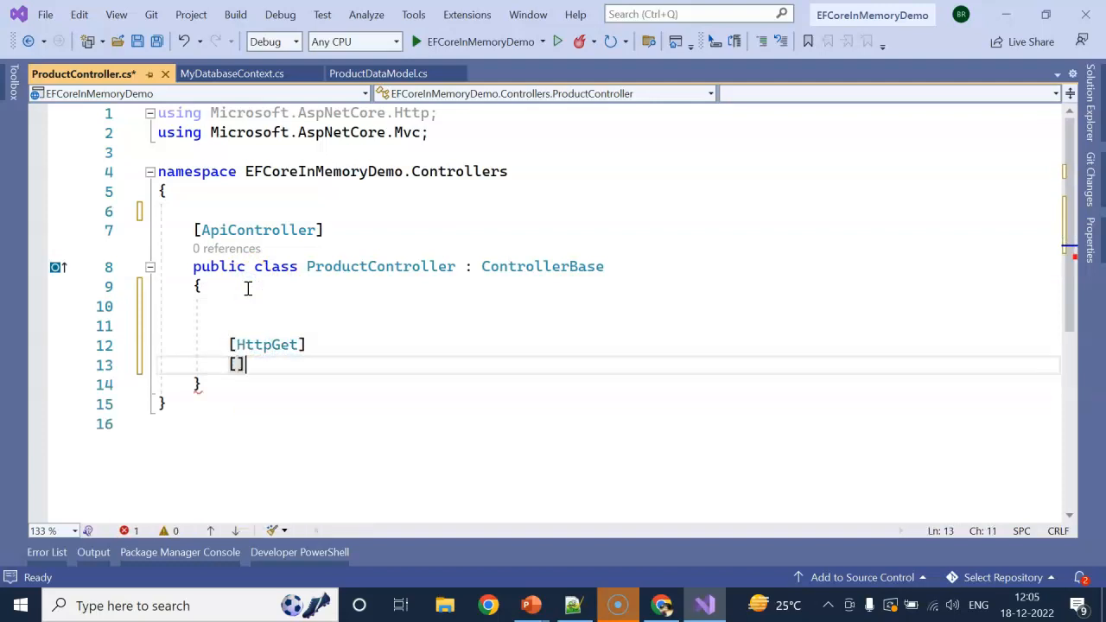
type("Route(\"Ge")
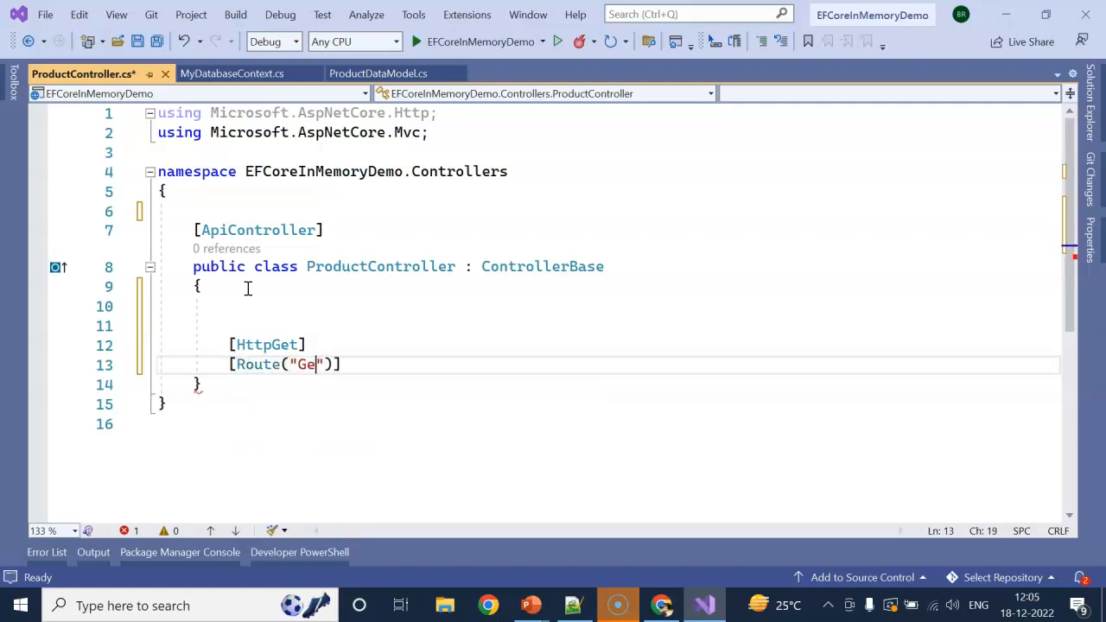
type("tProductList")
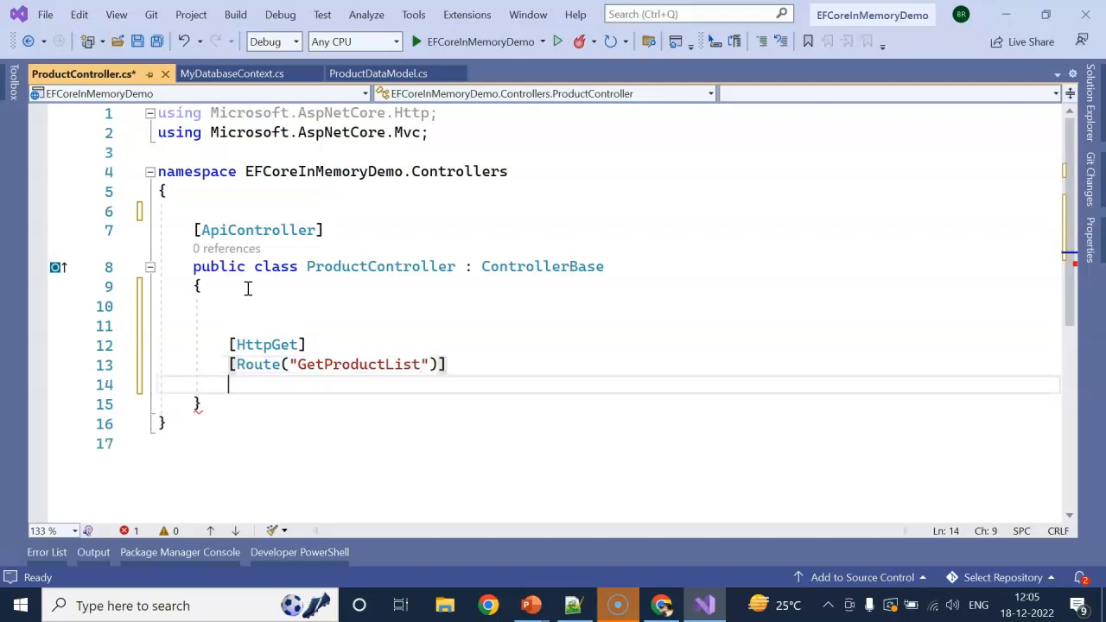
Step: Declare public async Task<IActionResult> GetProductList() with an empty body
type("public")
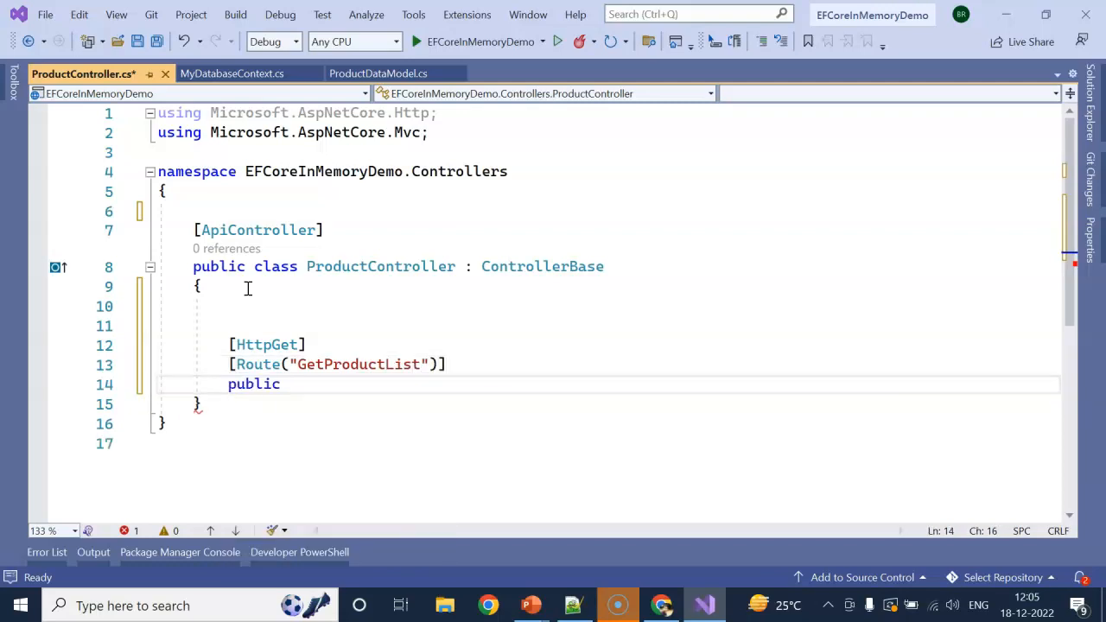
type("async task<>")
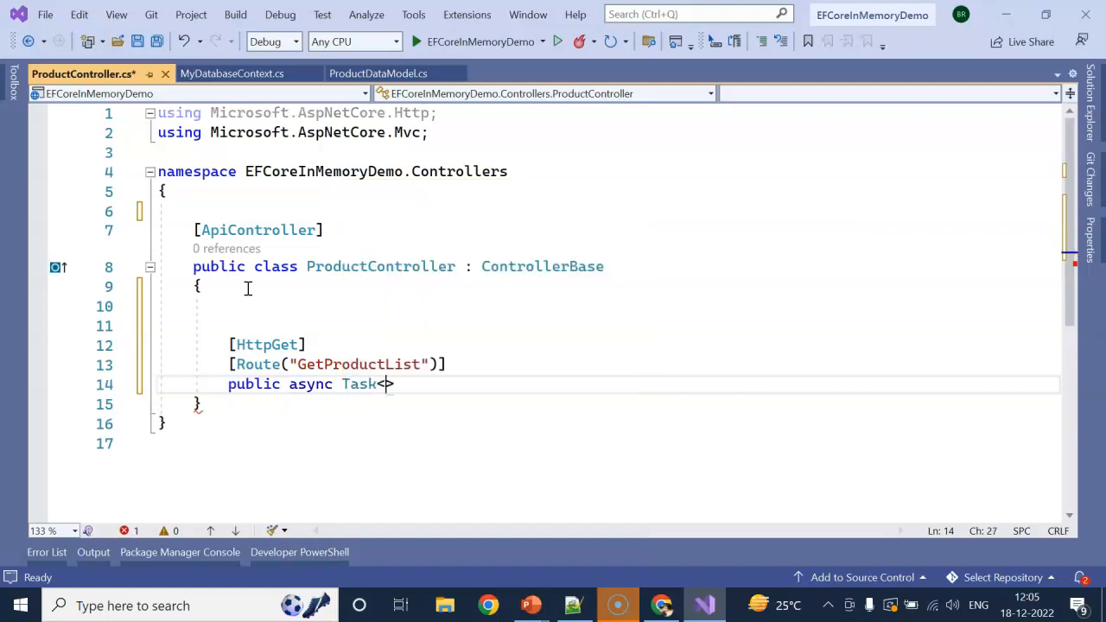
type("Ica")
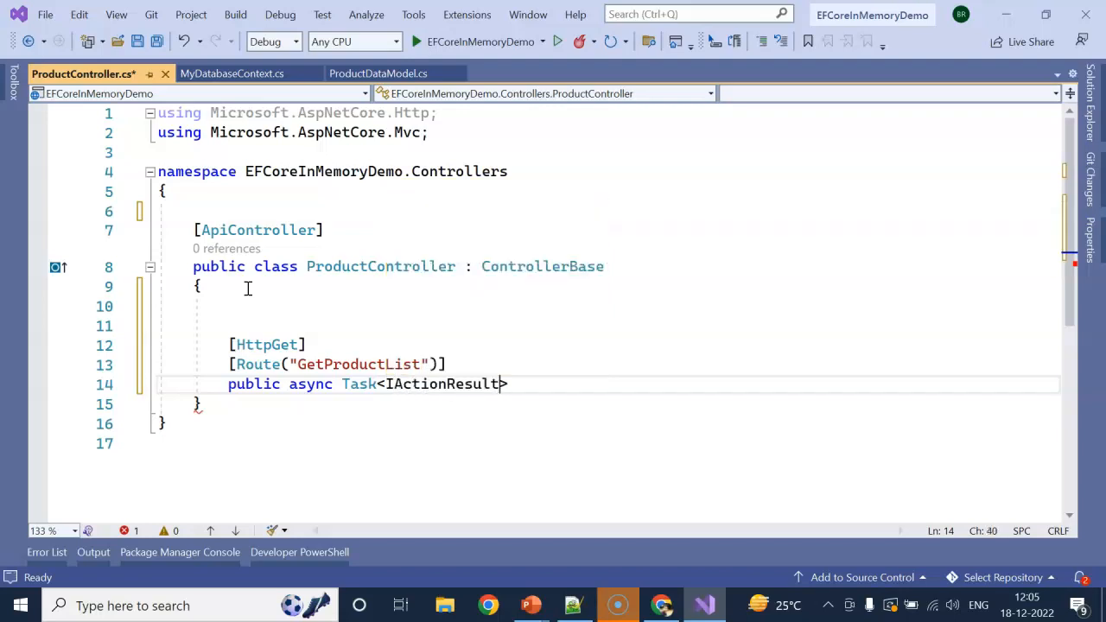
left_click(339, 364)
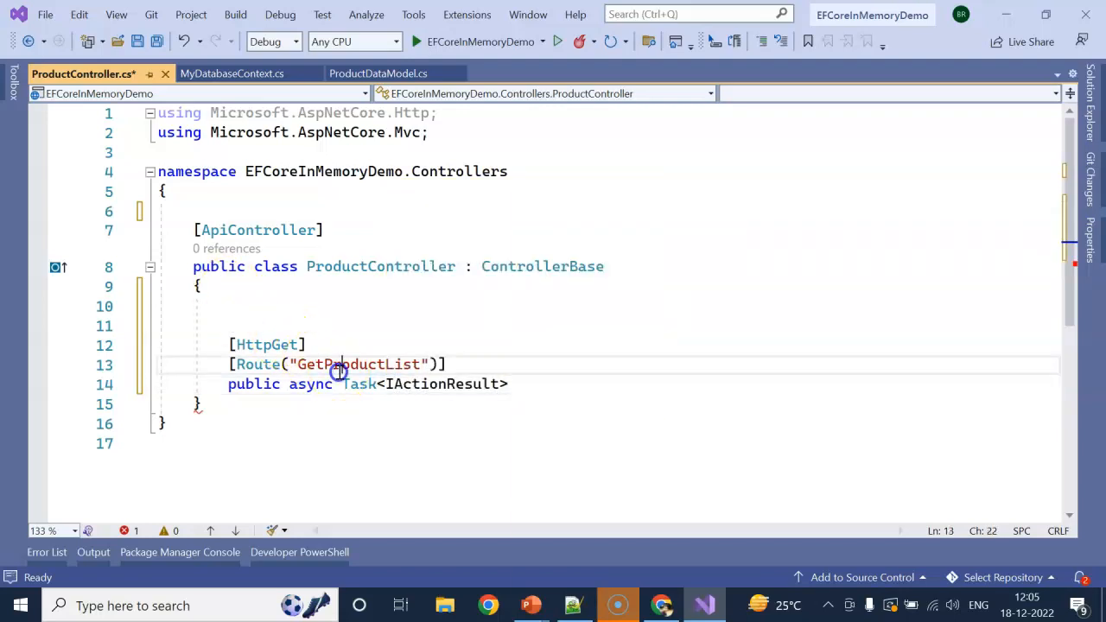
type("GetProductList()")
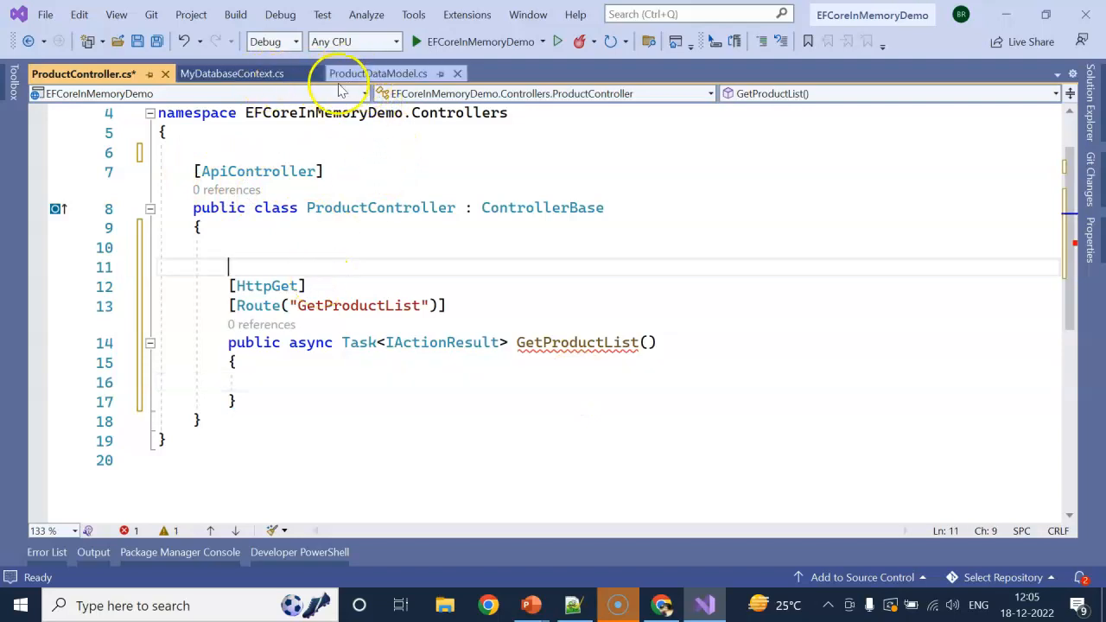
left_click(377, 74)
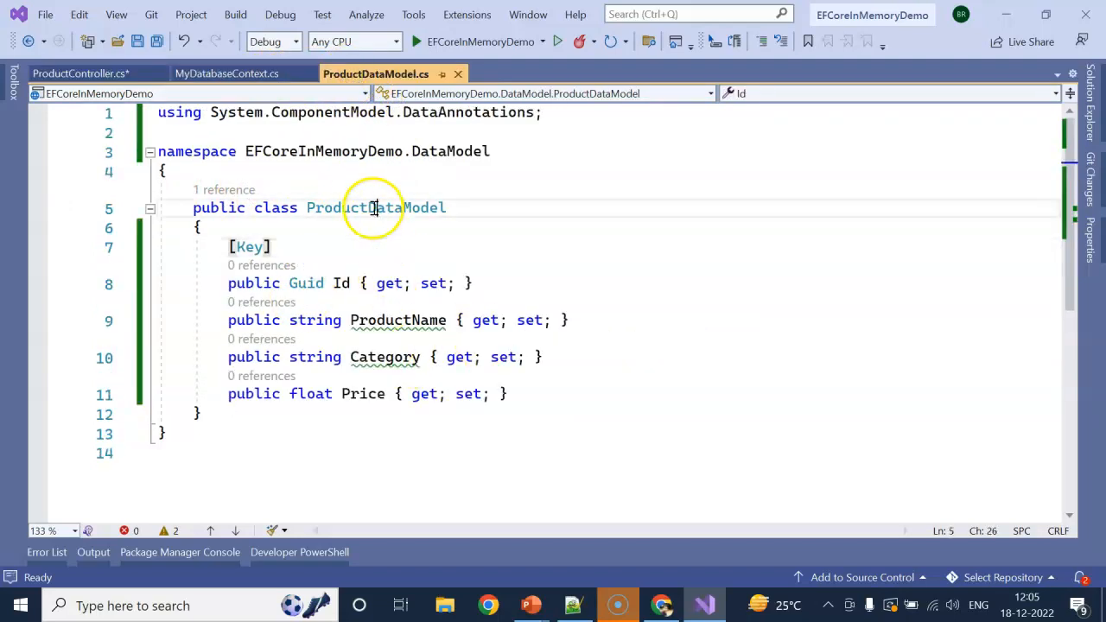
left_click(82, 74)
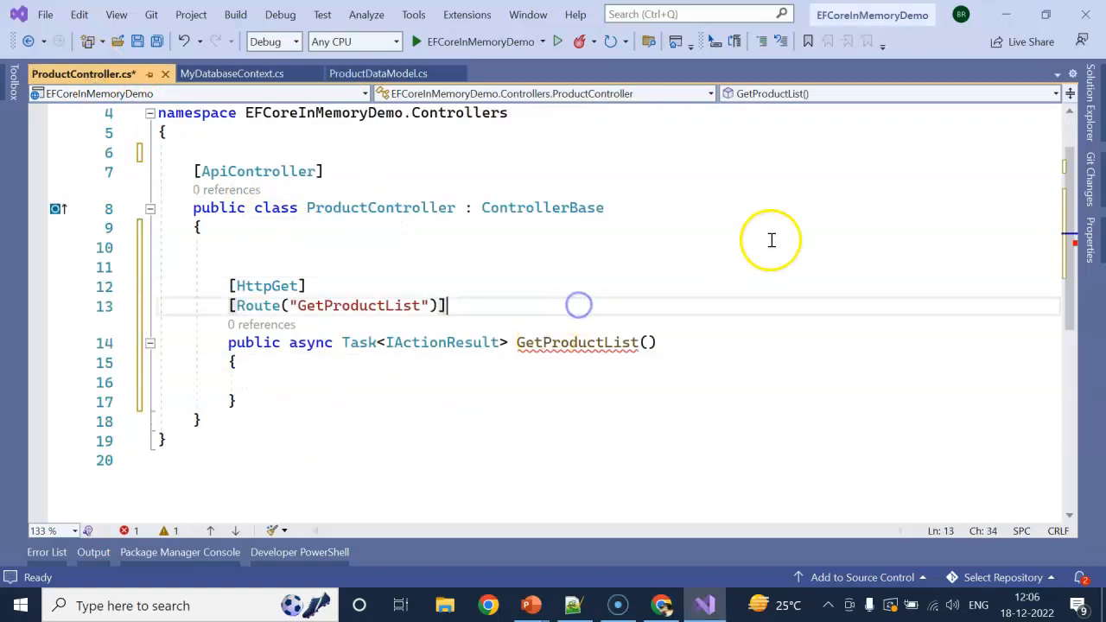
Step: Register builder.Services.AddDbContext<MyDatabaseContext> in Program.cs below AddSwaggerGen
left_click(915, 364)
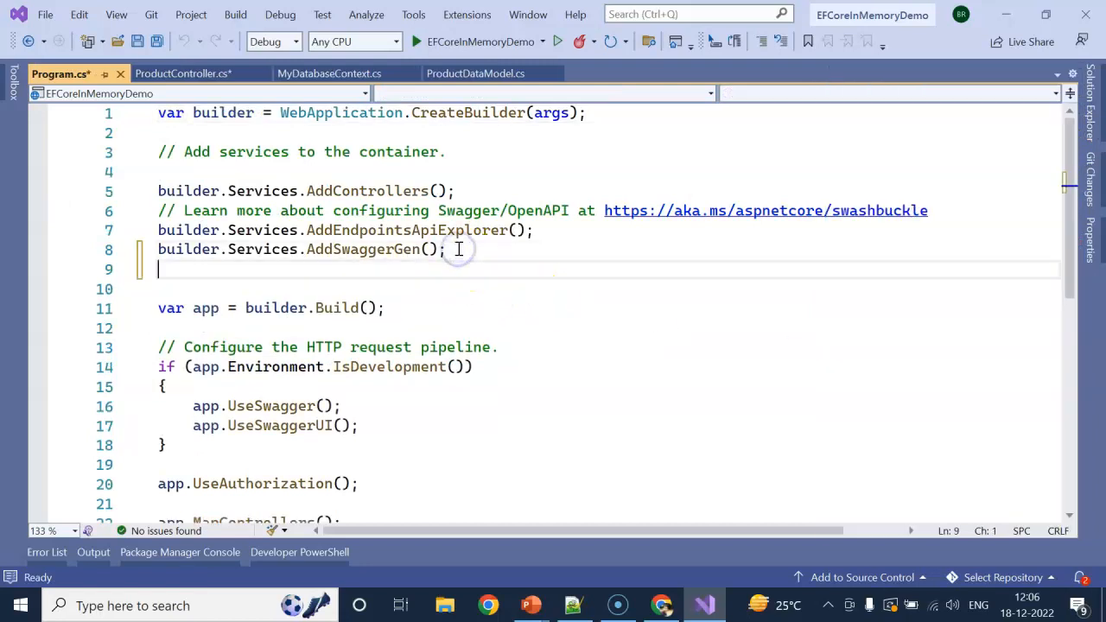
type("ad")
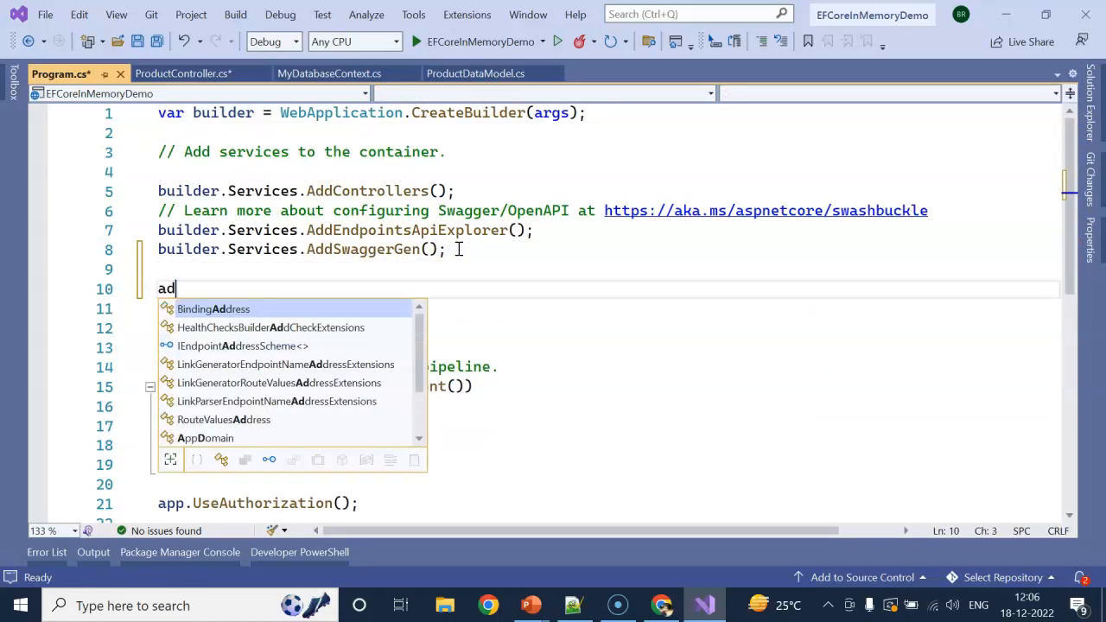
type("BindingAddress.")
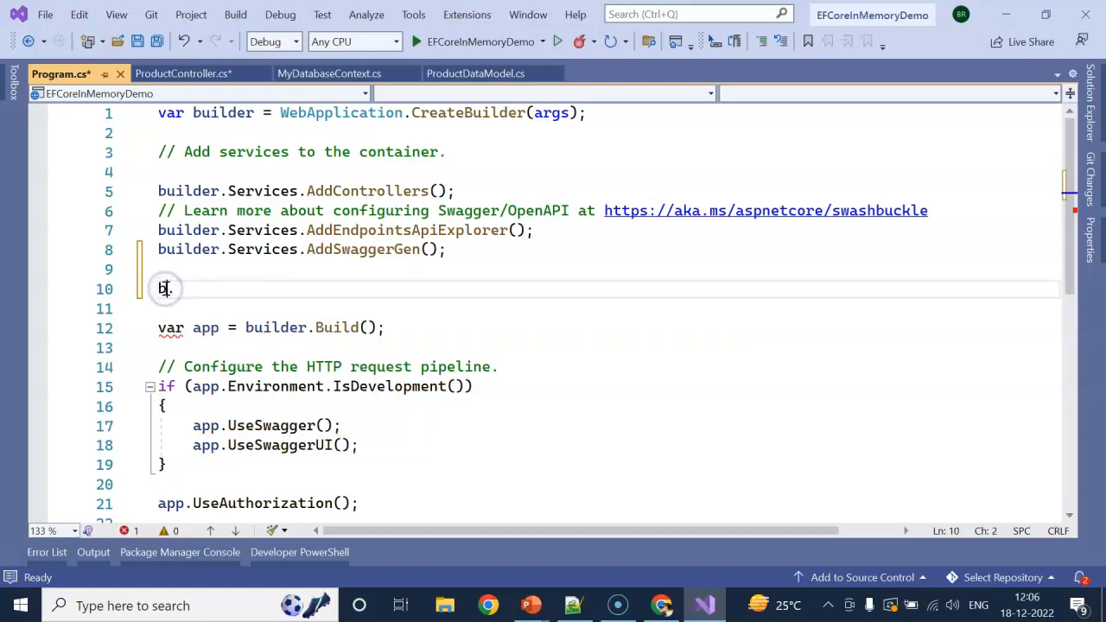
type("uilder..")
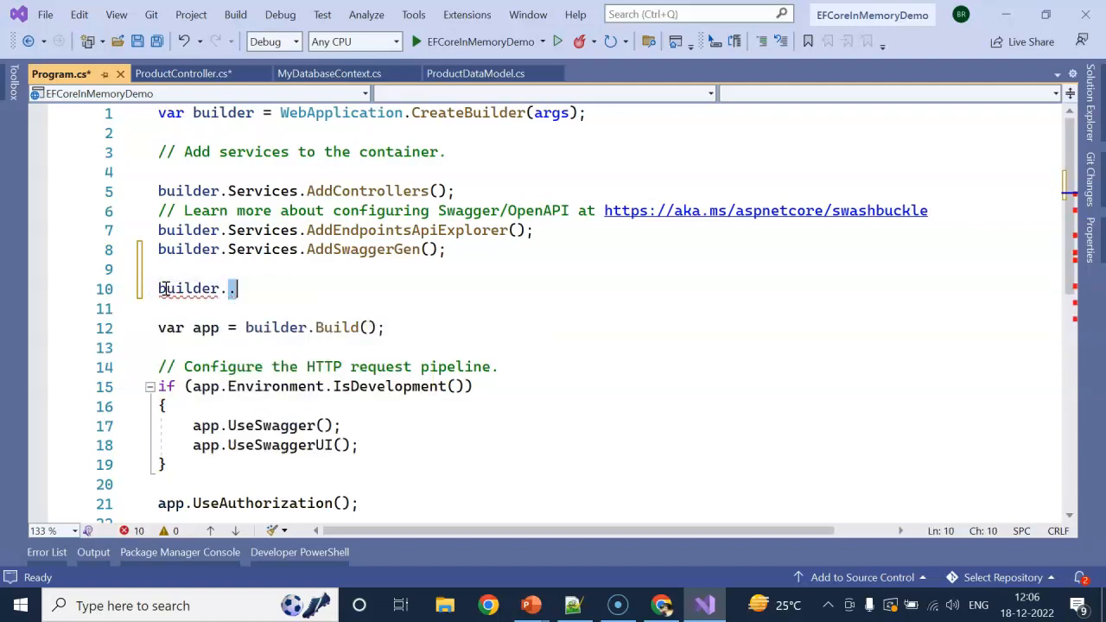
type("Services.")
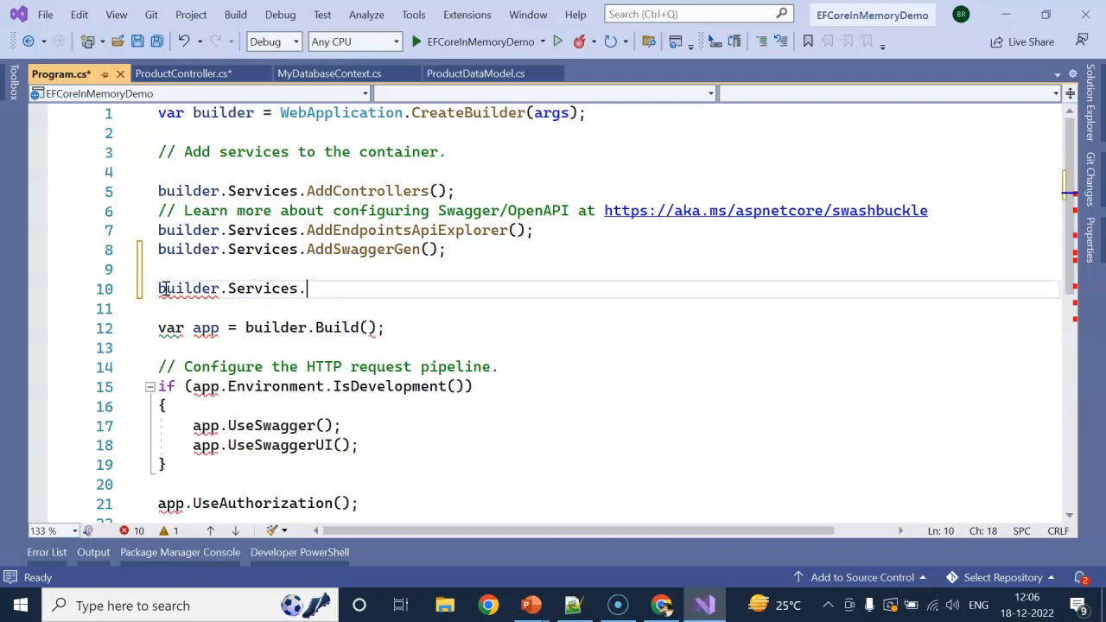
type("AddDbContext")
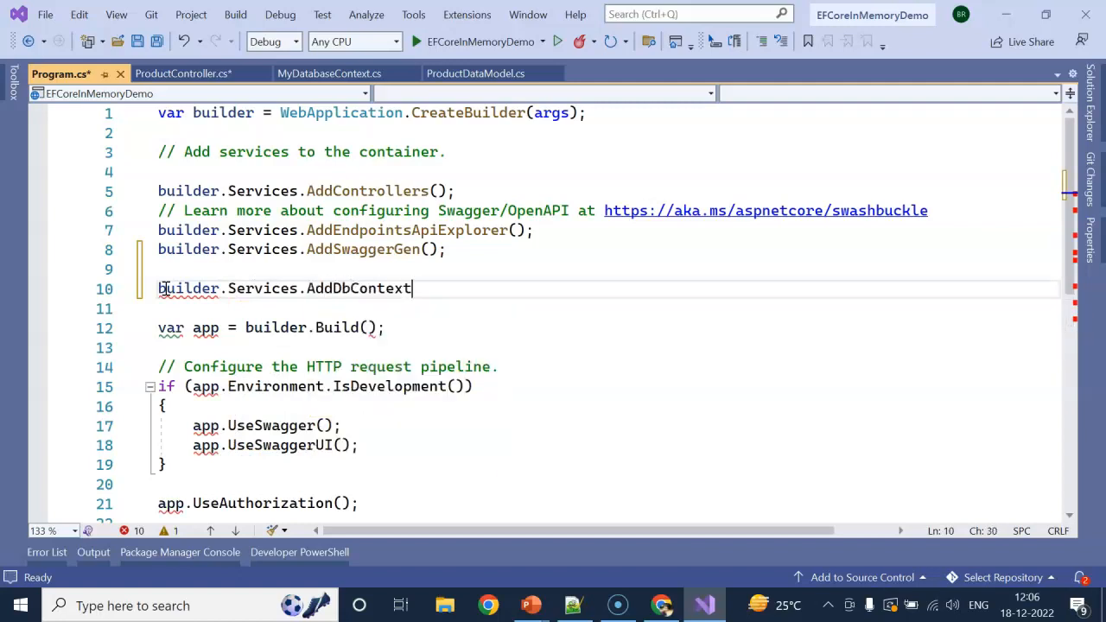
type("<>")
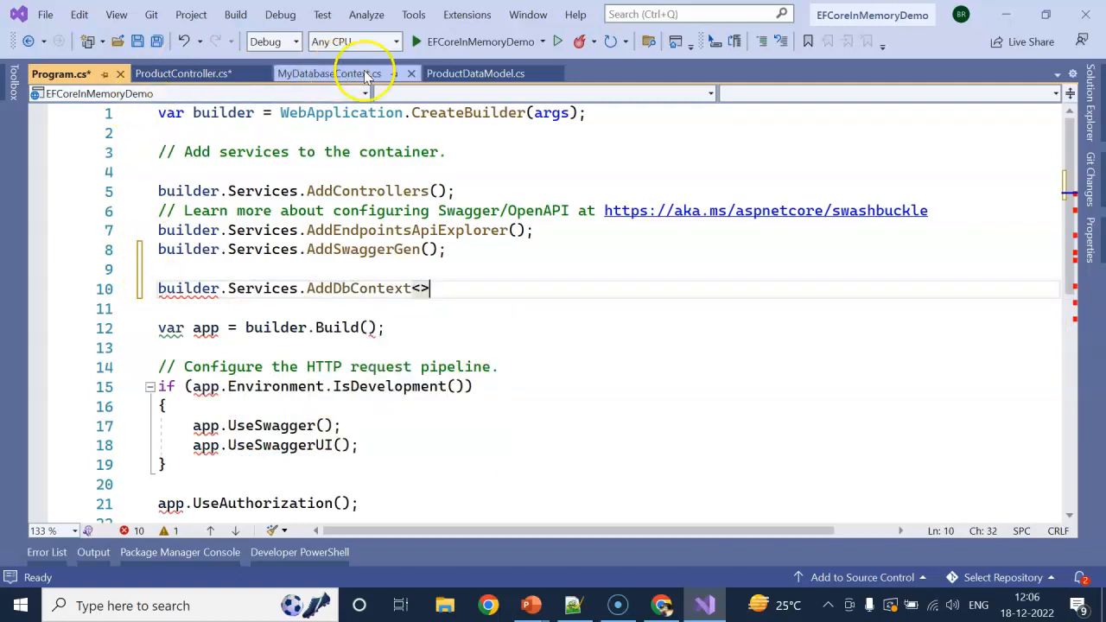
left_click(331, 74)
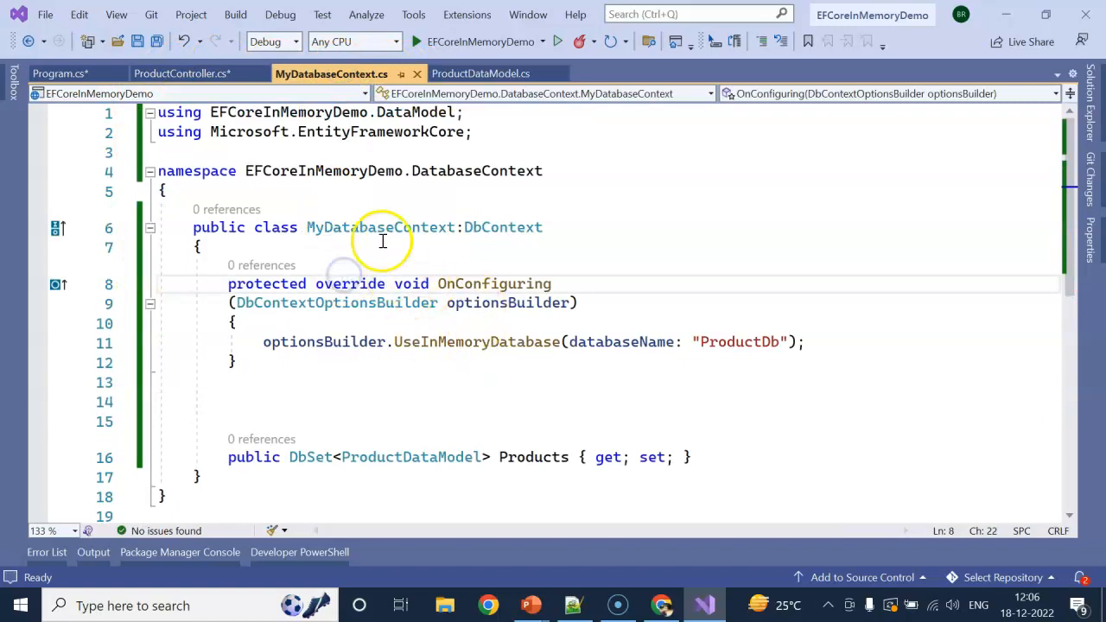
left_click(61, 73)
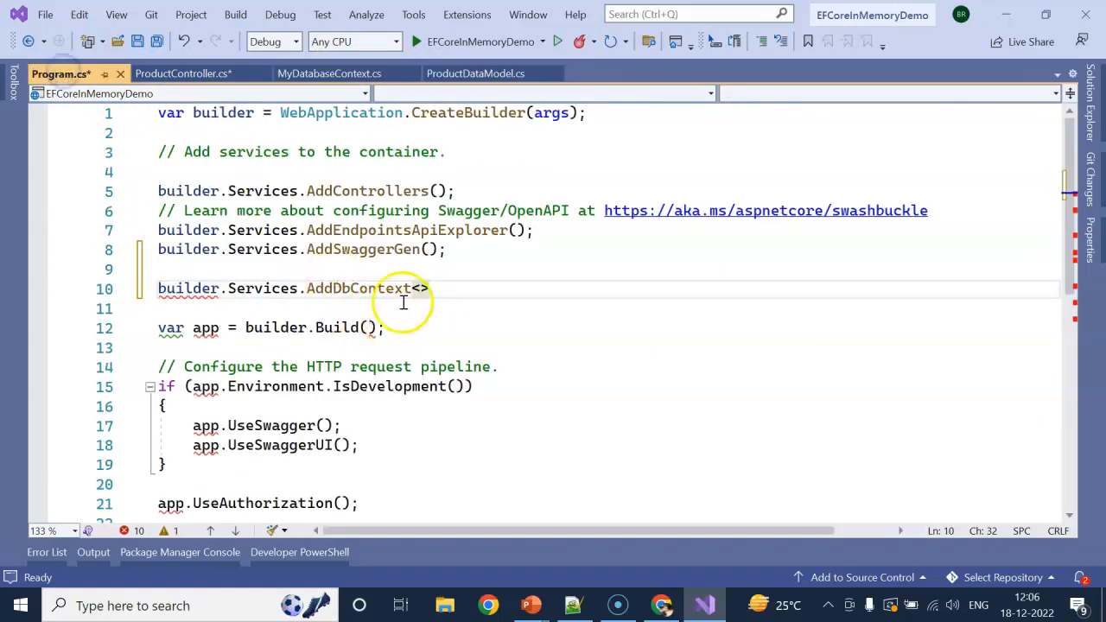
type("MyDatabaseContext")
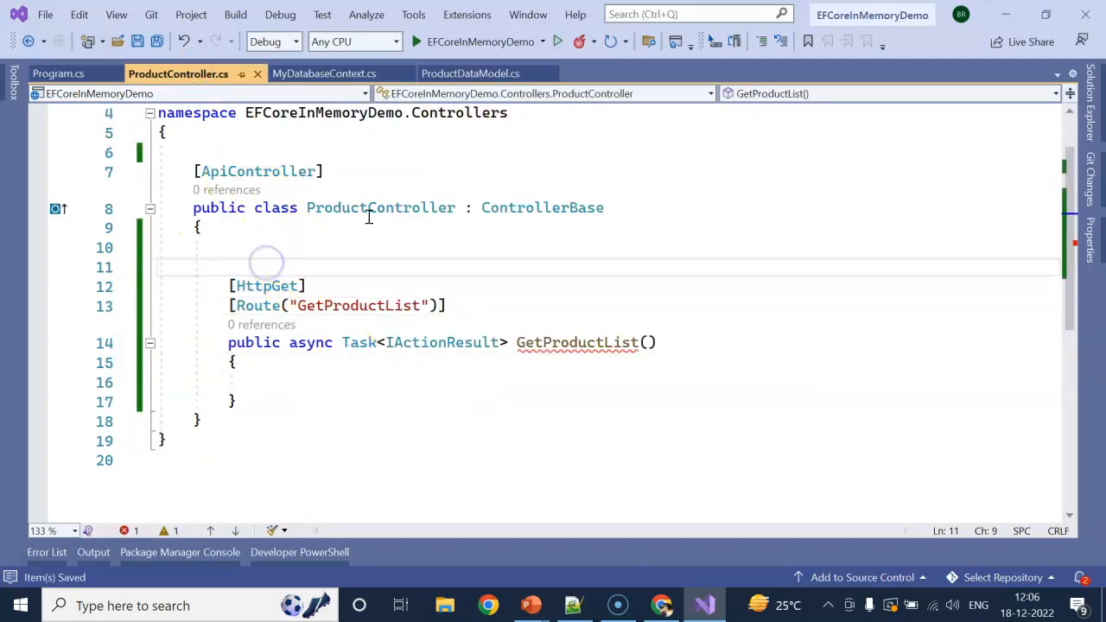
Step: Add a private readonly MyDatabaseContext _dbcontext field, assigned from a constructor's dbcontext parameter
type("private readonly")
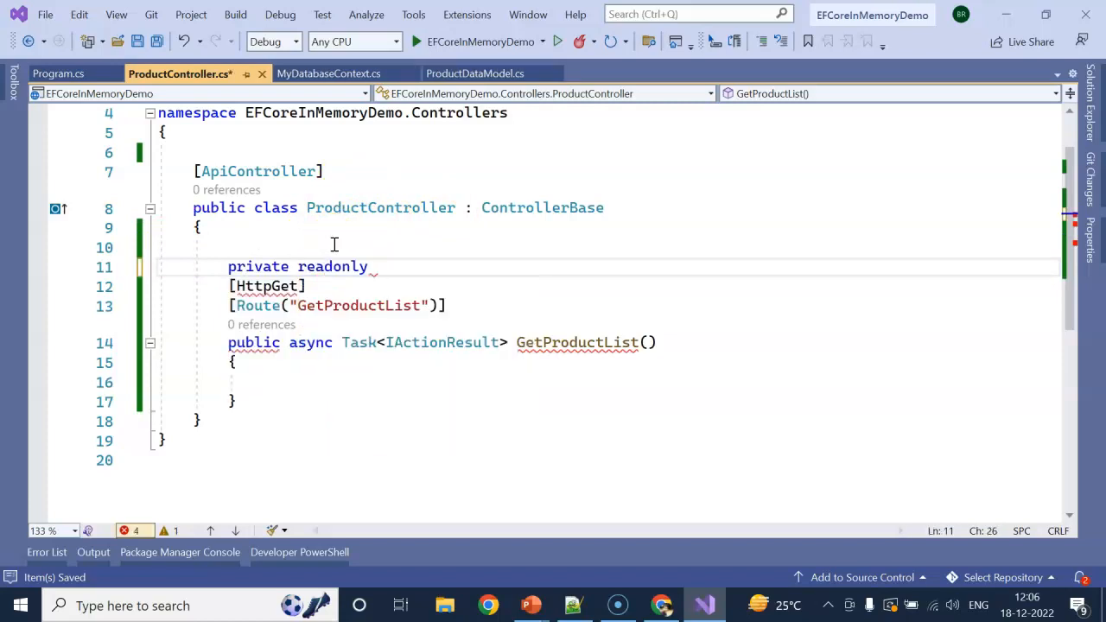
left_click(326, 74)
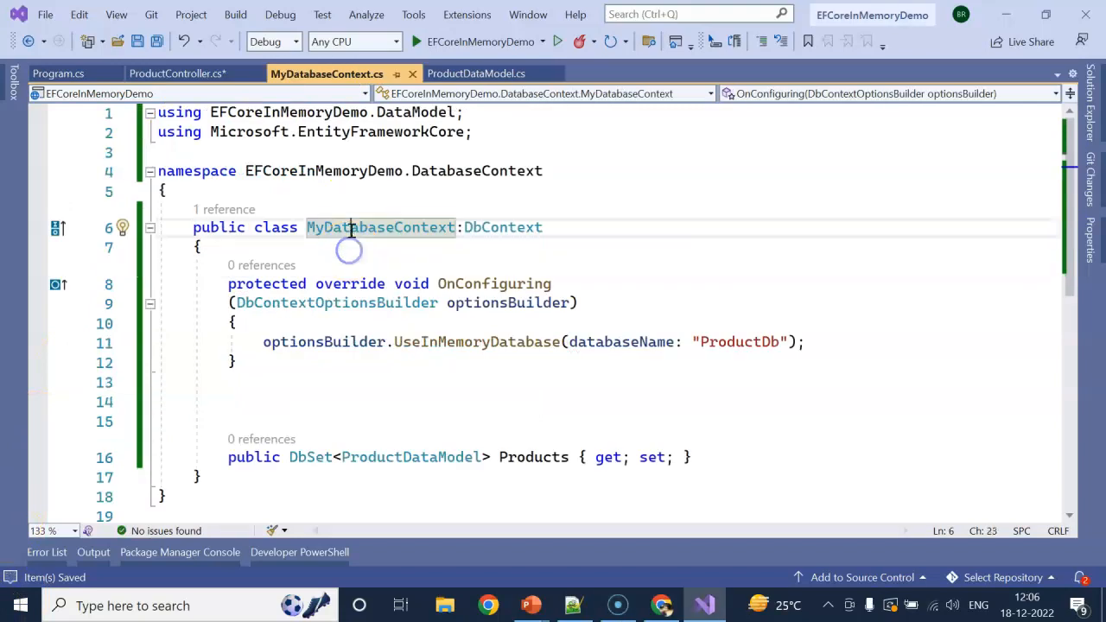
double_click(380, 227)
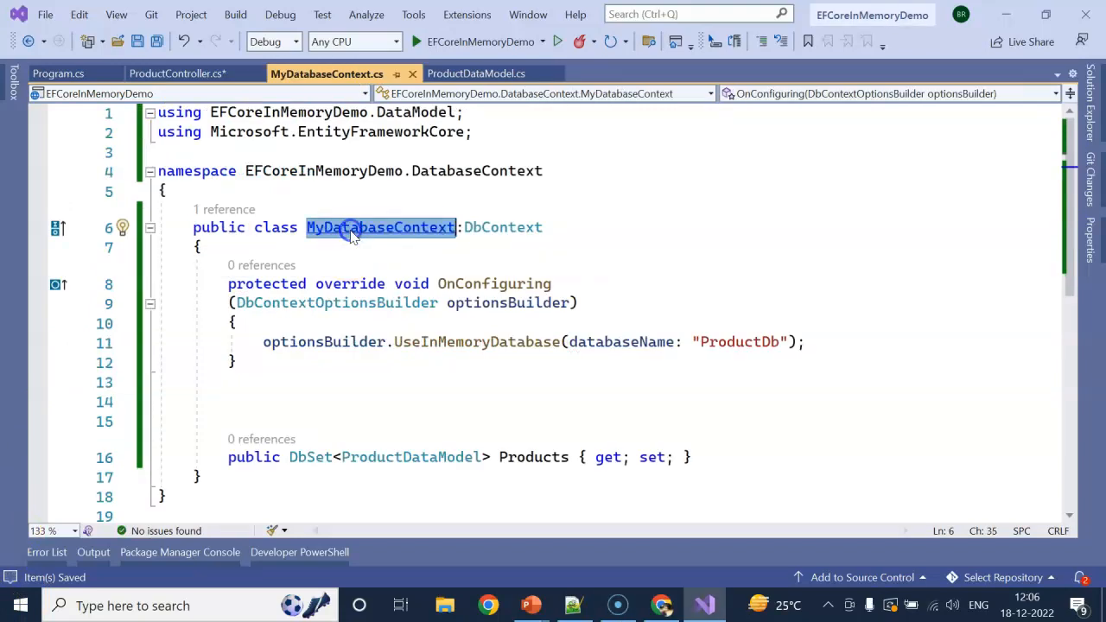
left_click(177, 73)
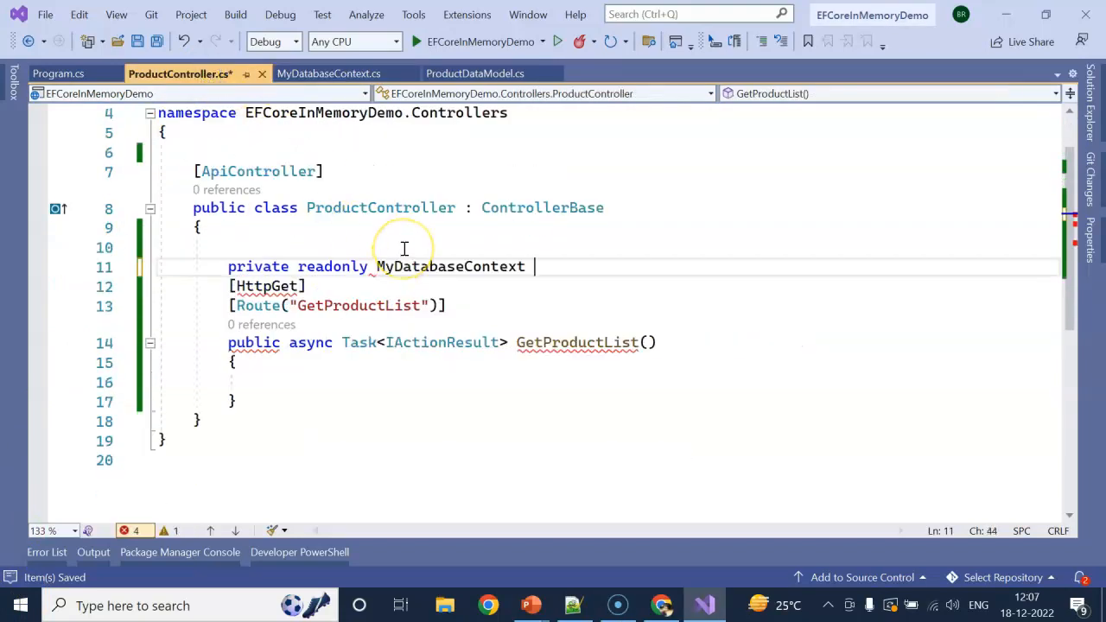
type("_d")
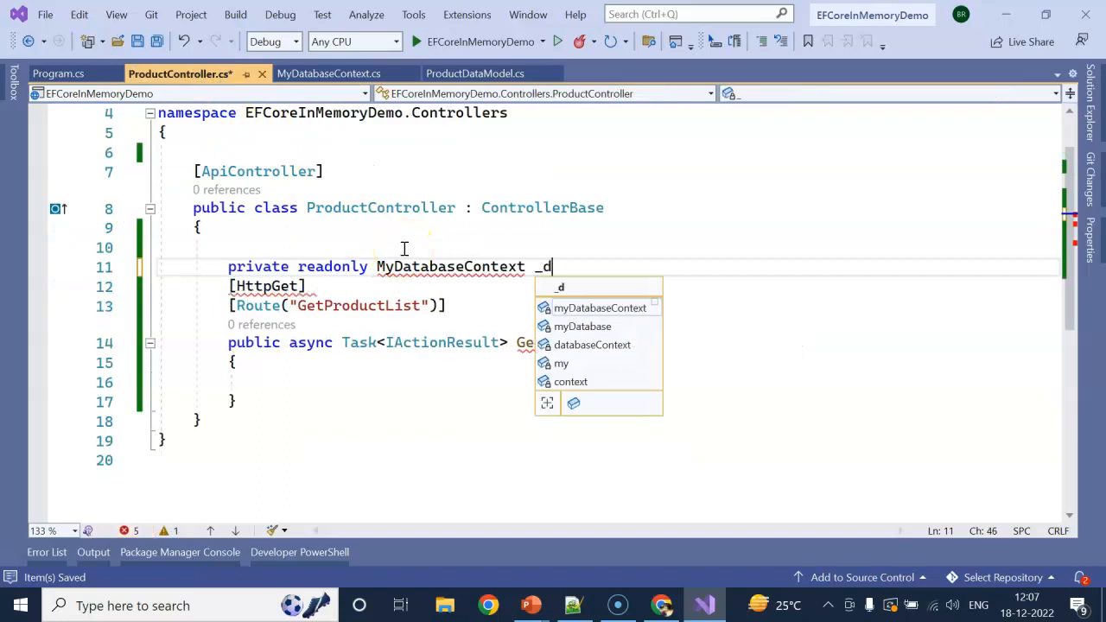
type("bcontext;")
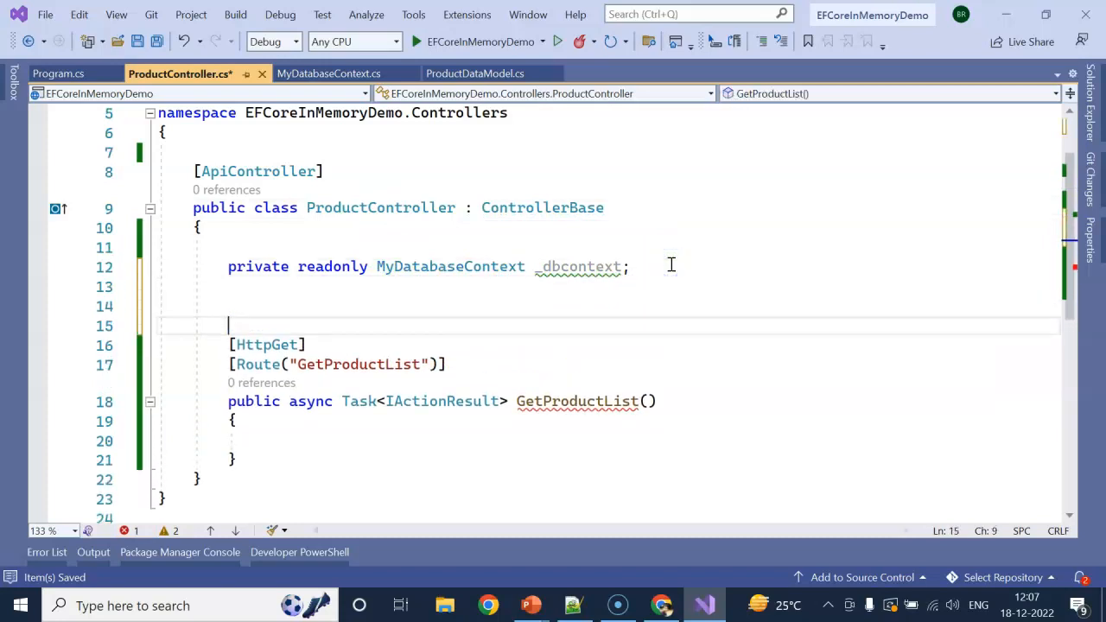
type("public ProductController(")
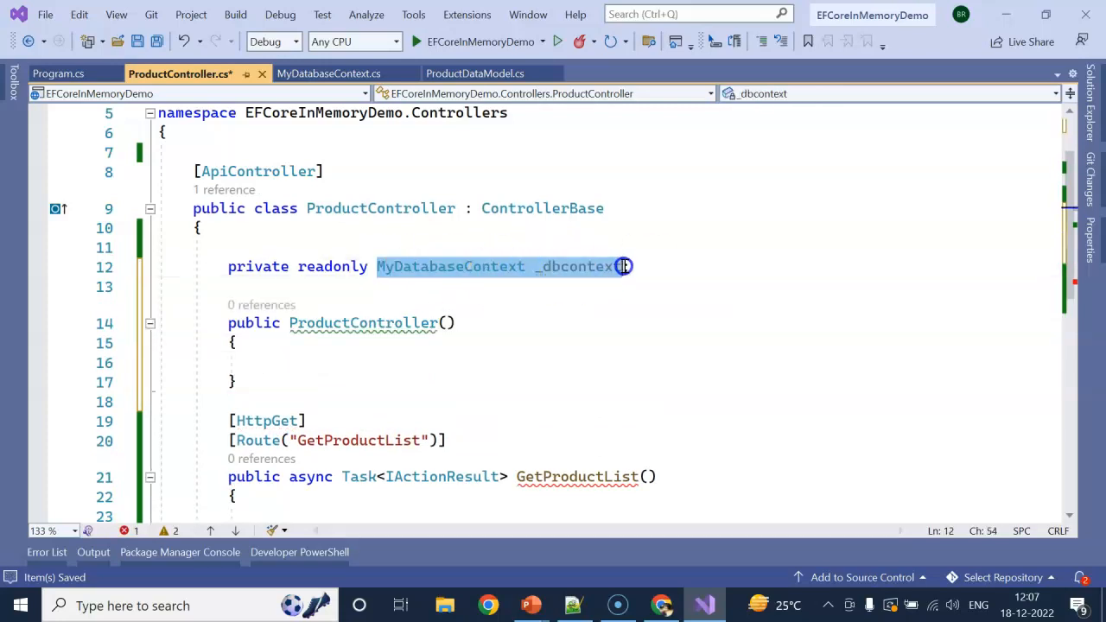
type("MyDatabaseContext _dbcontext")
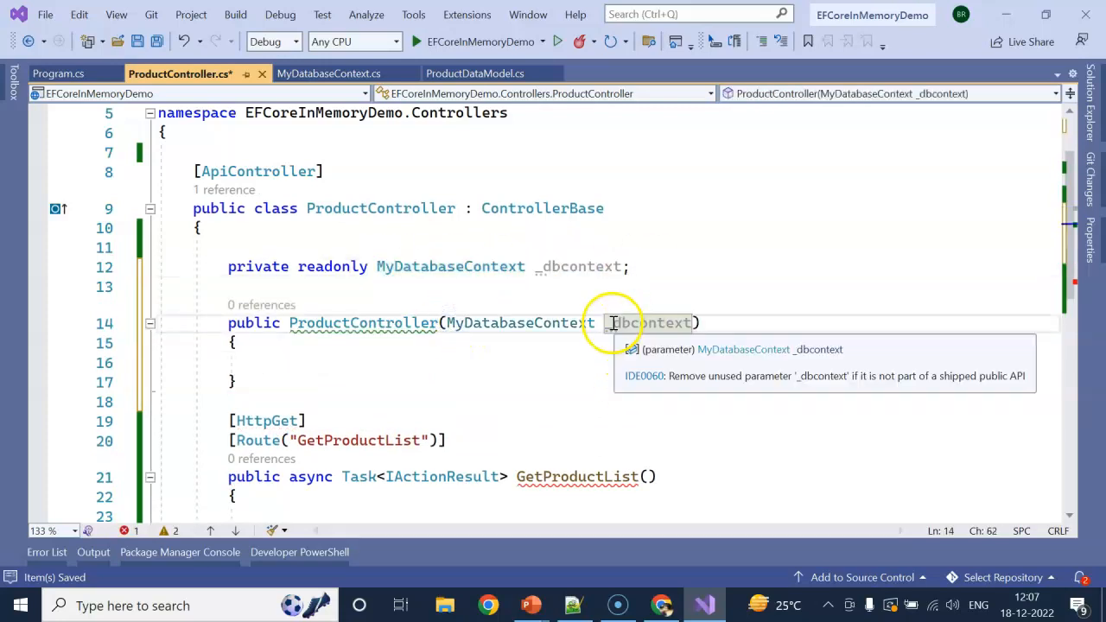
left_click(577, 266)
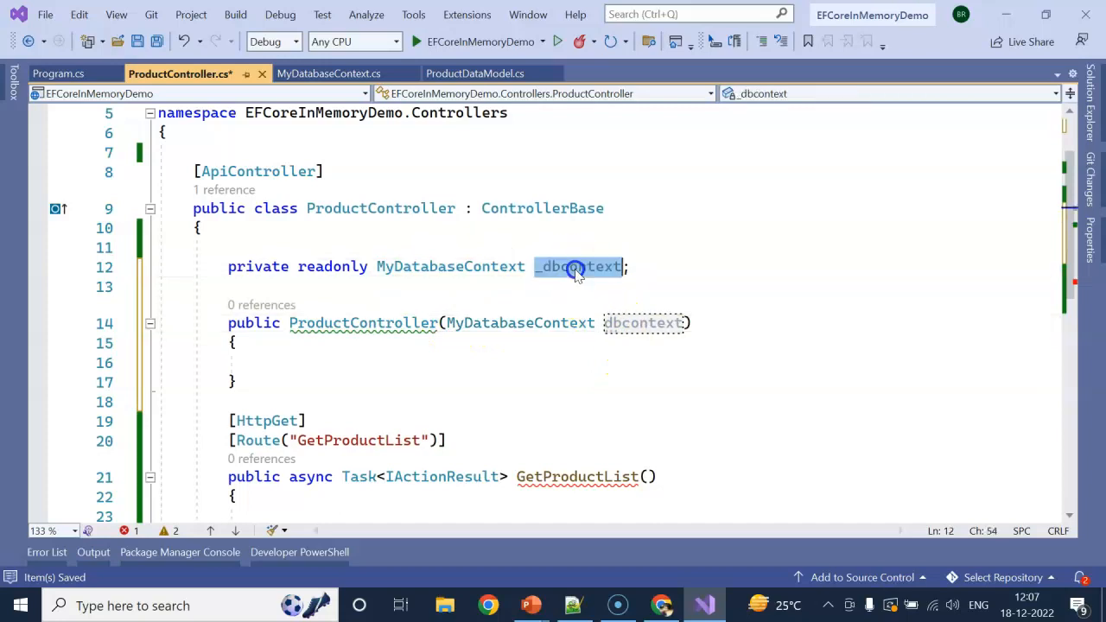
type("_dbcontext=")
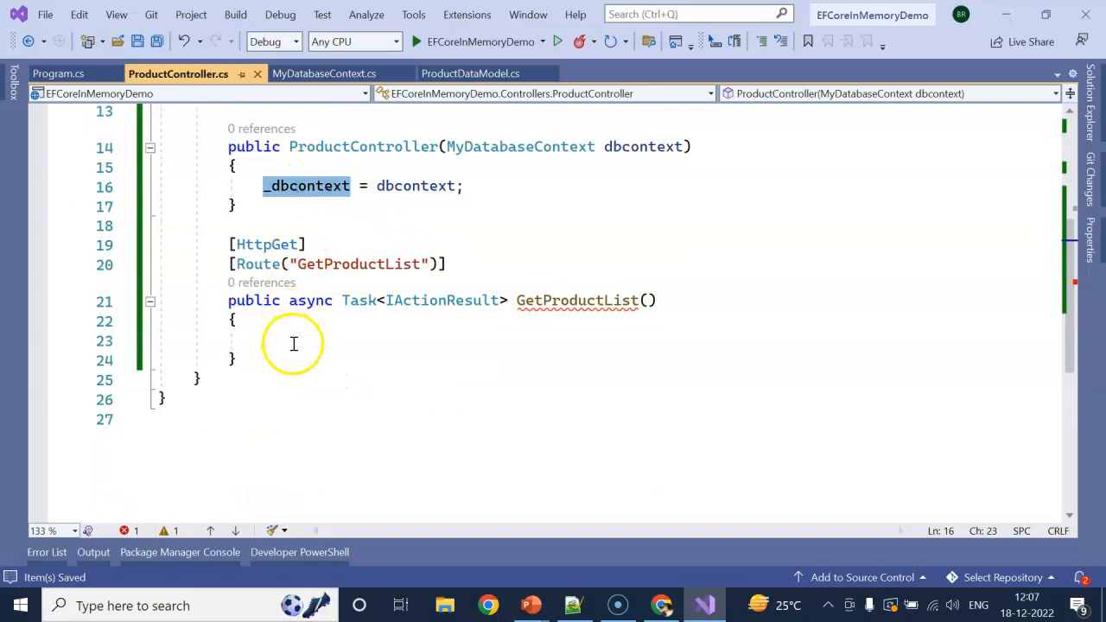
Step: Make GetProductList return Ok(_dbcontext.Products.ToList()) and start the web API
type("return")
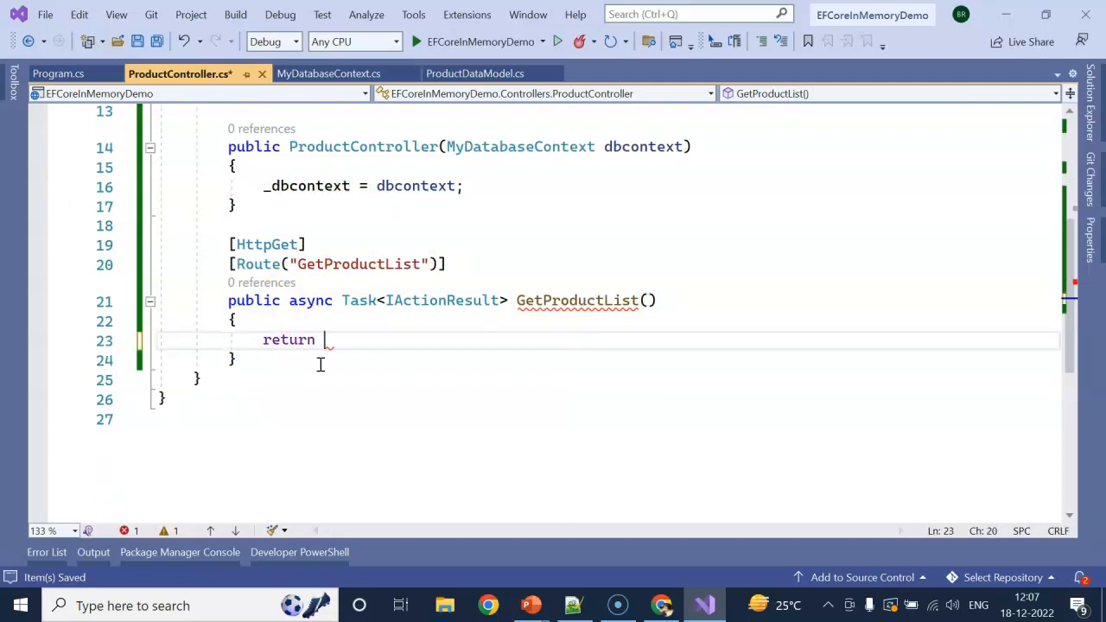
type("Ok()")
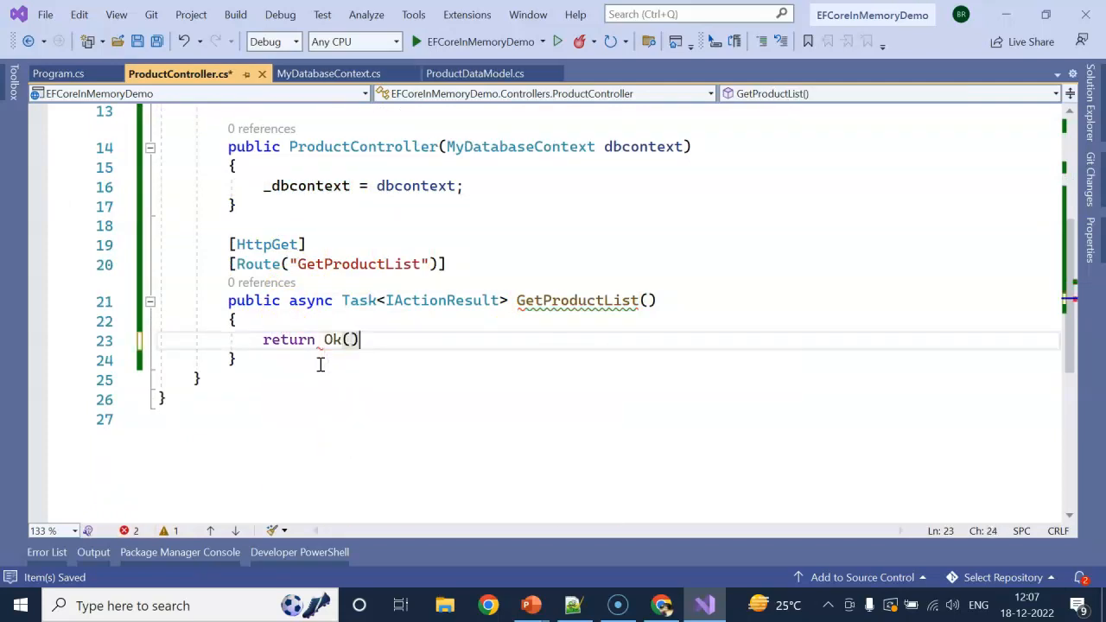
type("await")
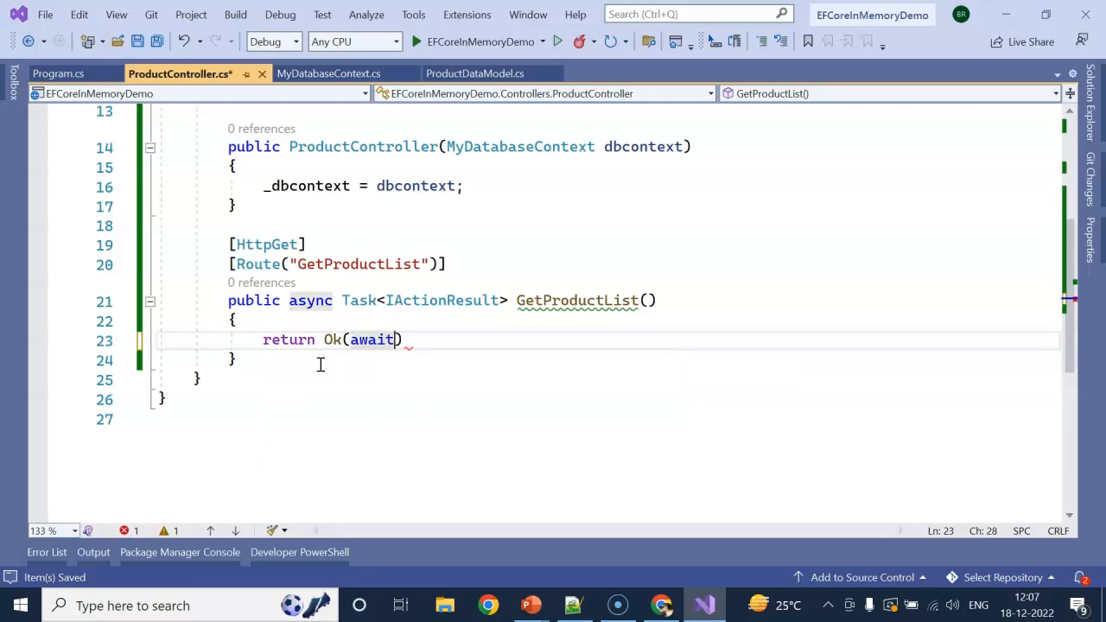
type("_dbcontext.p")
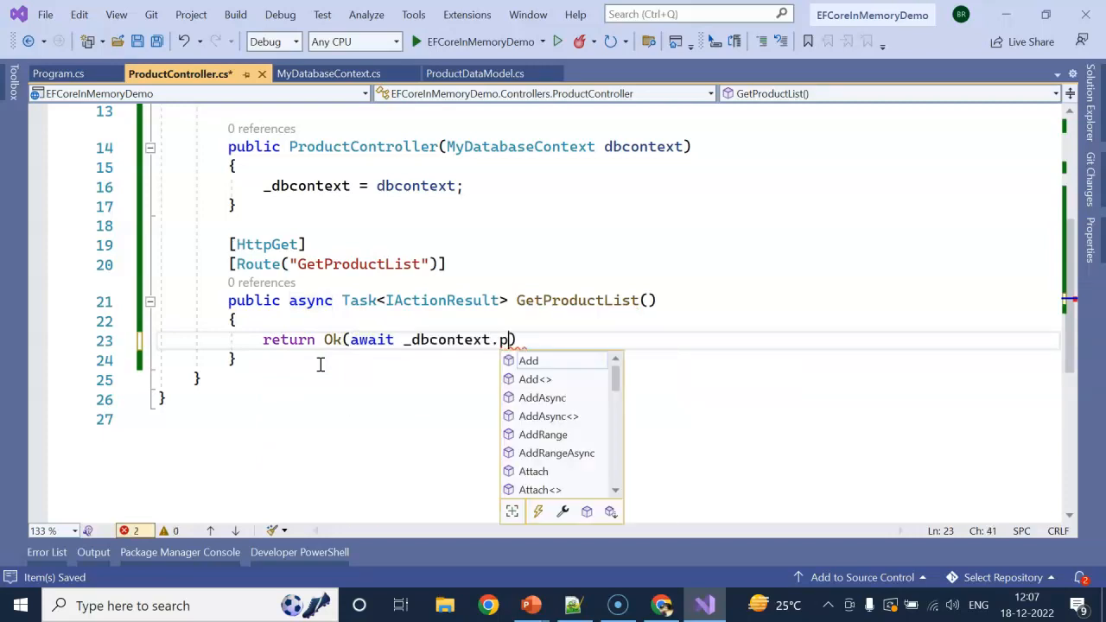
type("roducts.to")
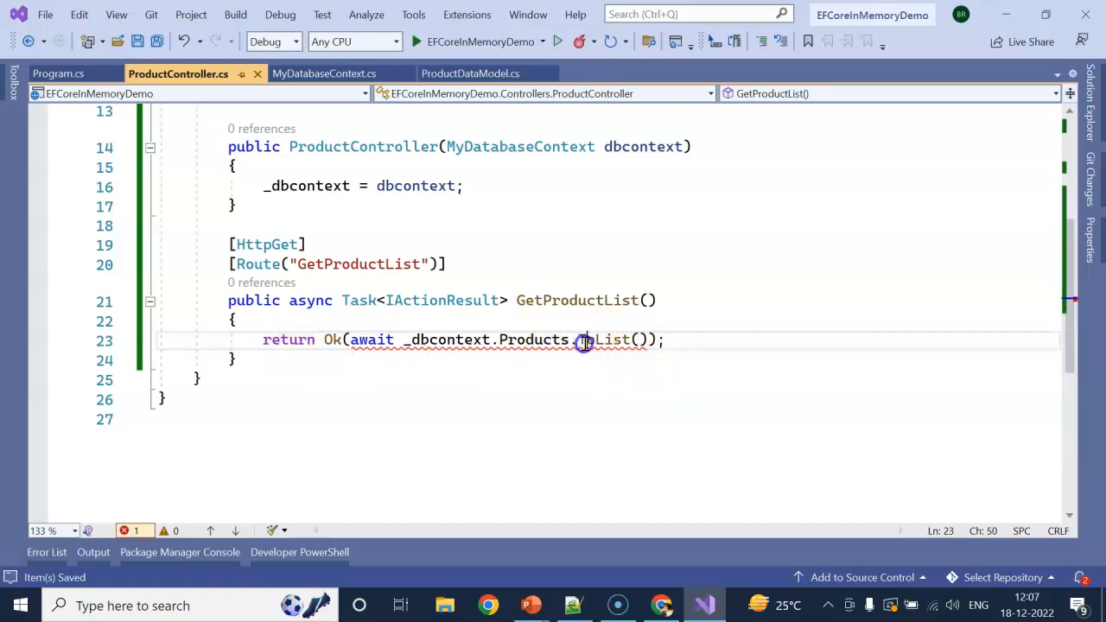
mouse_move(605, 339)
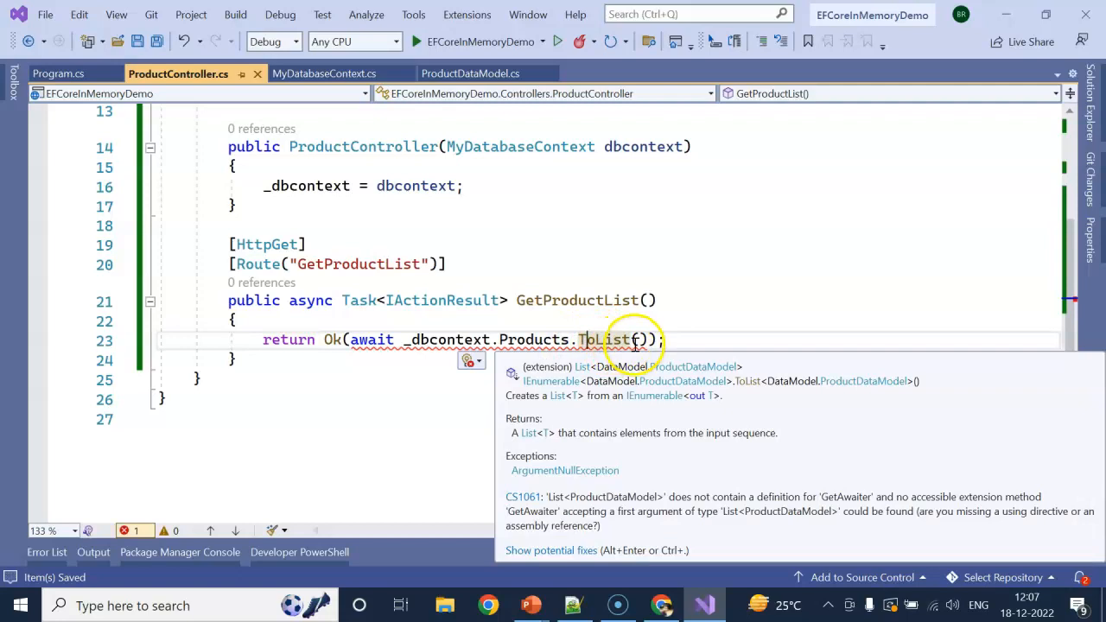
type("as")
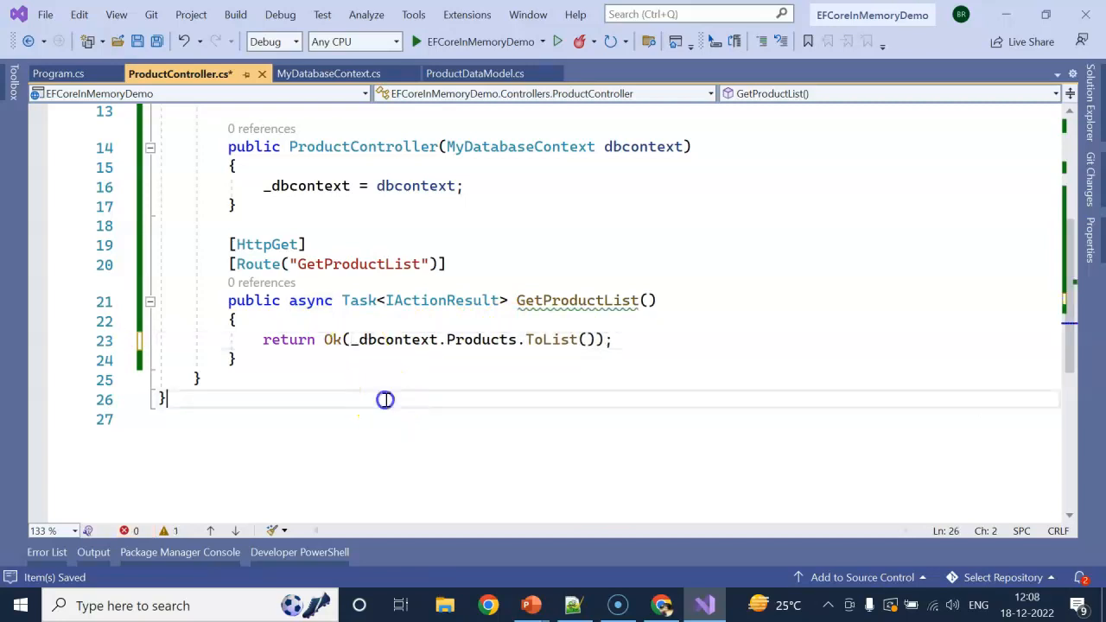
mouse_move(558, 300)
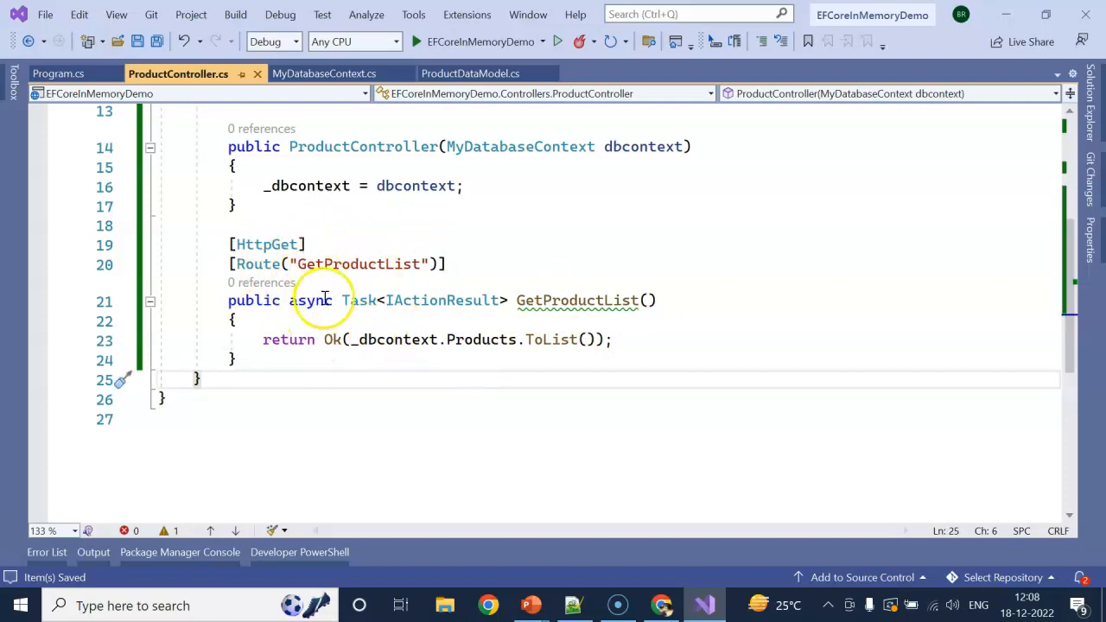
left_click(415, 41)
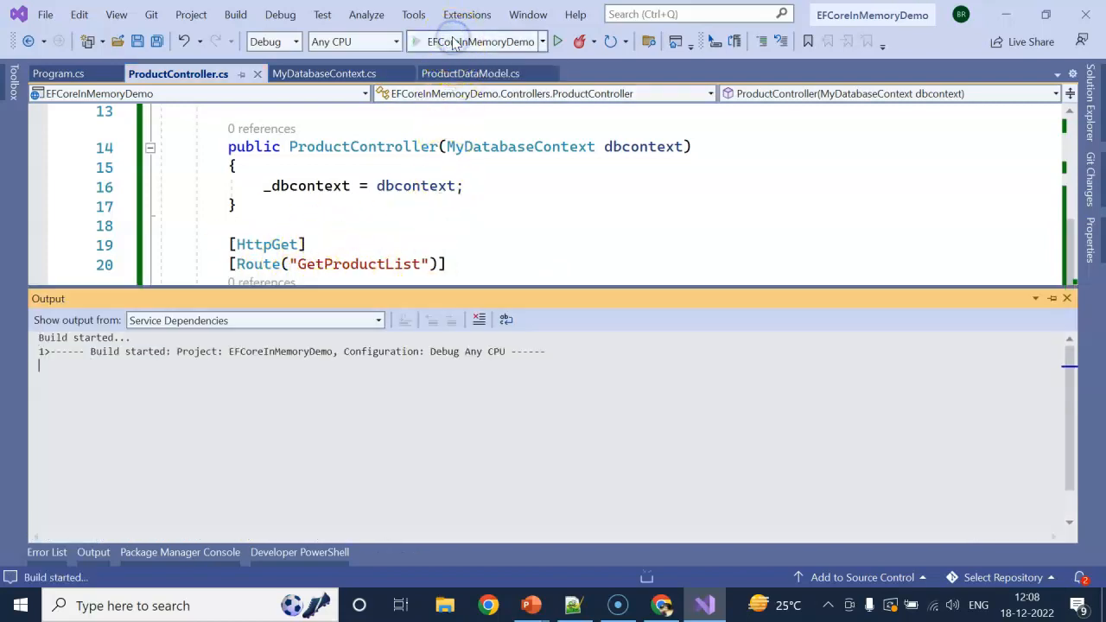
left_click(558, 41)
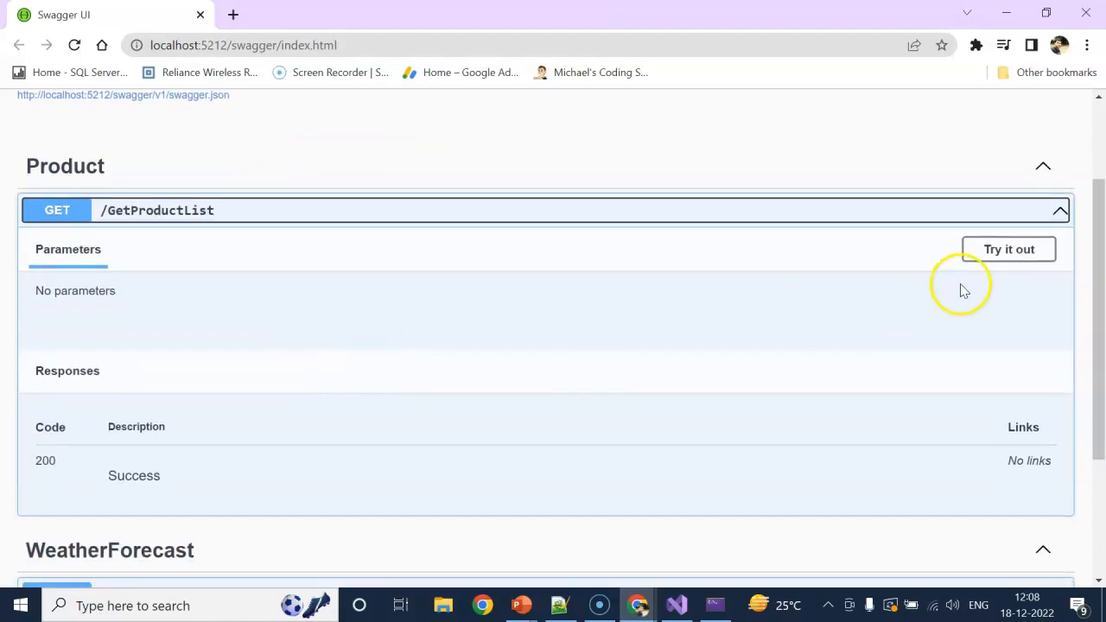
Step: Execute GET /GetProductList in Swagger, getting code 200 with an empty [] body
left_click(1008, 249)
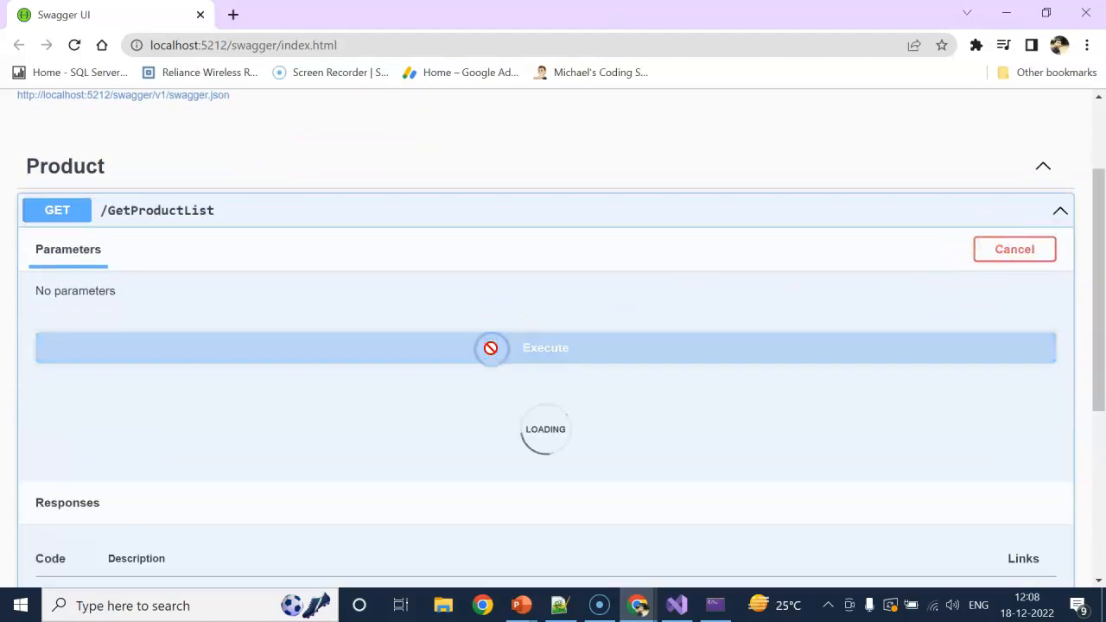
left_click(545, 347)
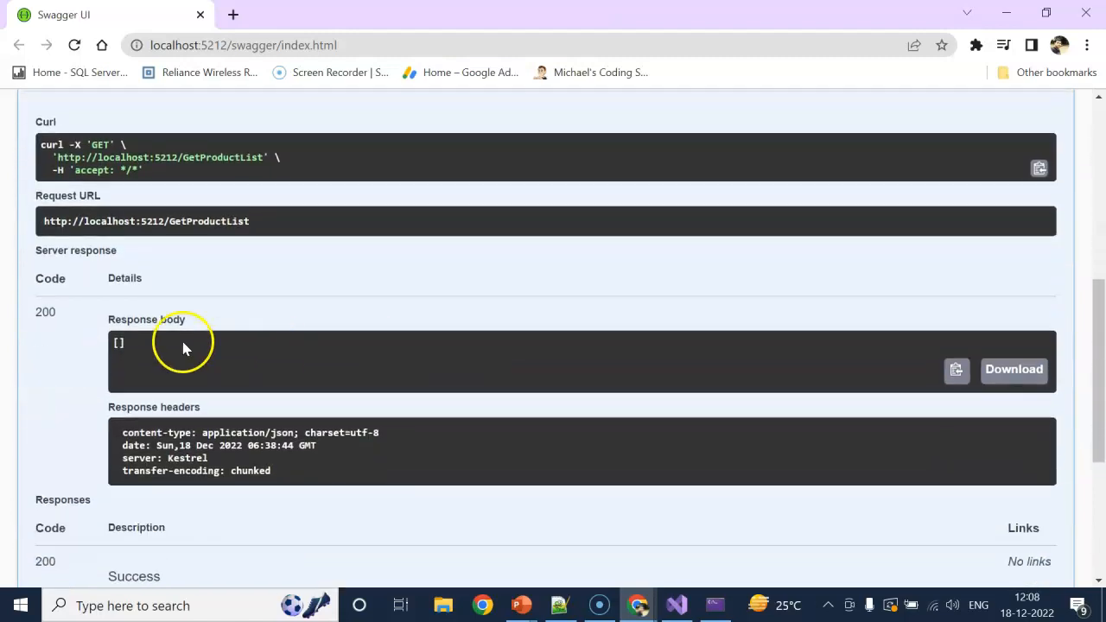
double_click(119, 342)
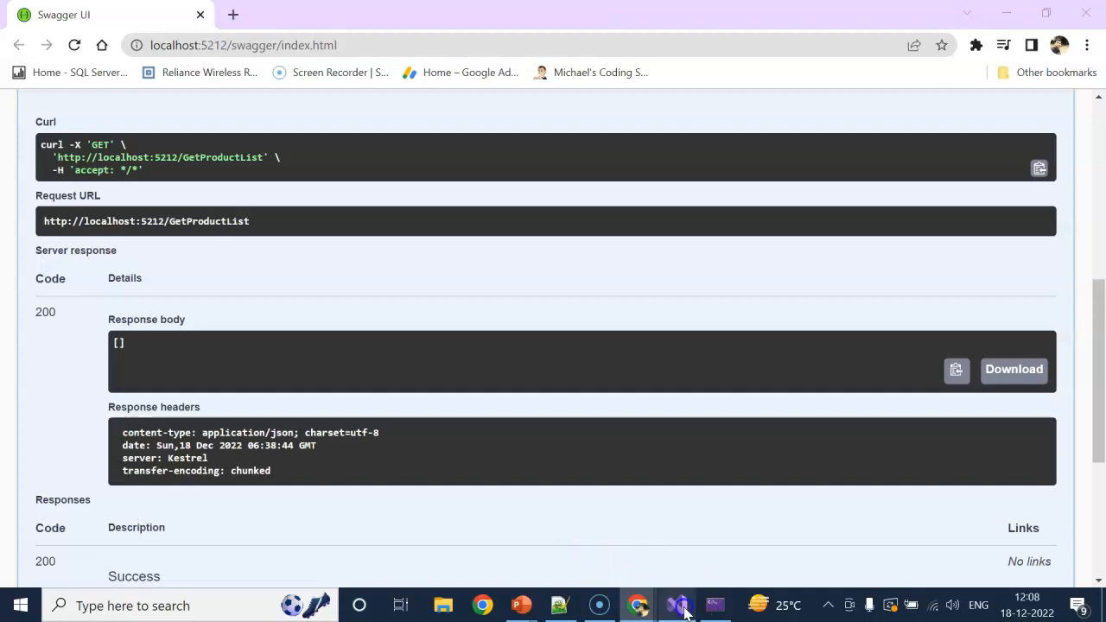
Step: Paste a copy of GetProductList as an HttpPost PostProduct action with its return line removed
left_click(678, 605)
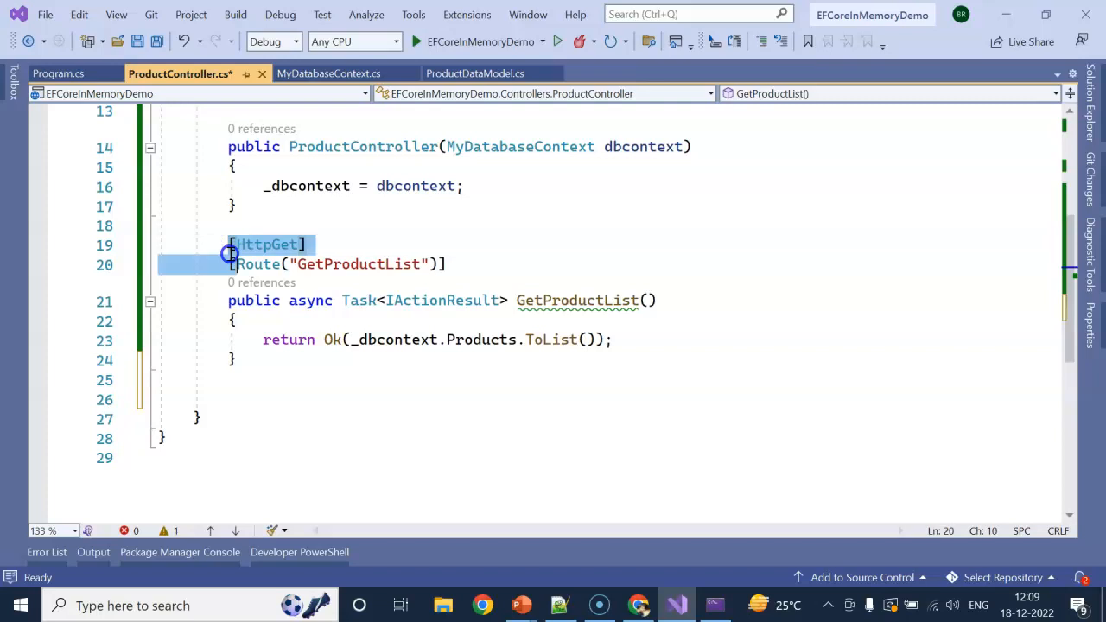
key("ctrl+v")
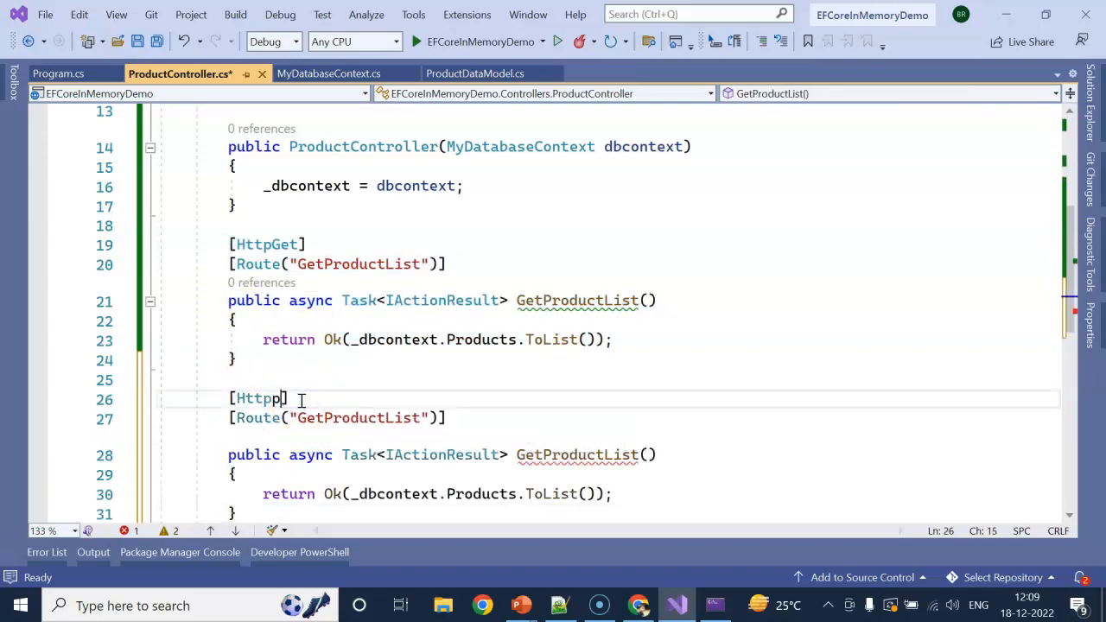
type("P")
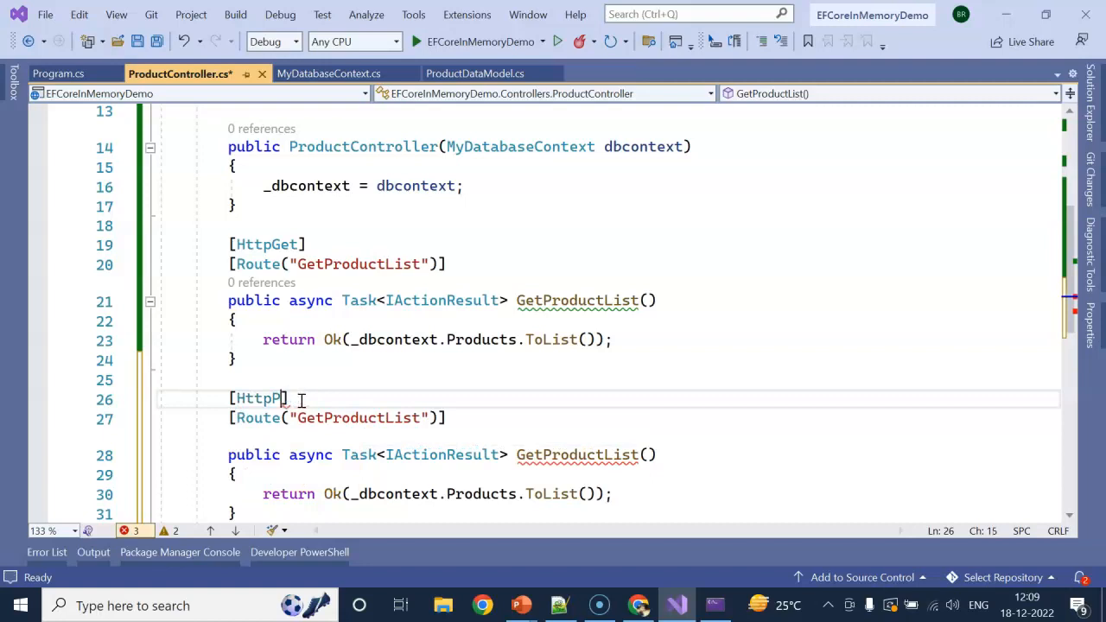
type("ost")
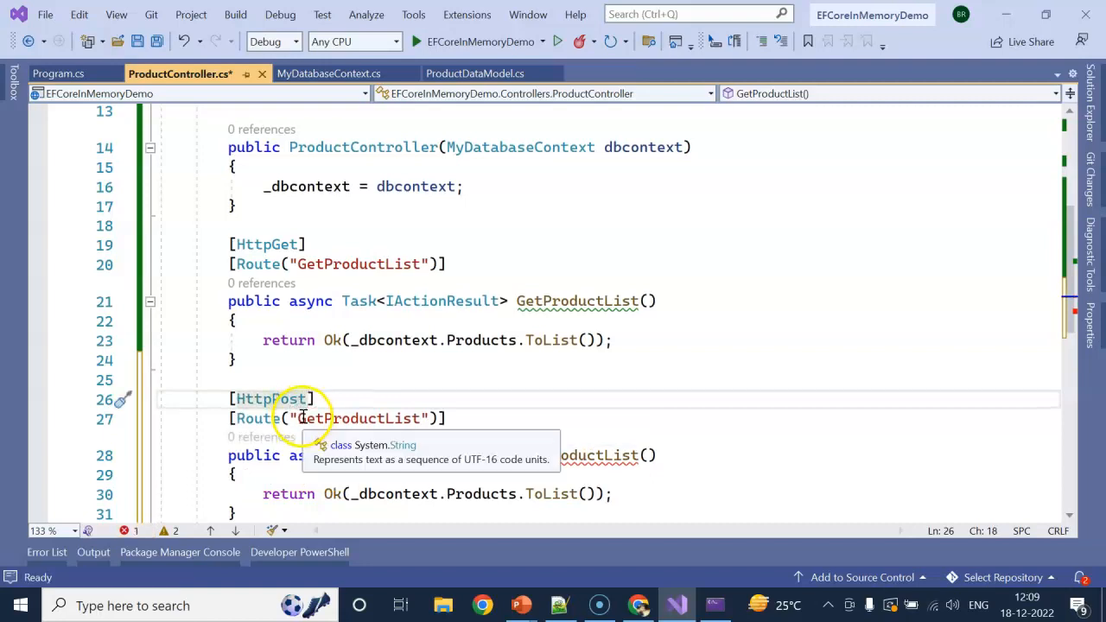
type("Po")
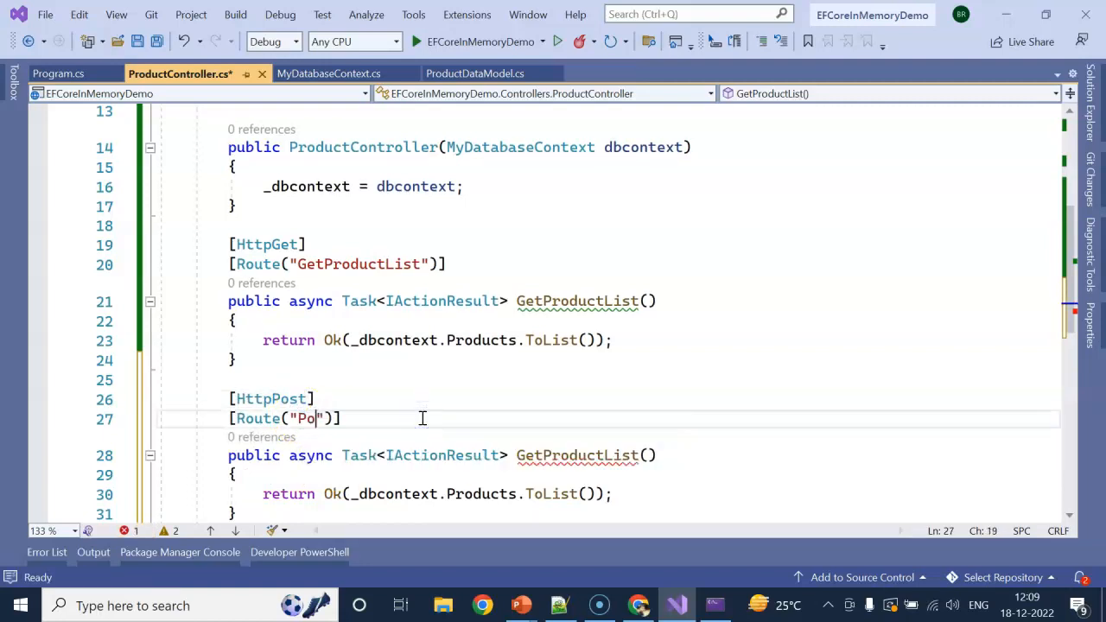
type("stProduct")
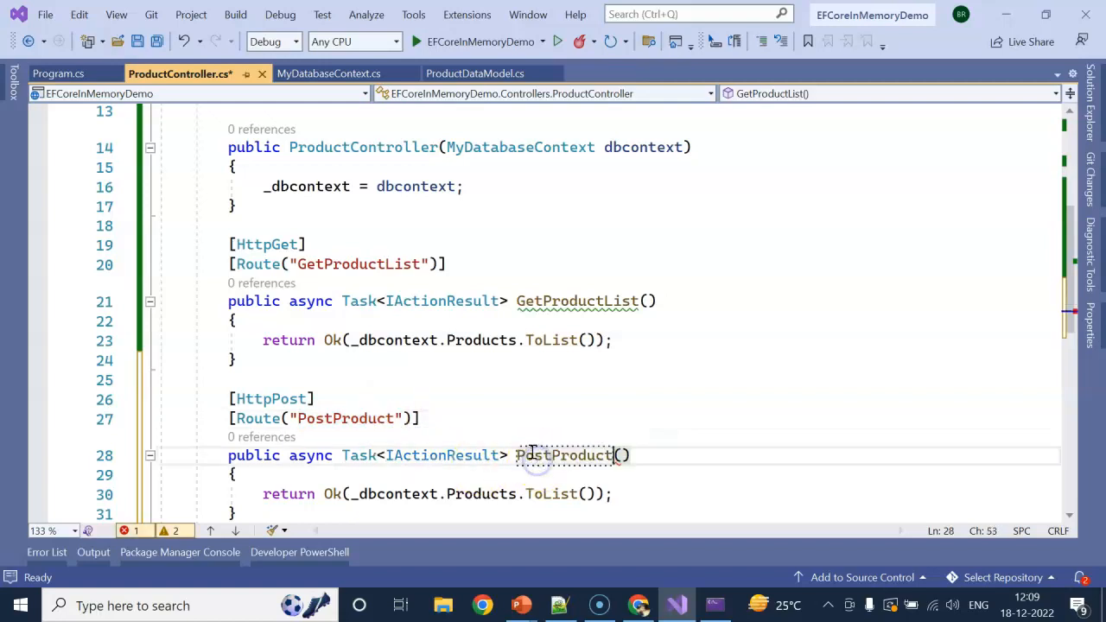
left_click(615, 376)
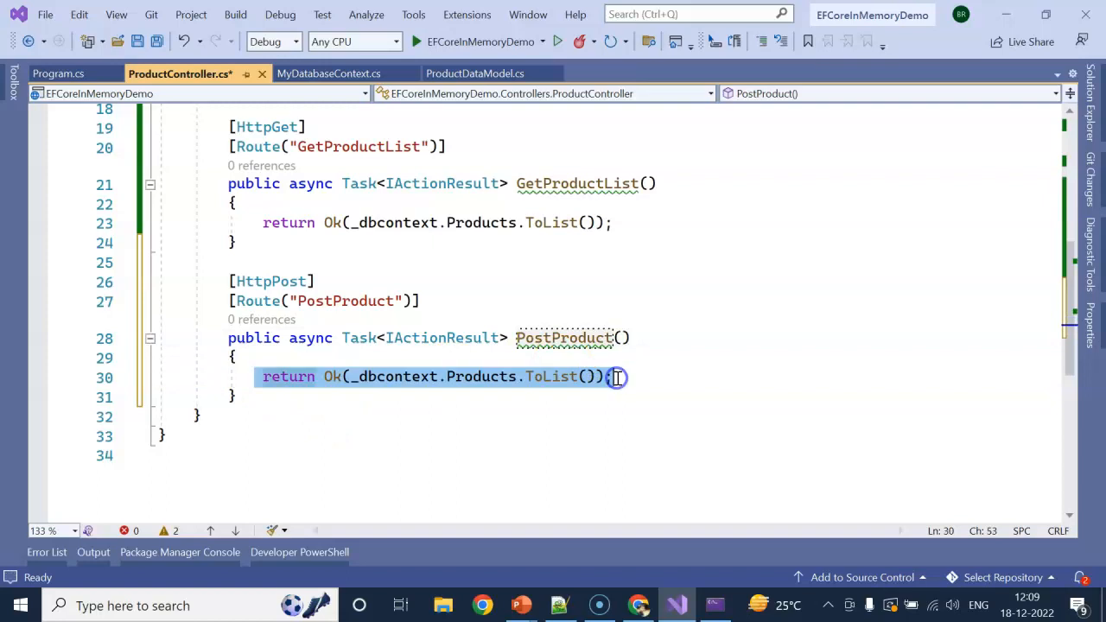
key("Delete")
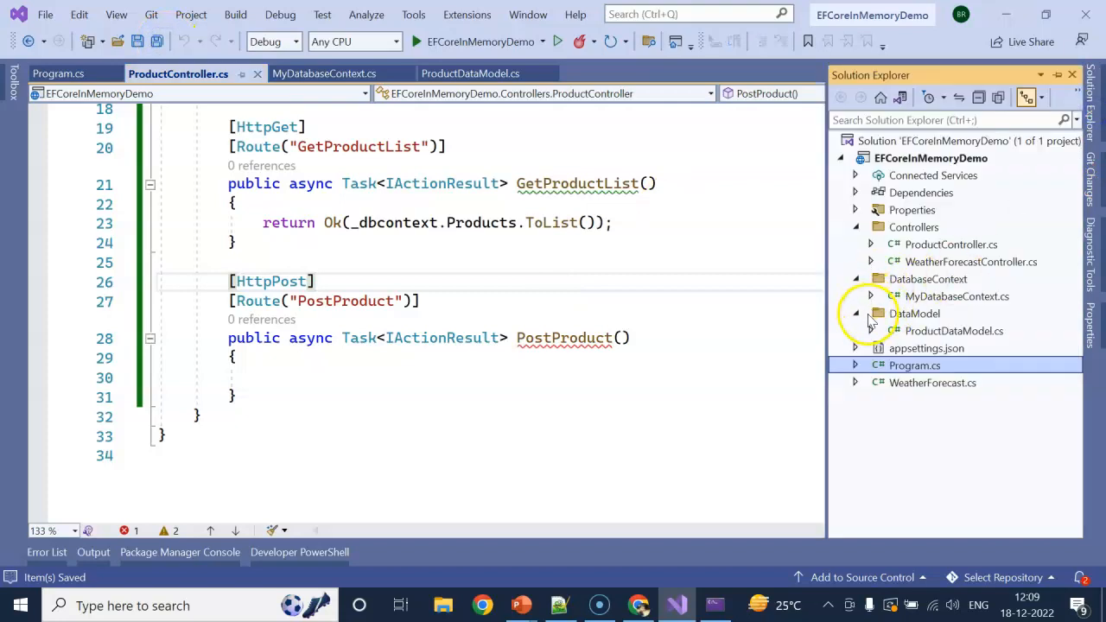
Step: Create a ProductModel class with the ProductName, Category and Price properties from ProductDataModel
left_click(855, 226)
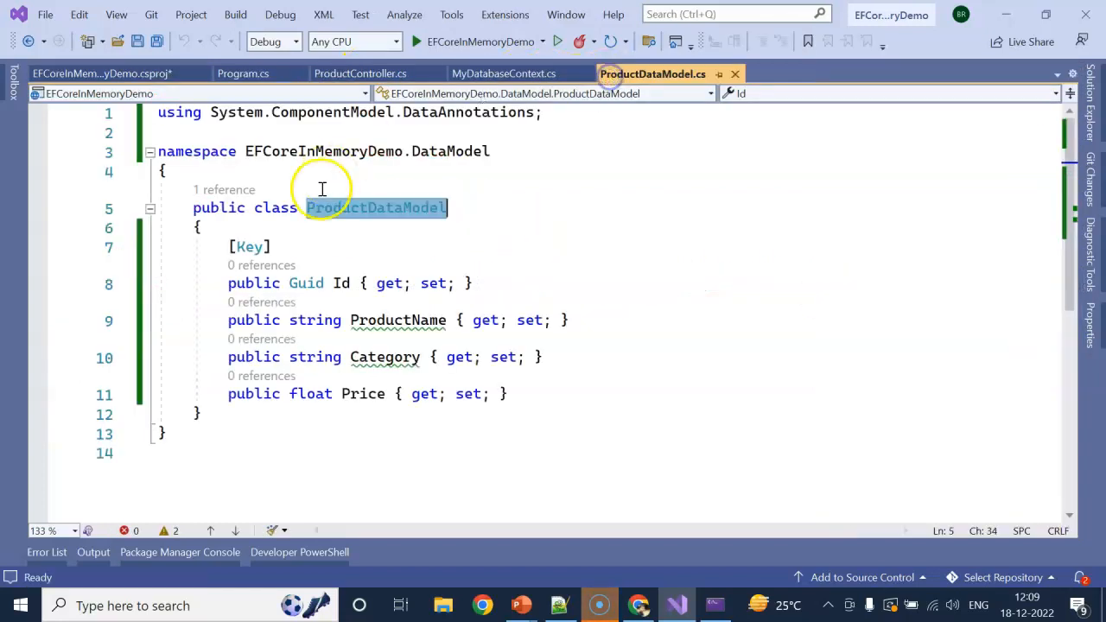
left_click(369, 207)
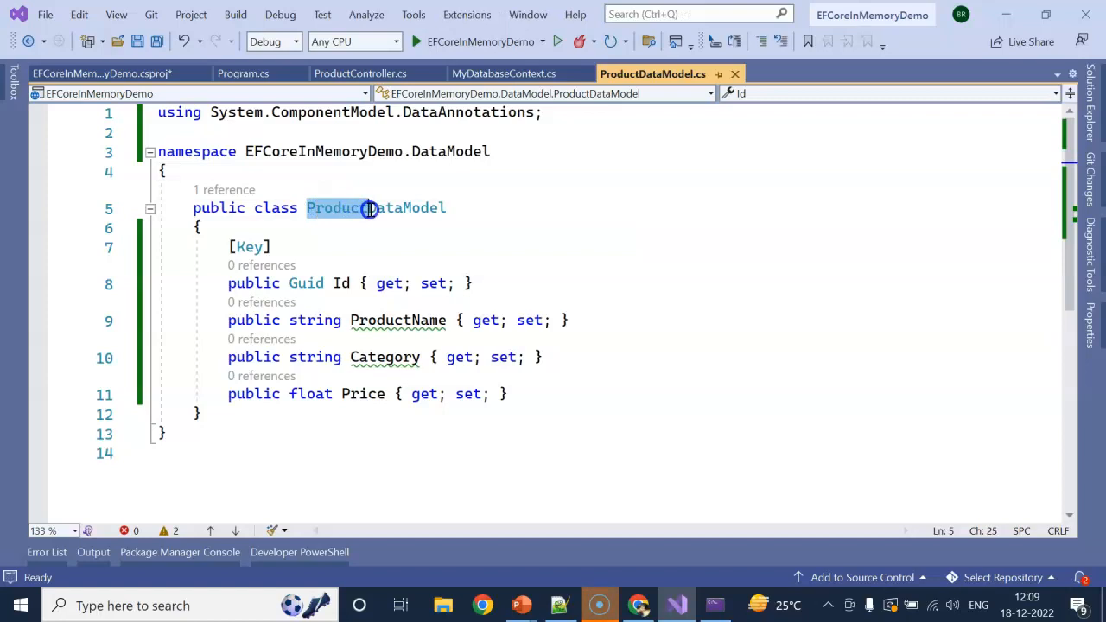
right_click(914, 262)
type("ProductMode")
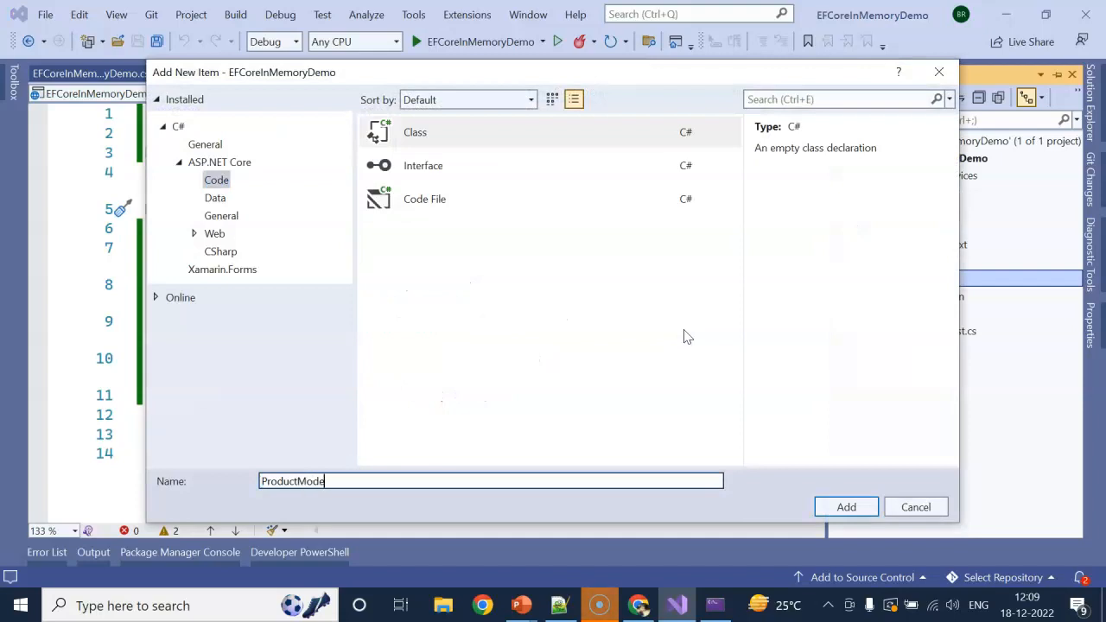
left_click(845, 506)
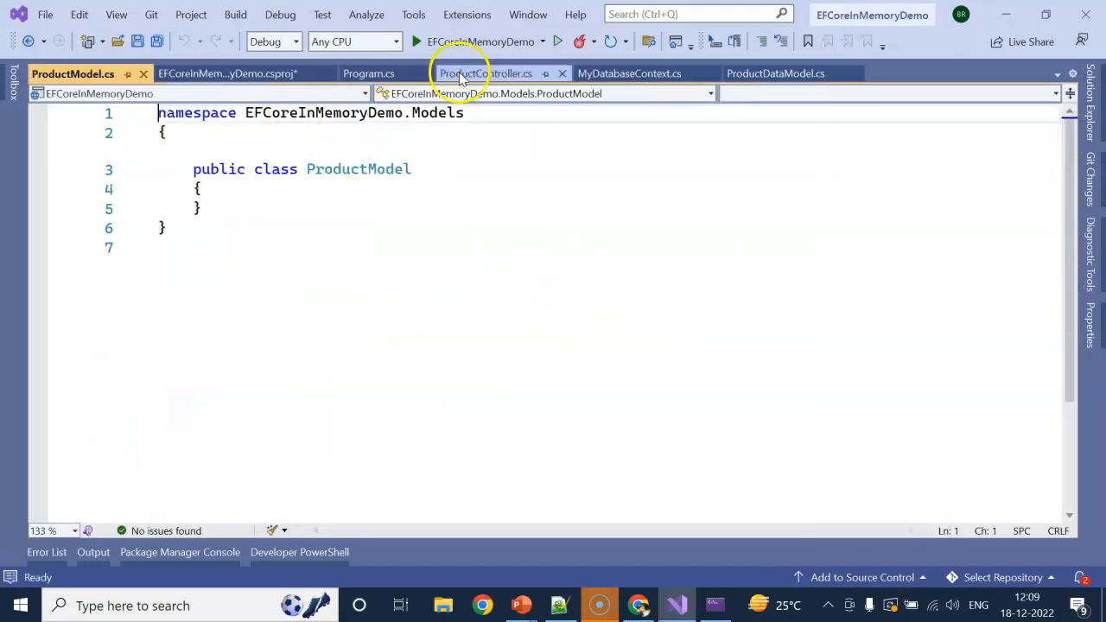
left_click(629, 73)
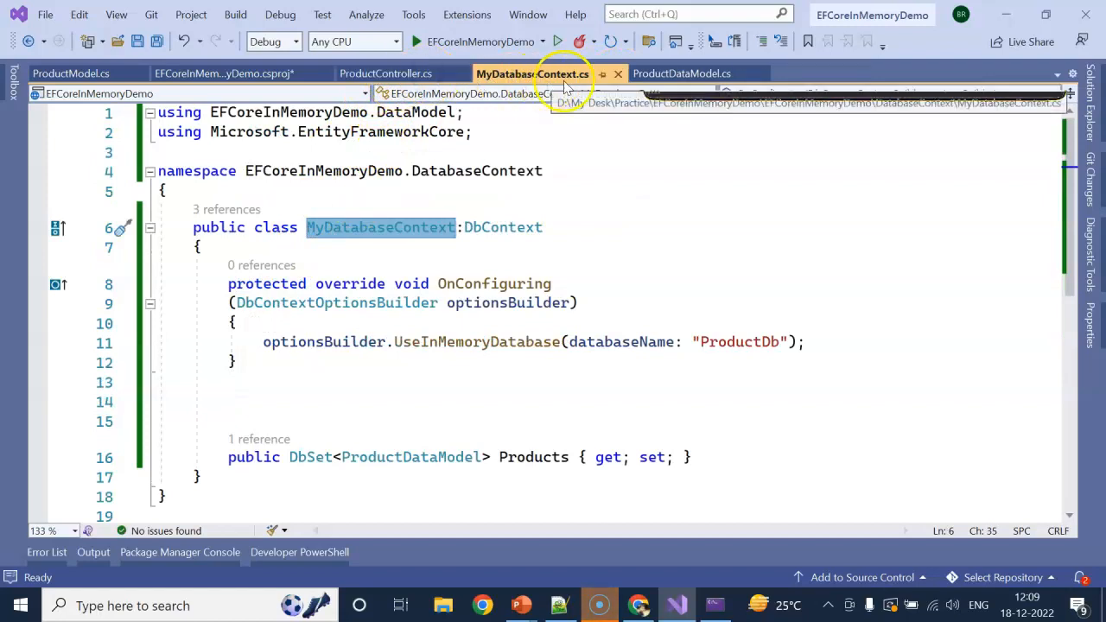
left_click(528, 73)
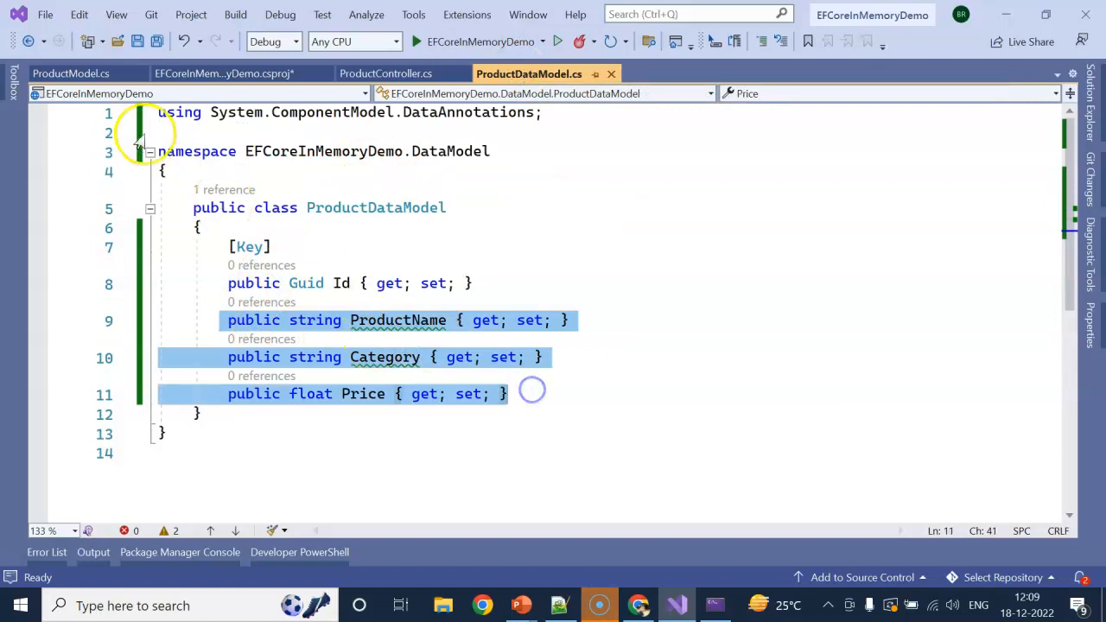
left_click(73, 74)
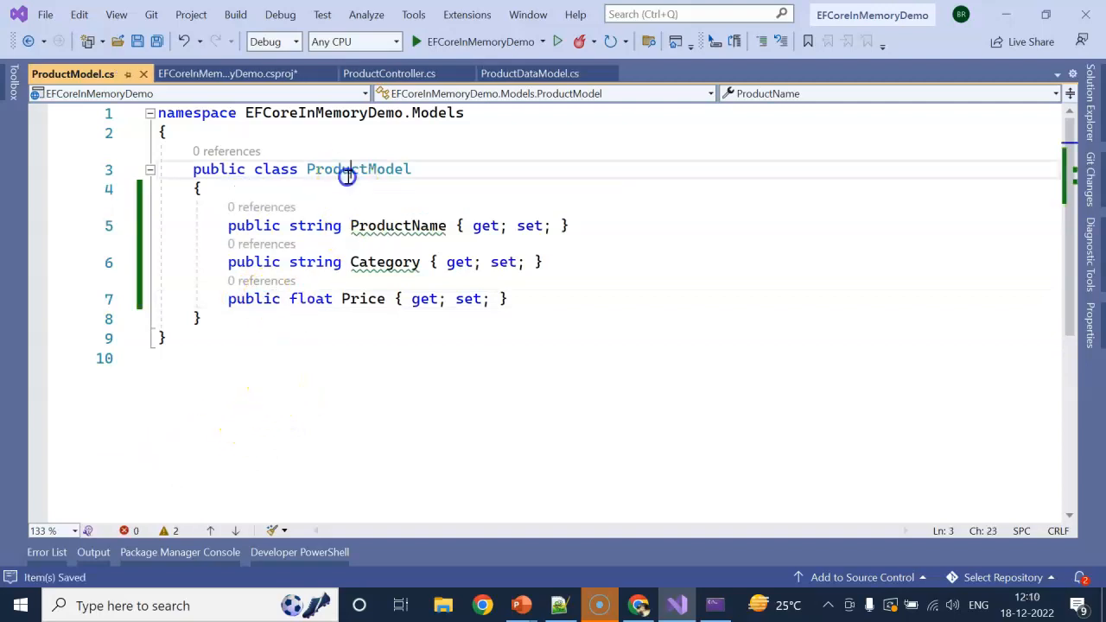
Step: Give PostProduct a ProductModel obj parameter, save a new ProductDataModel with Guid id, and run
left_click(388, 73)
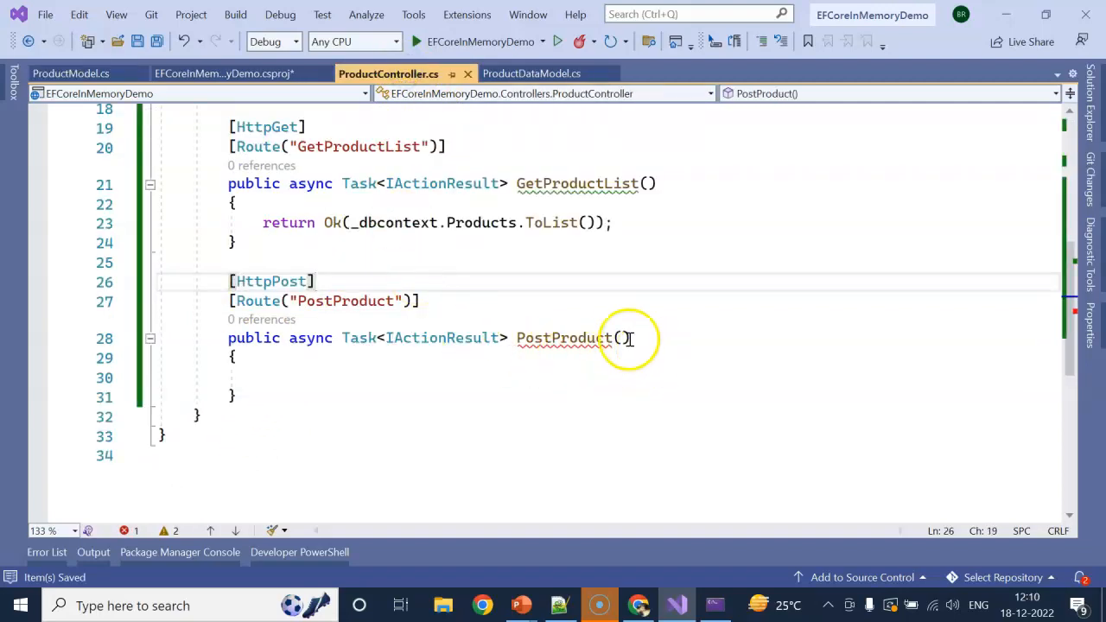
type("ProductModel o")
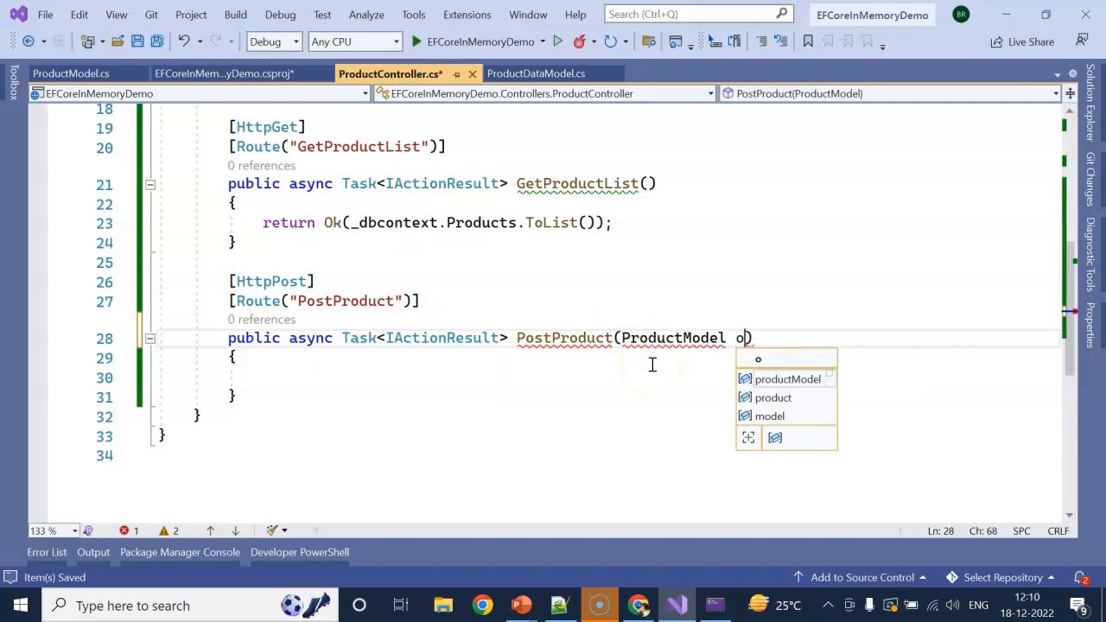
type("bj")
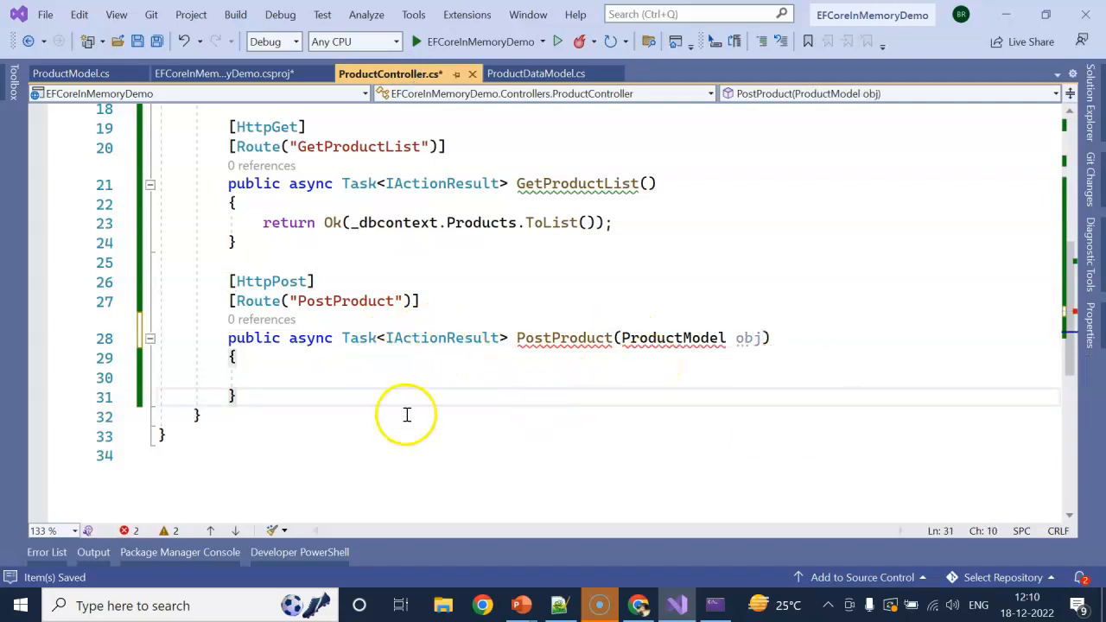
left_click(406, 377)
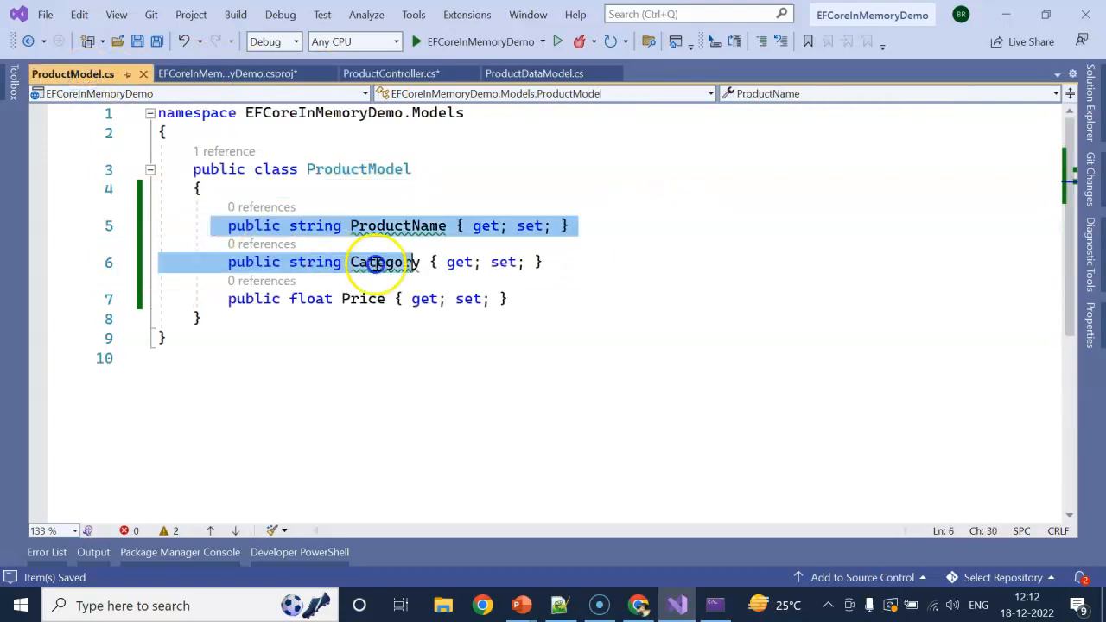
left_click(390, 73)
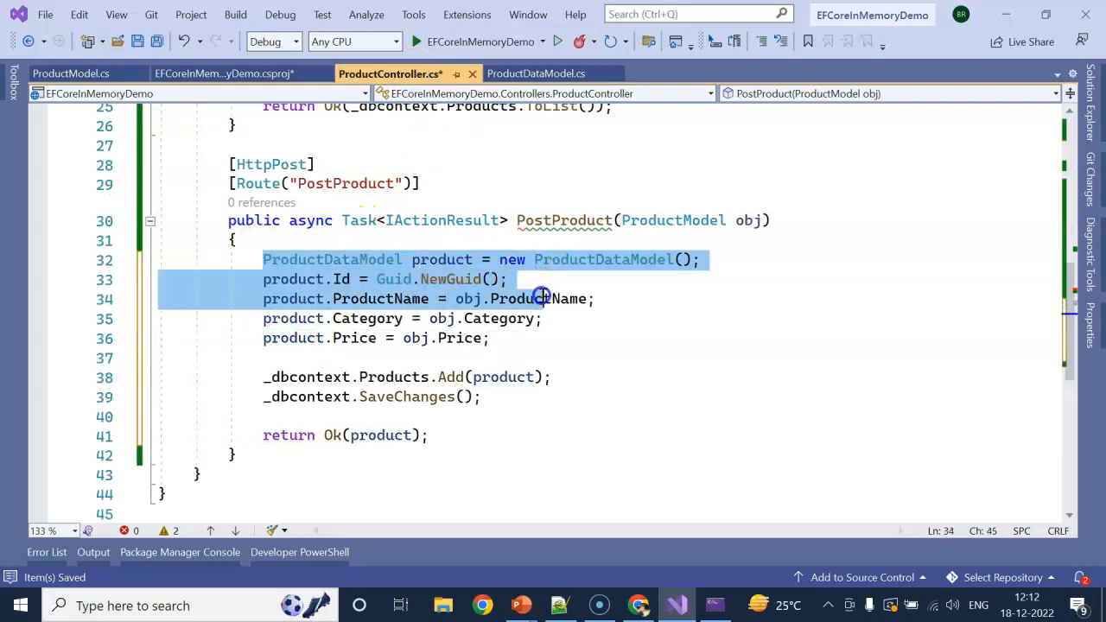
left_click(534, 74)
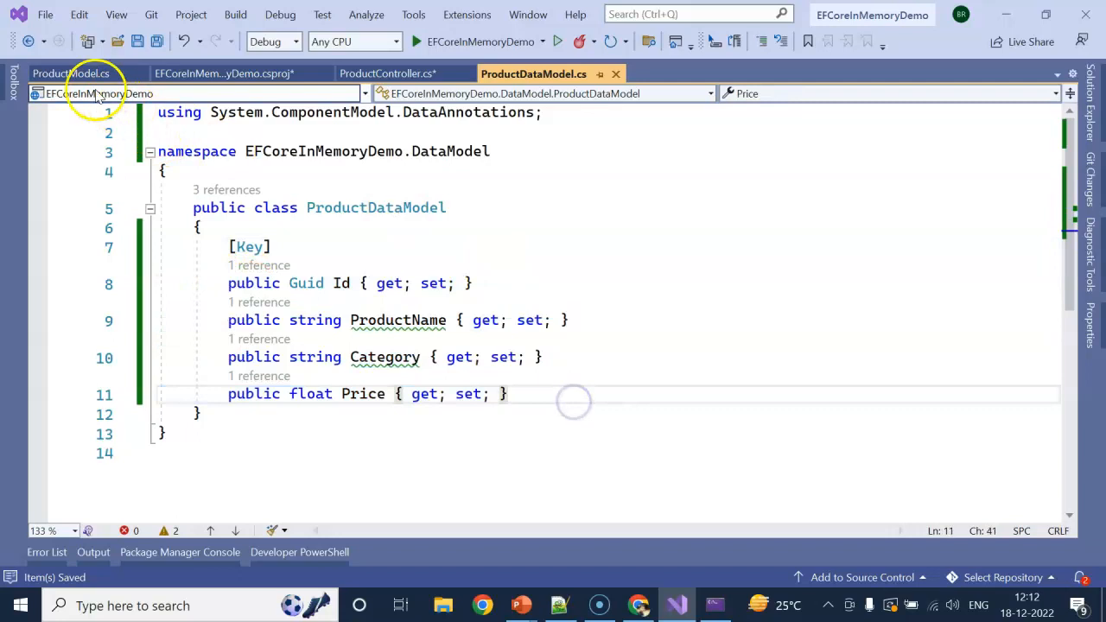
left_click(390, 73)
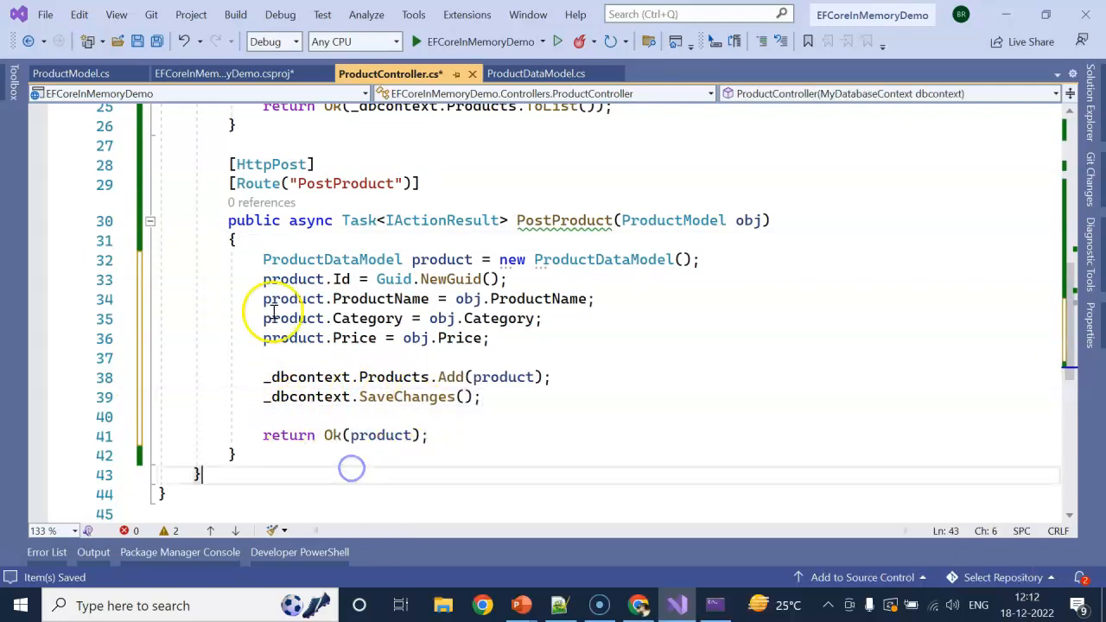
left_click(372, 434)
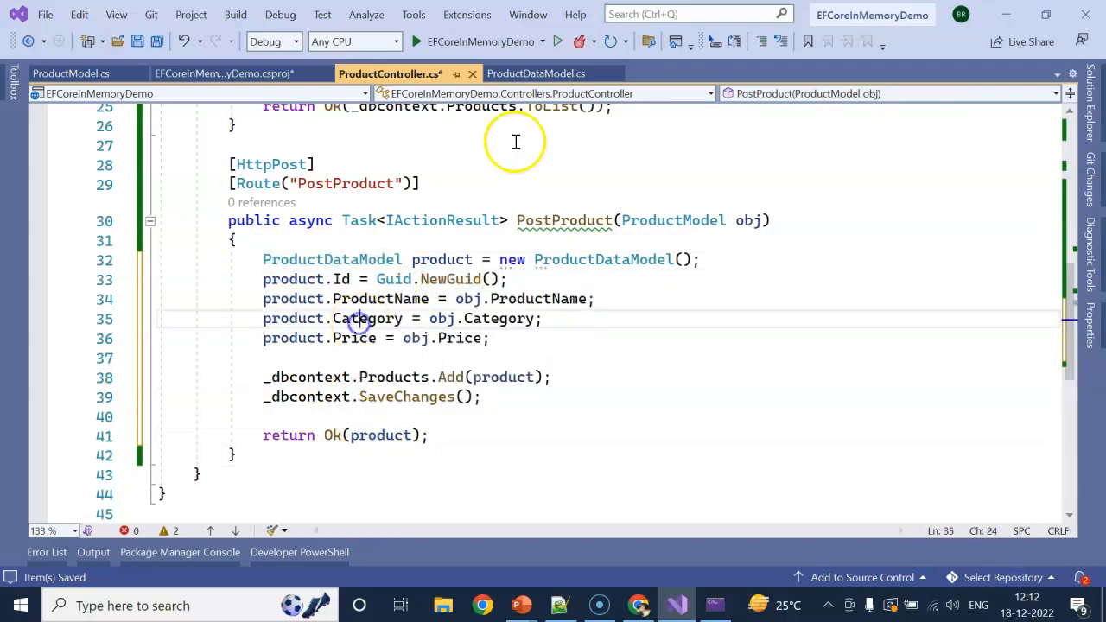
left_click(414, 40)
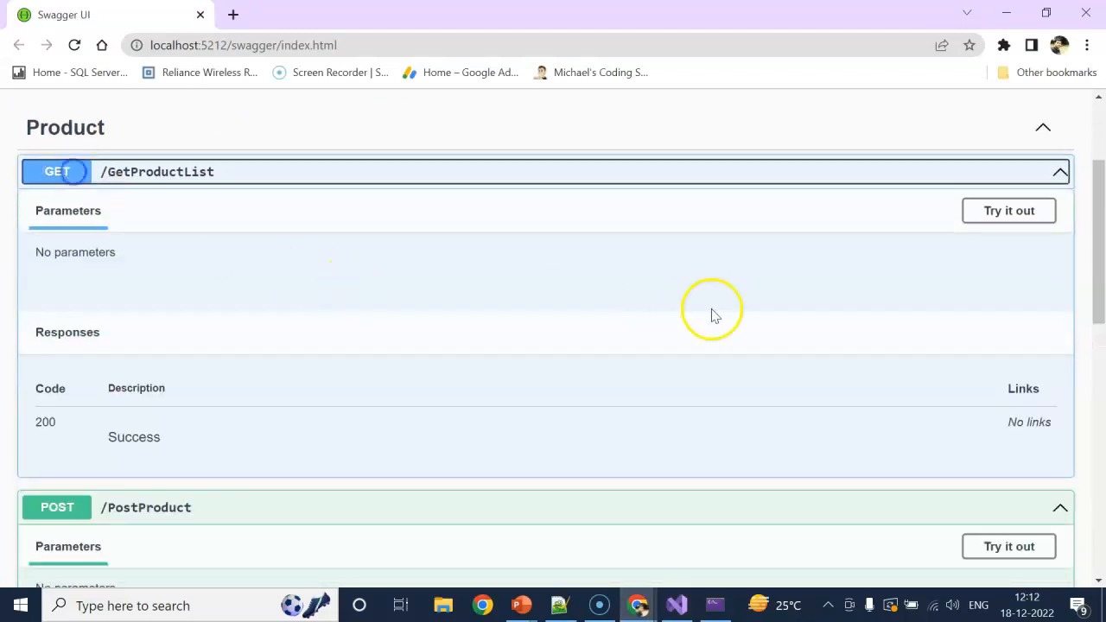
Step: Rerun GET /GetProductList, still returning an empty array, and scroll to POST /PostProduct
left_click(1008, 209)
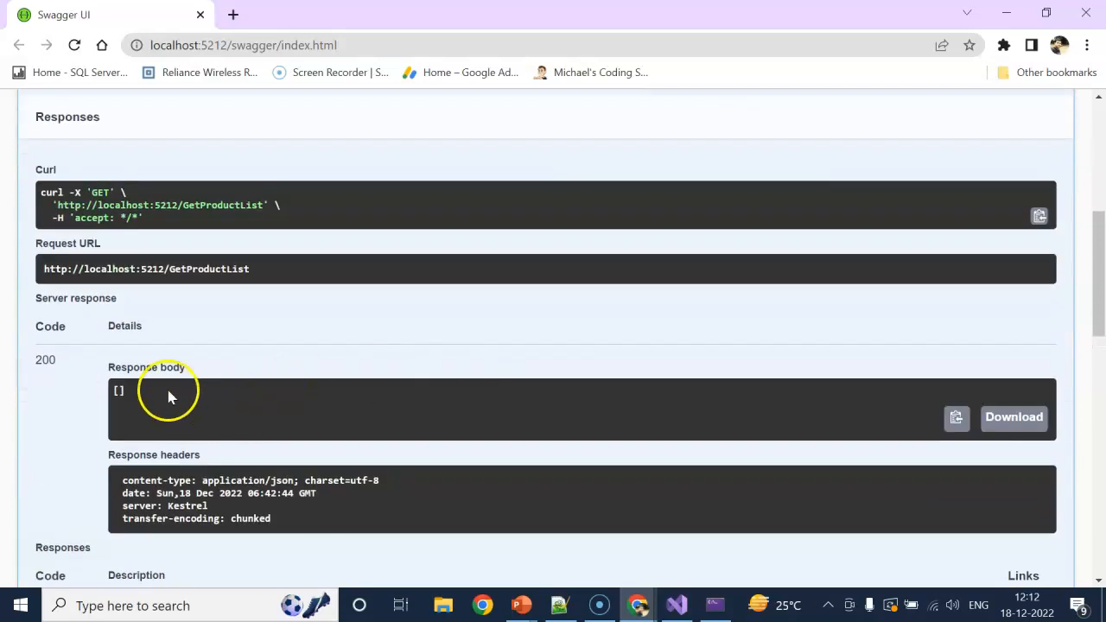
scroll("down", 3)
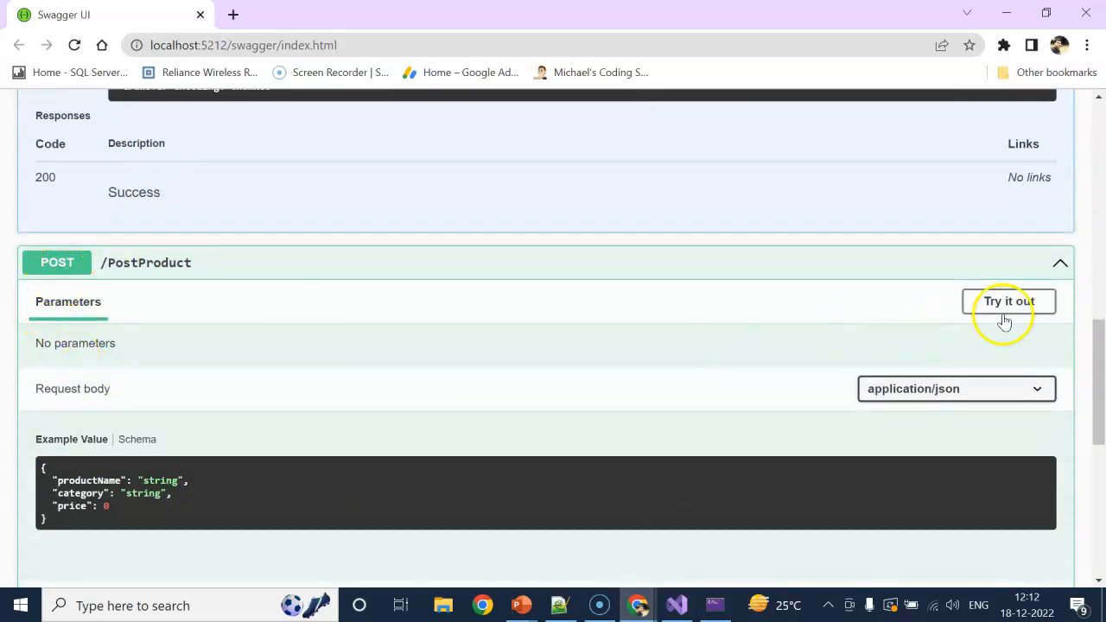
Step: Post a Desktop product in category Hardware priced 3000 via PostProduct
left_click(1008, 300)
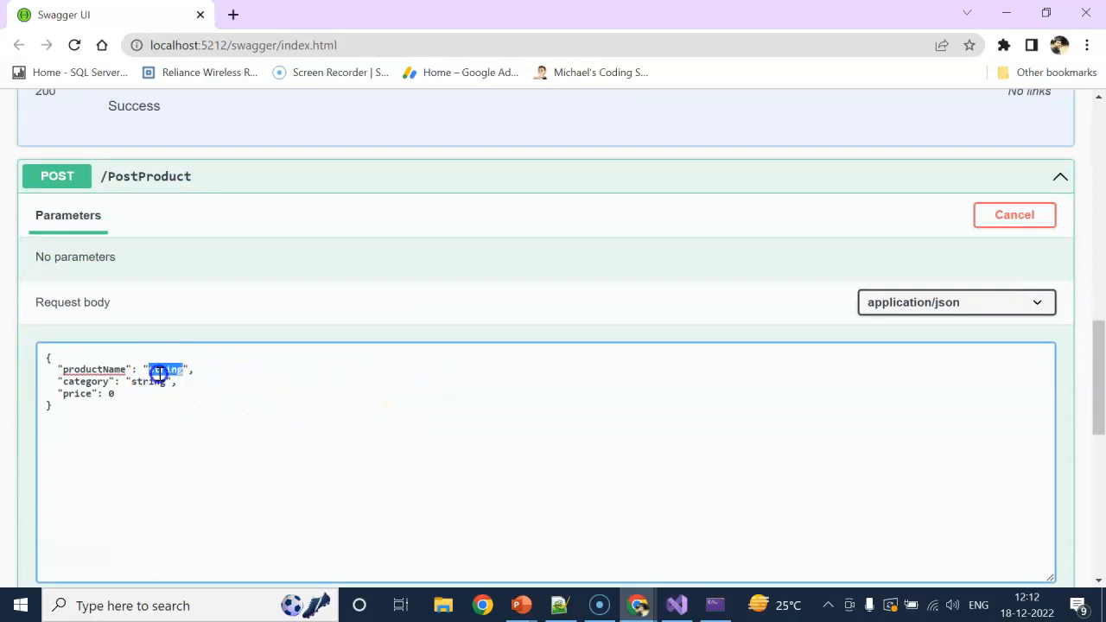
type("De")
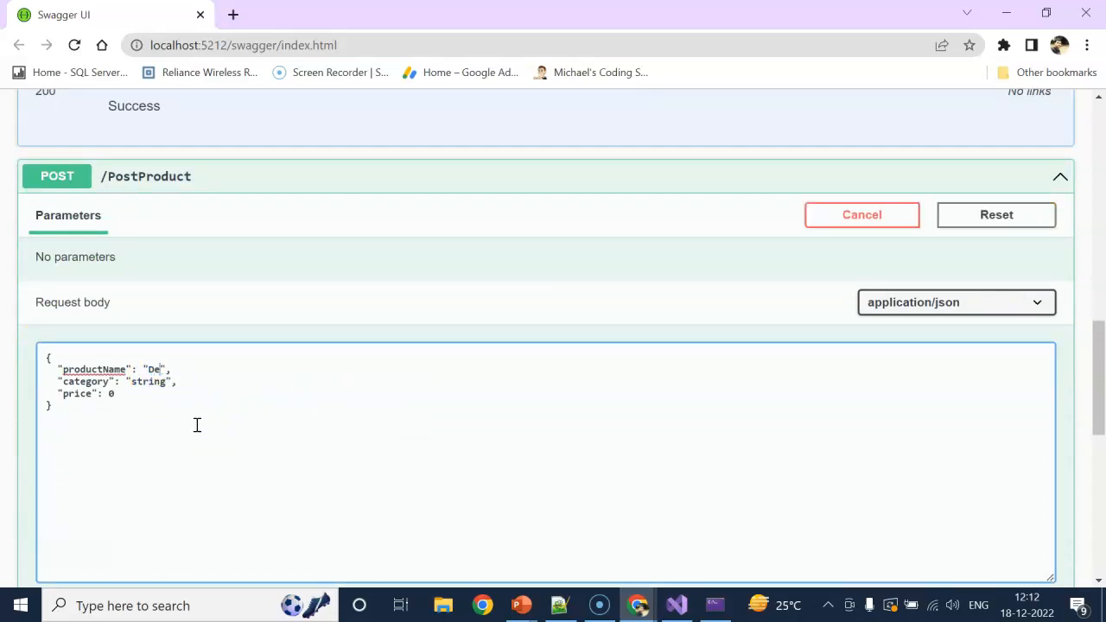
type("skytop")
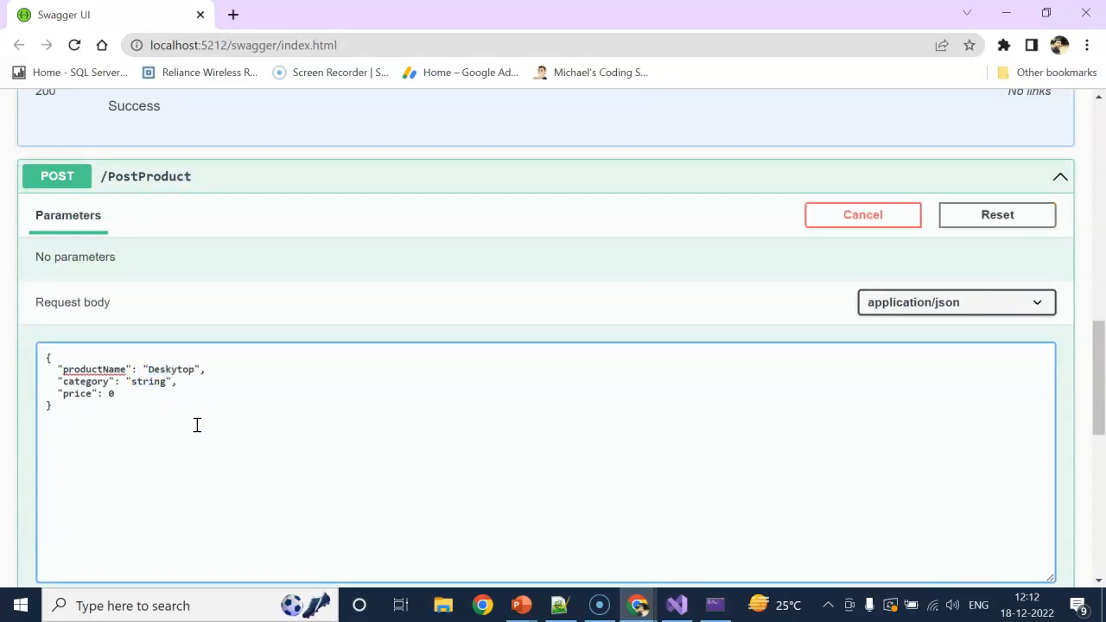
key("Backspace")
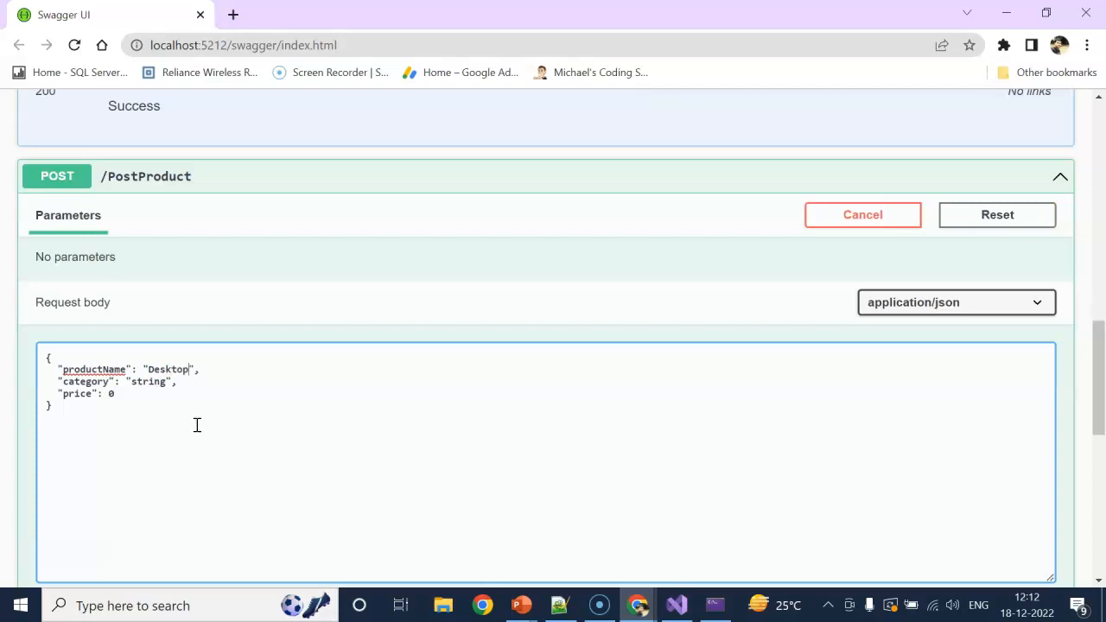
type("Hardware")
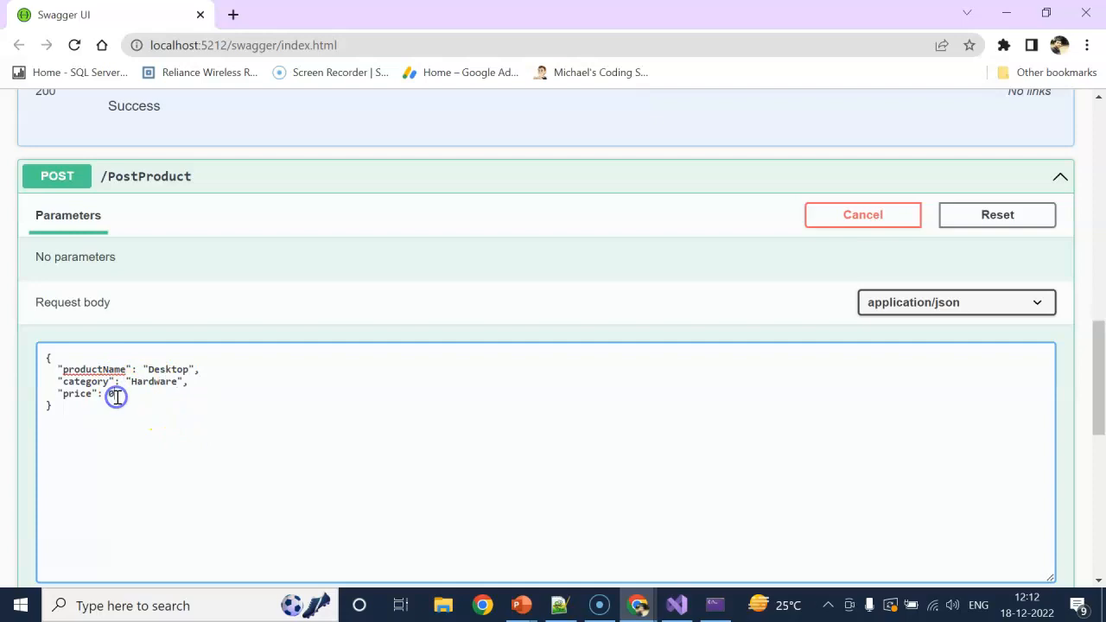
type("3000")
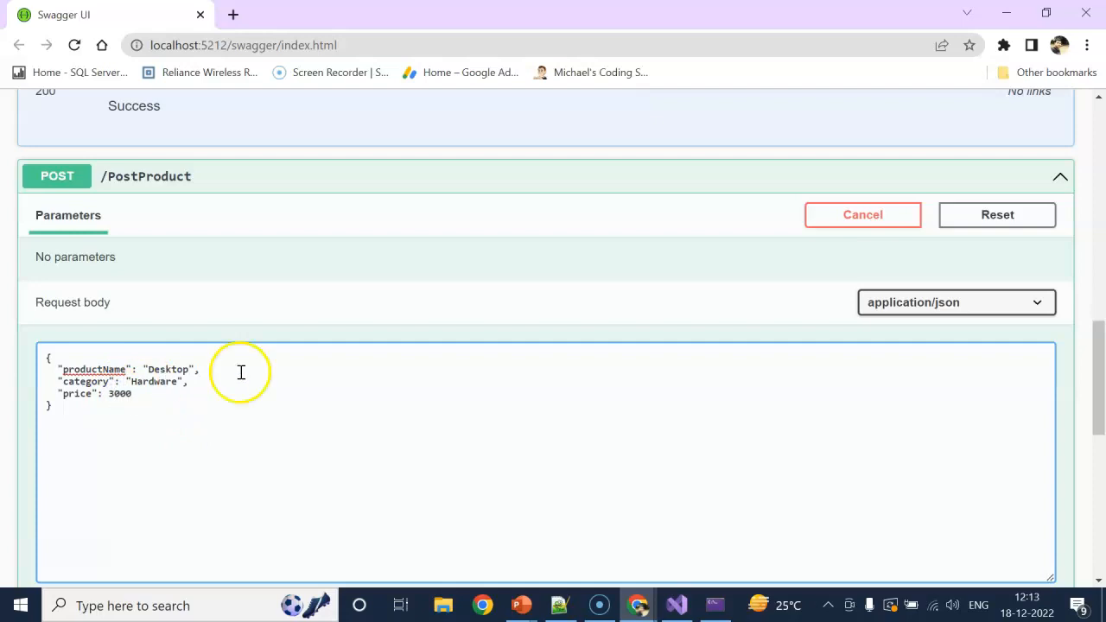
scroll("down", 3)
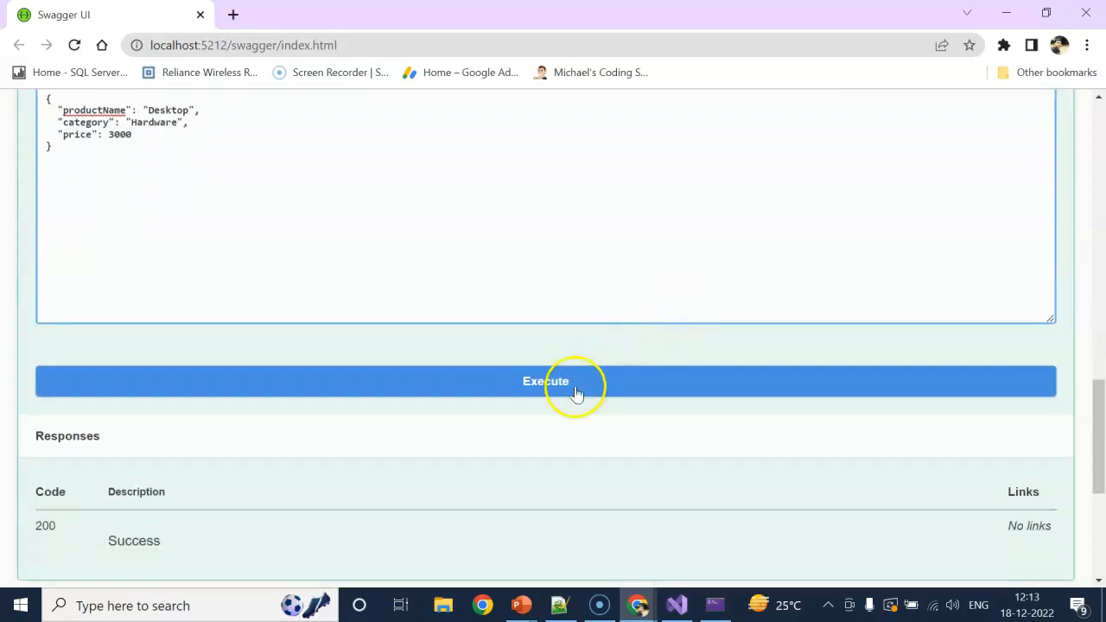
left_click(545, 381)
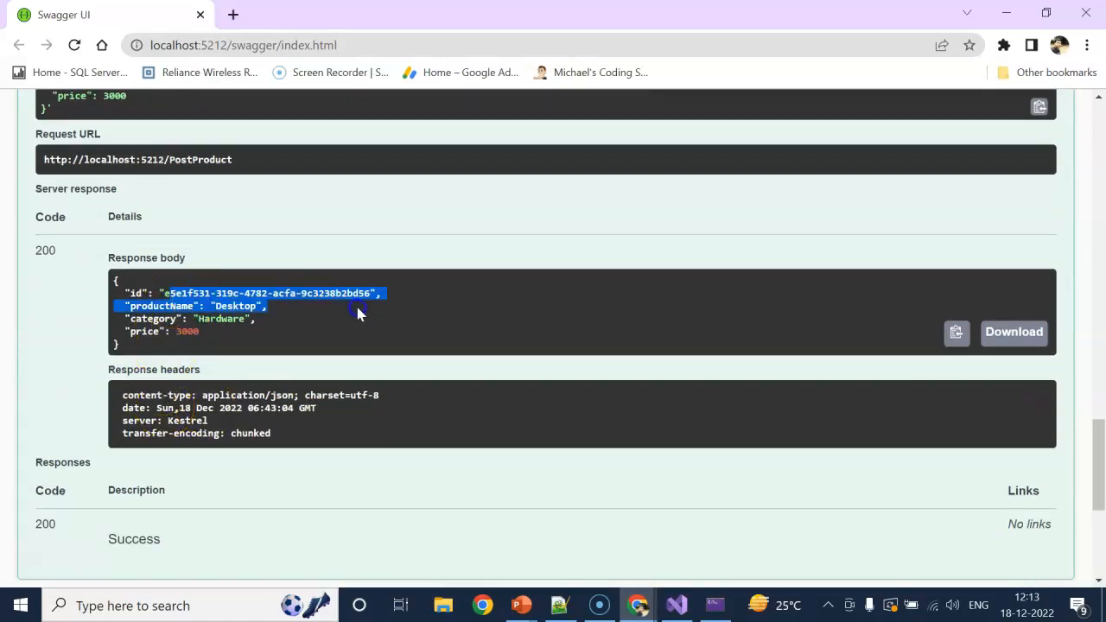
Step: Edit the PostProduct request body to Mouse, Hardware, price 300
scroll("down", 3)
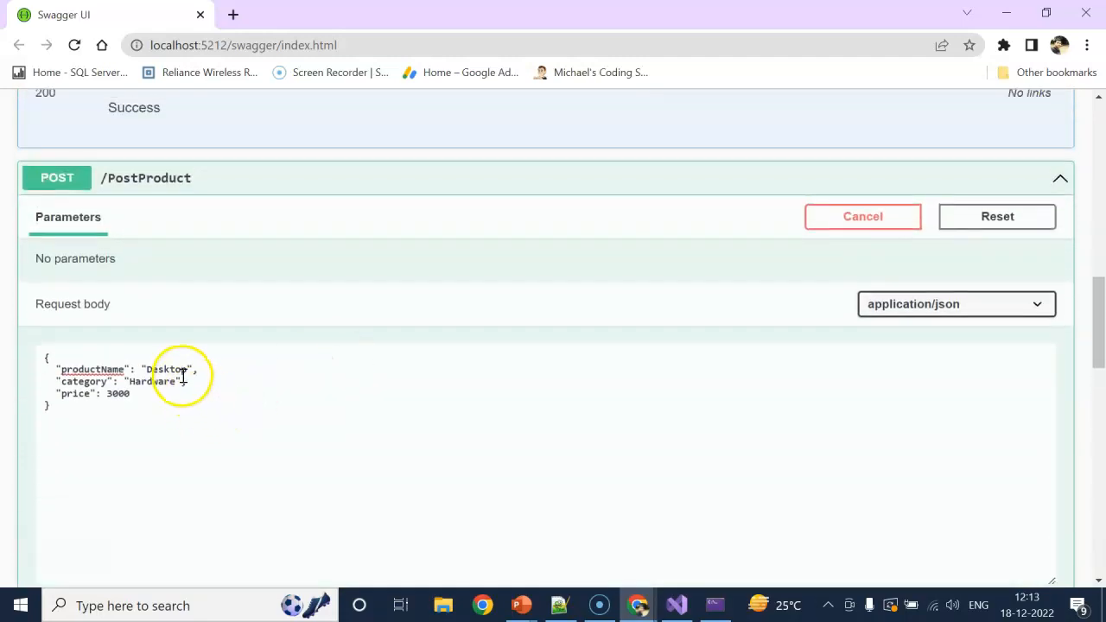
type("Mo")
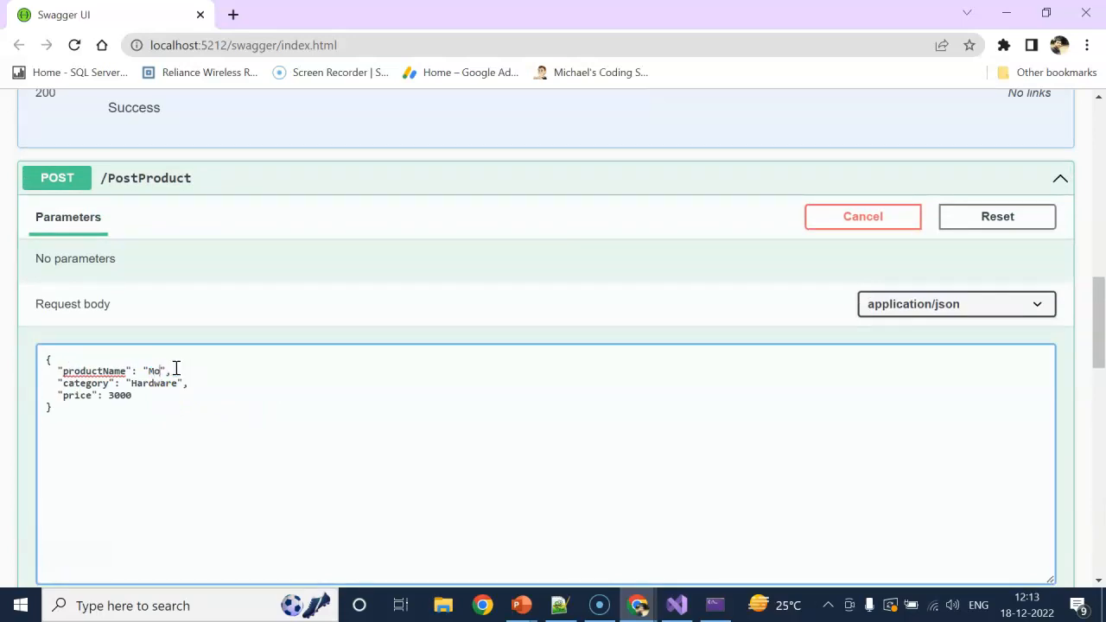
double_click(120, 395)
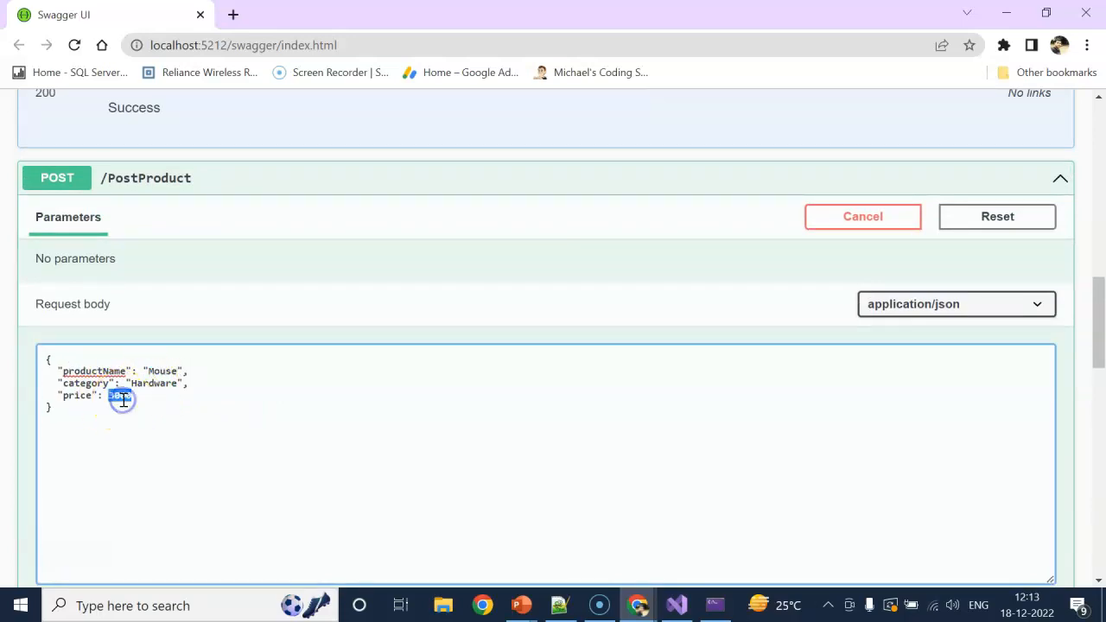
left_click(293, 389)
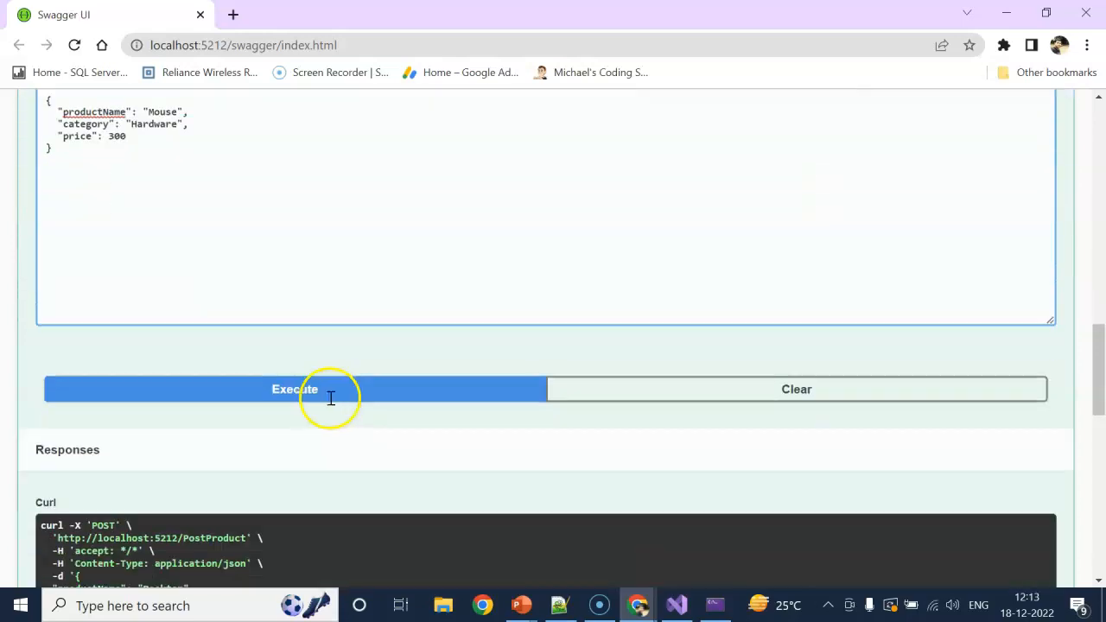
Step: Post the Mouse product, then return to Visual Studio's ProductController
left_click(294, 388)
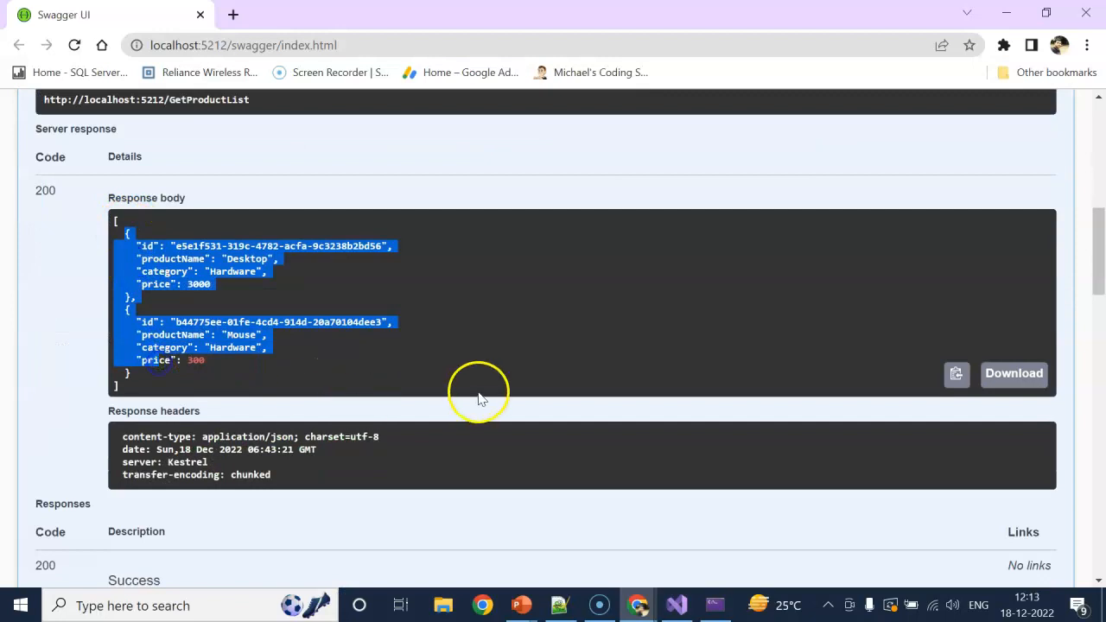
left_click(676, 605)
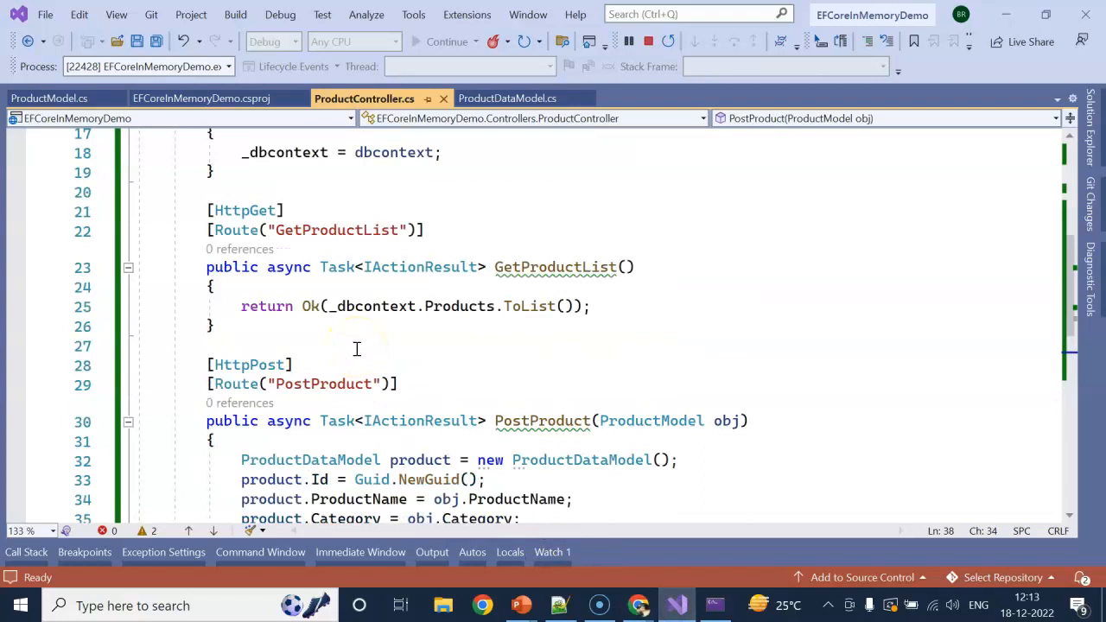
mouse_move(579, 471)
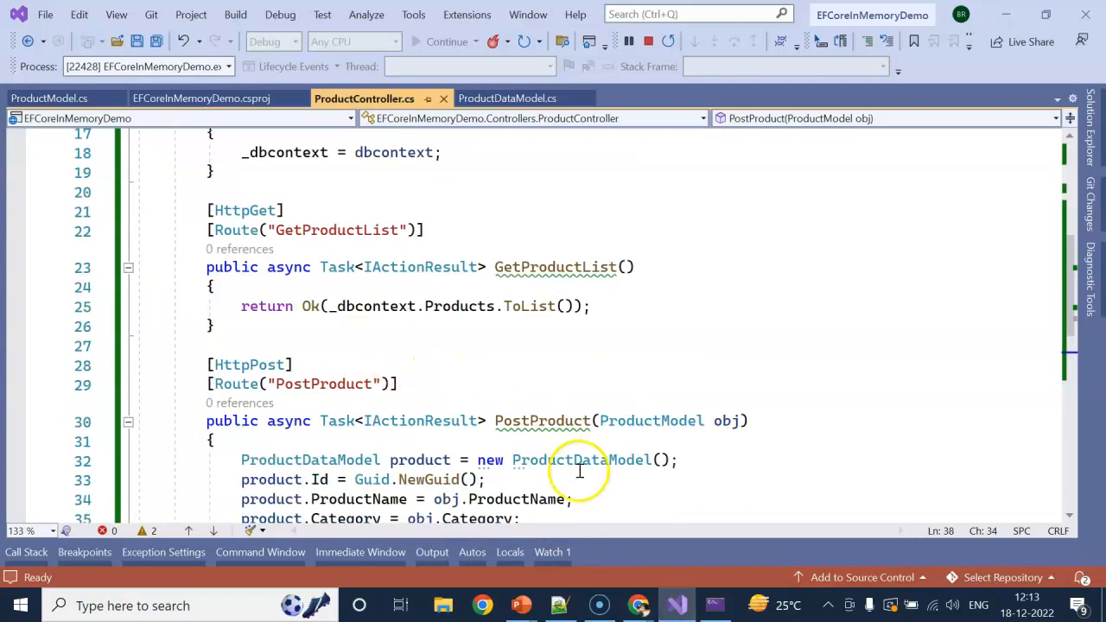